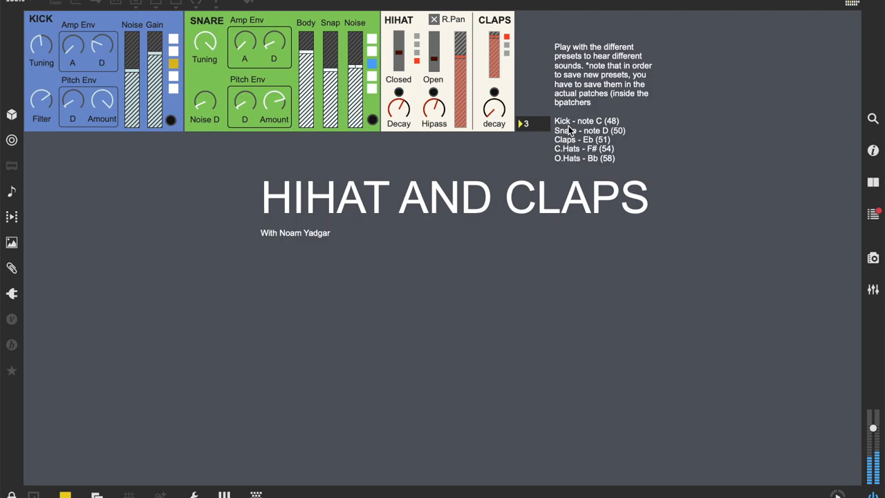
Step: In a new patcher, connect a notein object to stripnote
left_click(433, 92)
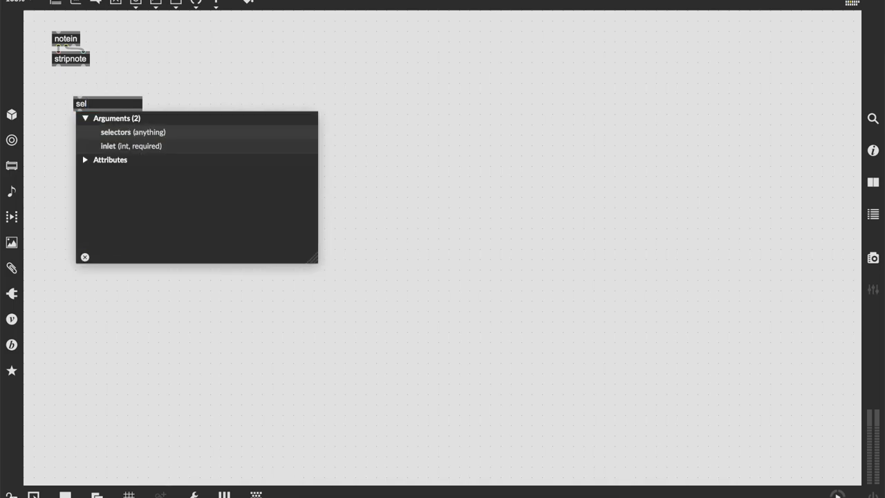
Step: Create [sel 51 54 58] feeding send objects s #1, s #2 and s #3
type("51")
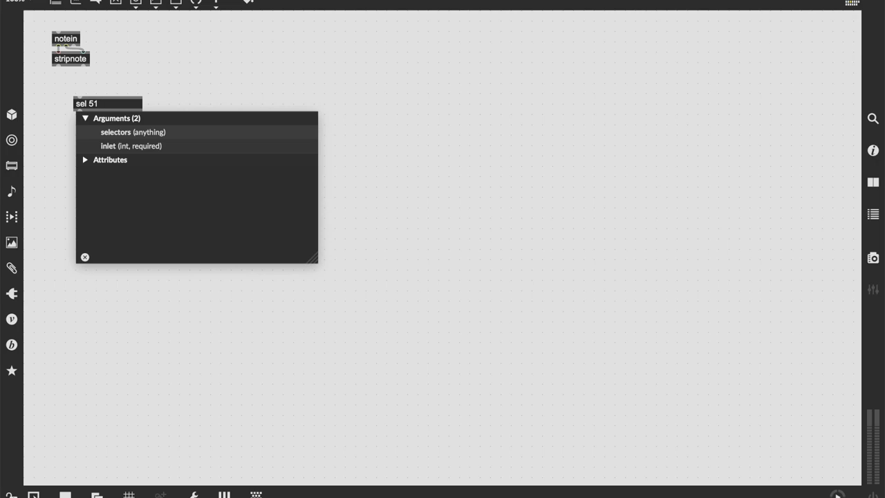
type("54")
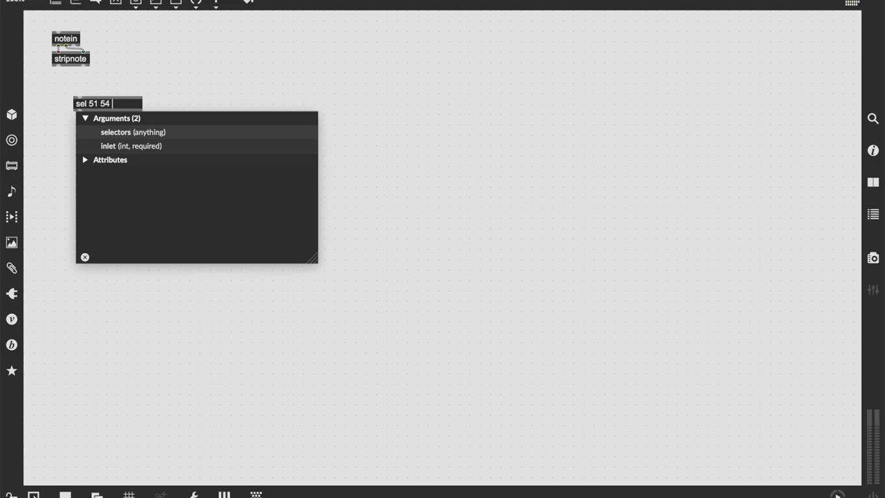
type("58")
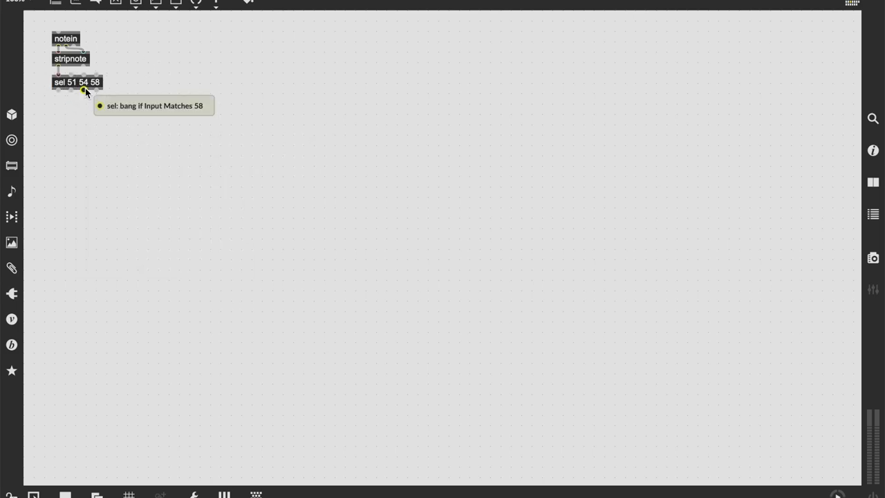
left_click(77, 83)
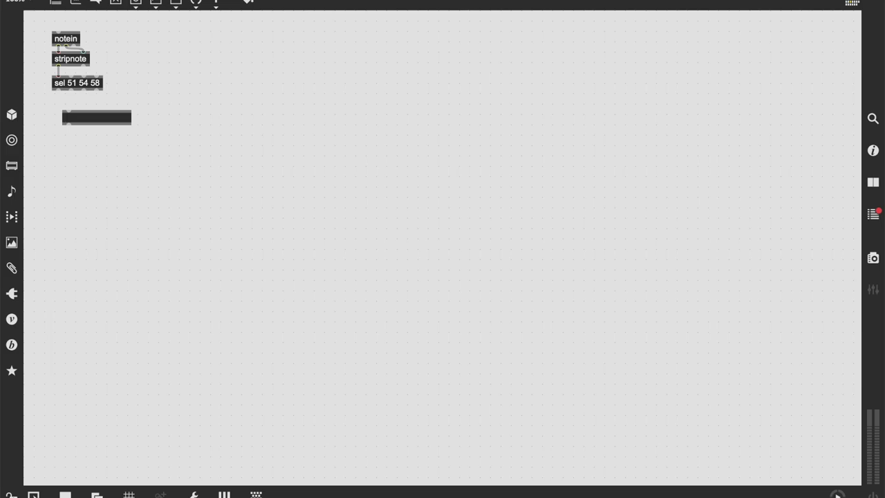
type("s#")
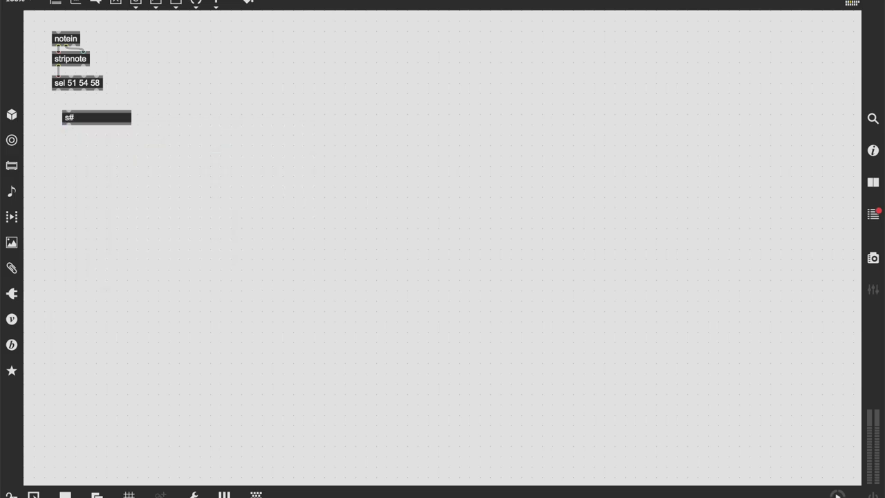
type("#1")
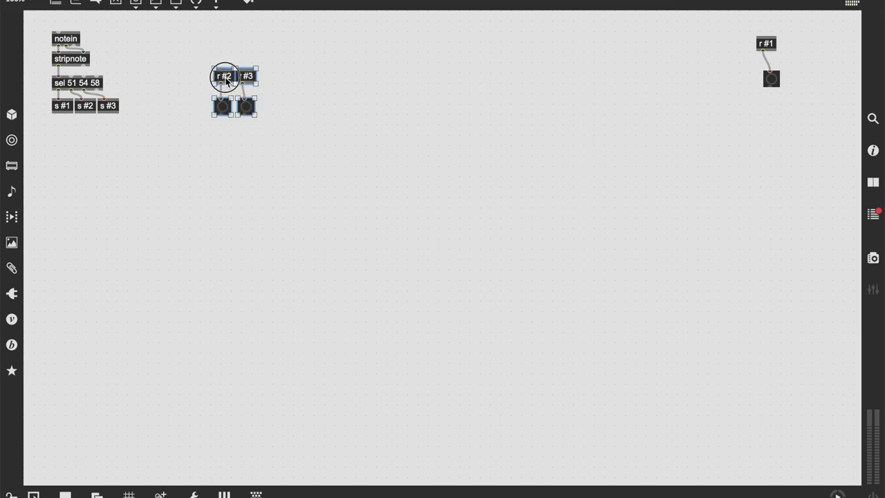
Step: Move the r #2 and r #3 receivers with buttons up and add a 'NOISE!' comment
left_click_drag(234, 89, 168, 52)
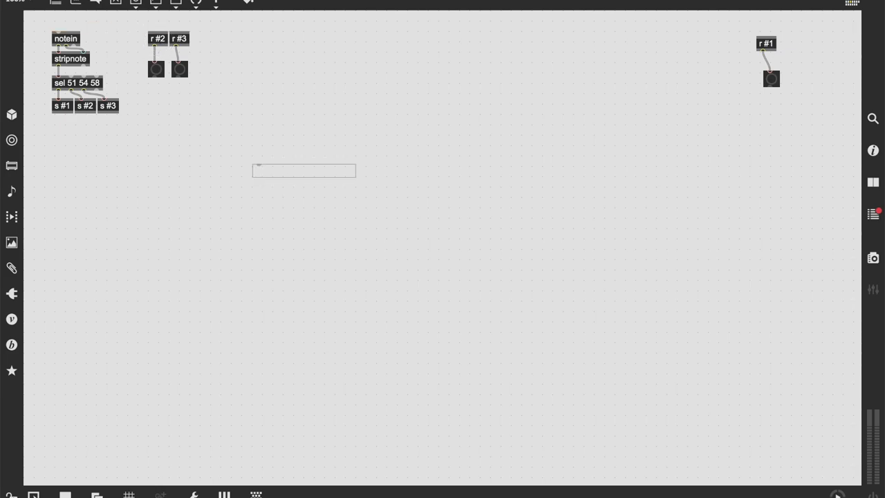
type("NOISE")
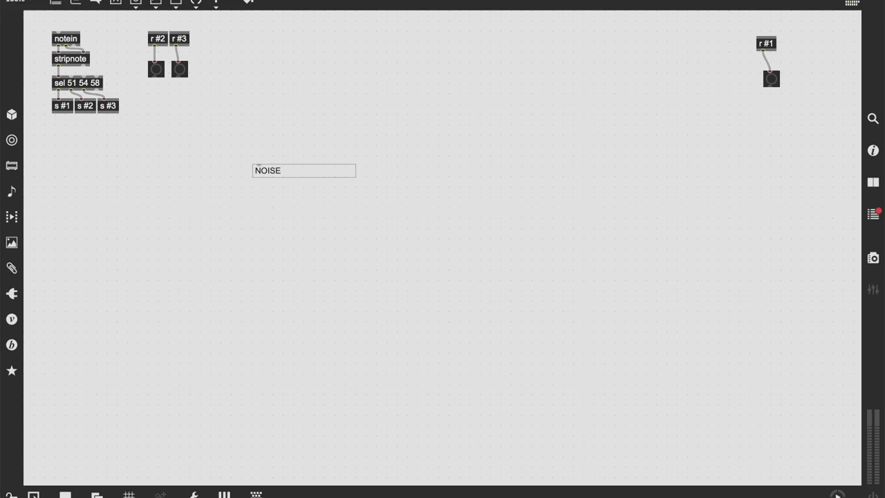
type("!")
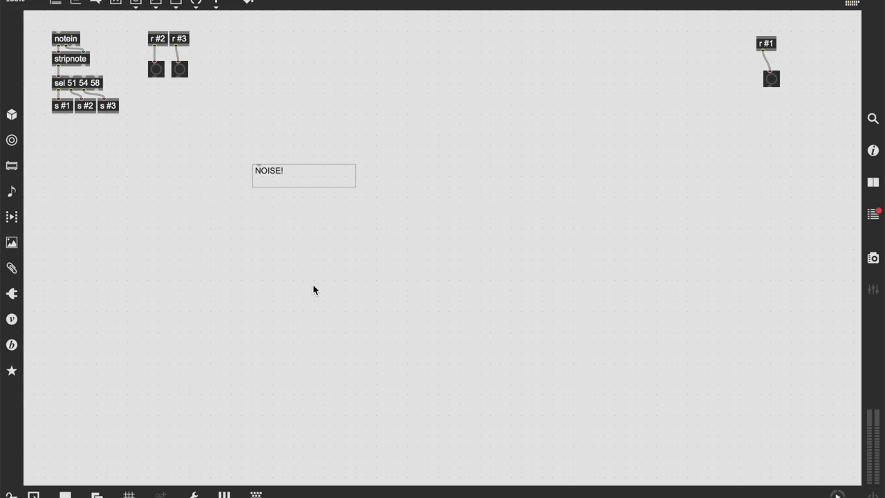
left_click(303, 175)
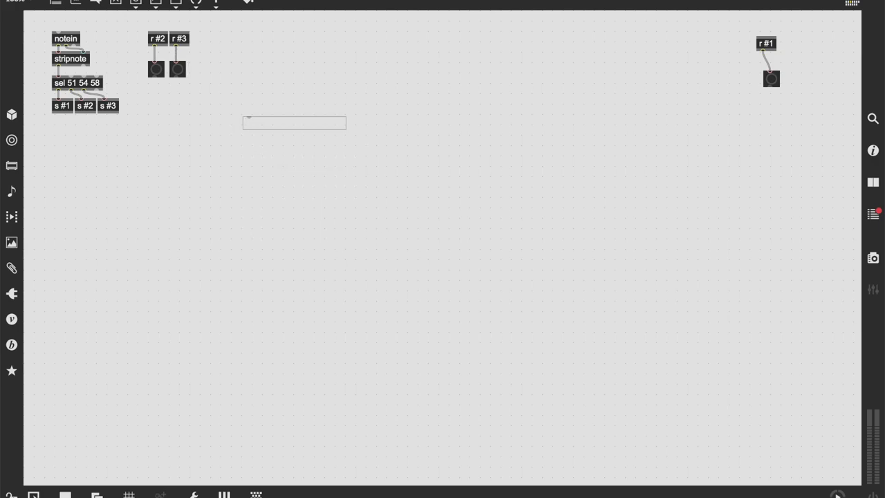
Step: Add a 'Hihat' comment and a noise~ white-noise generator
type("Hihat")
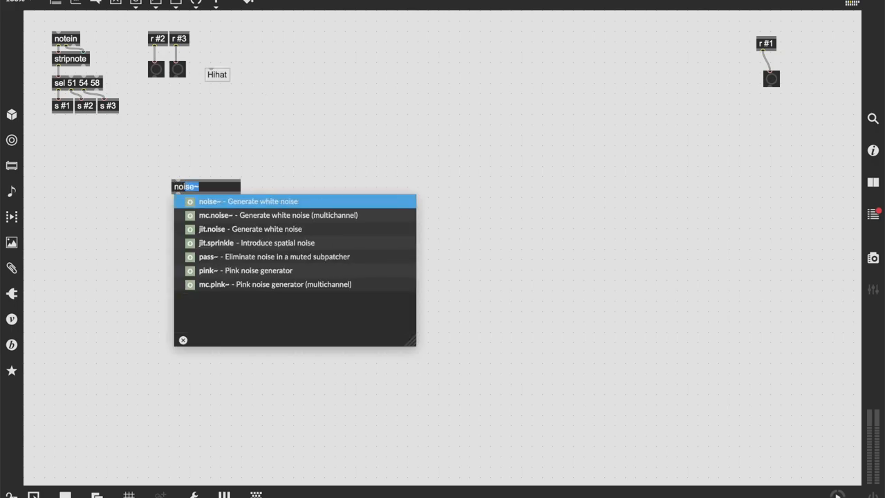
left_click(248, 201)
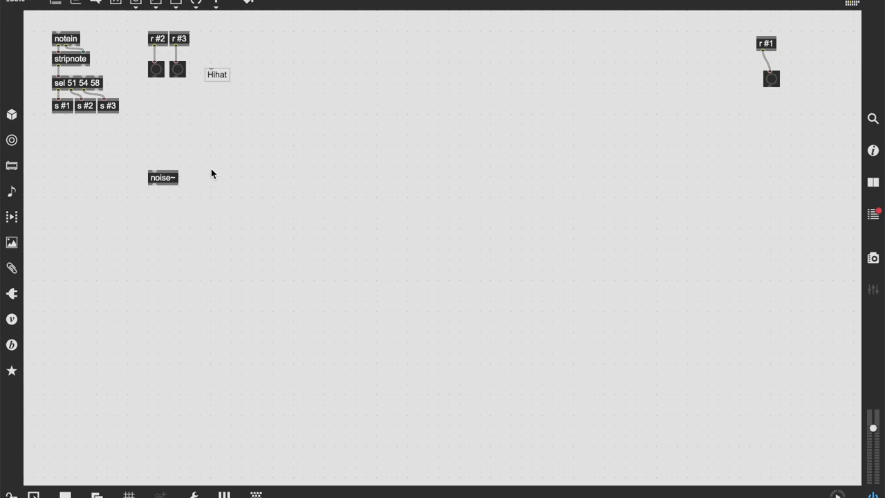
mouse_move(204, 184)
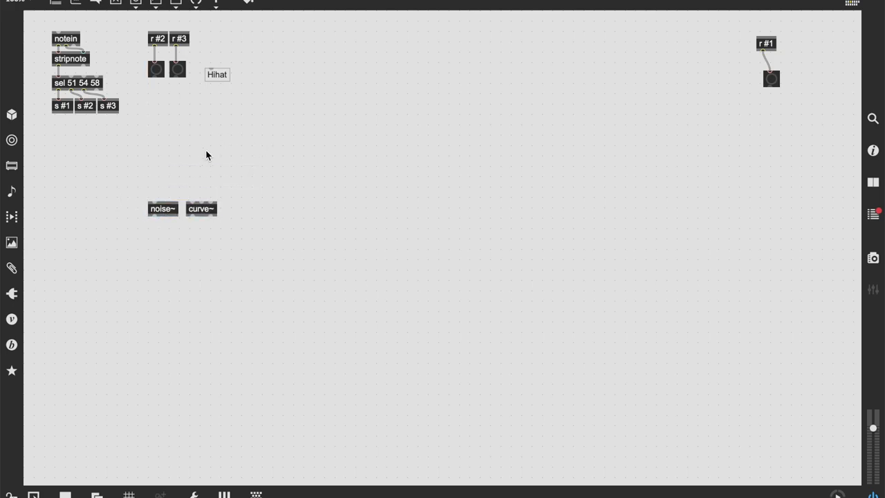
mouse_move(193, 171)
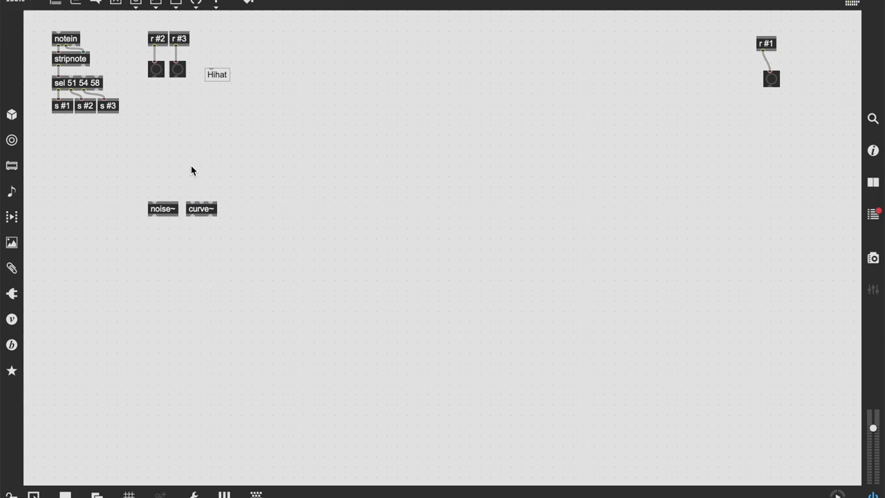
mouse_move(193, 175)
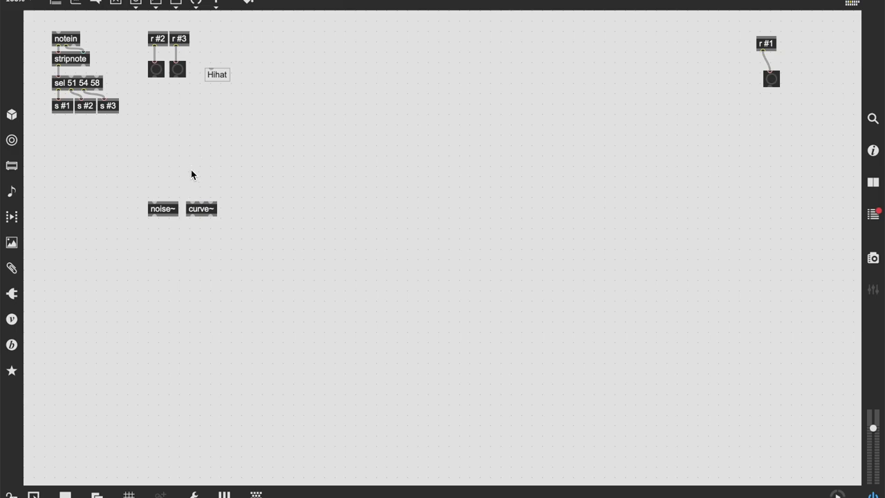
mouse_move(195, 182)
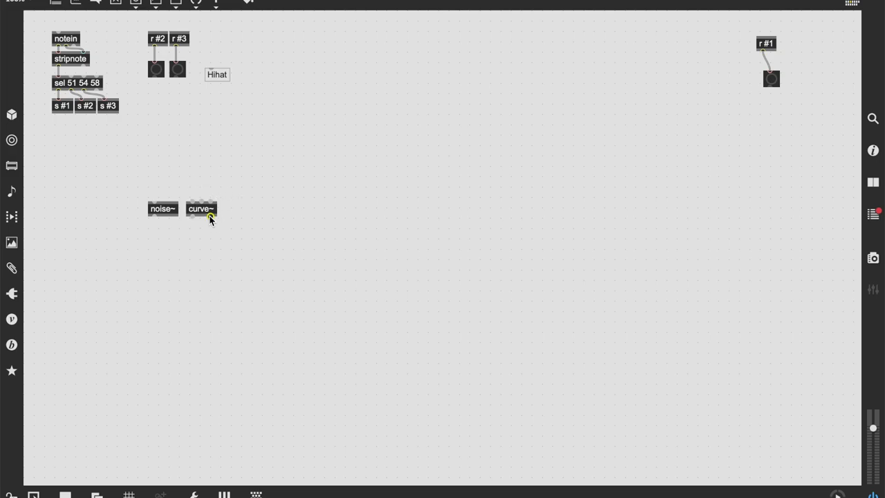
mouse_move(216, 178)
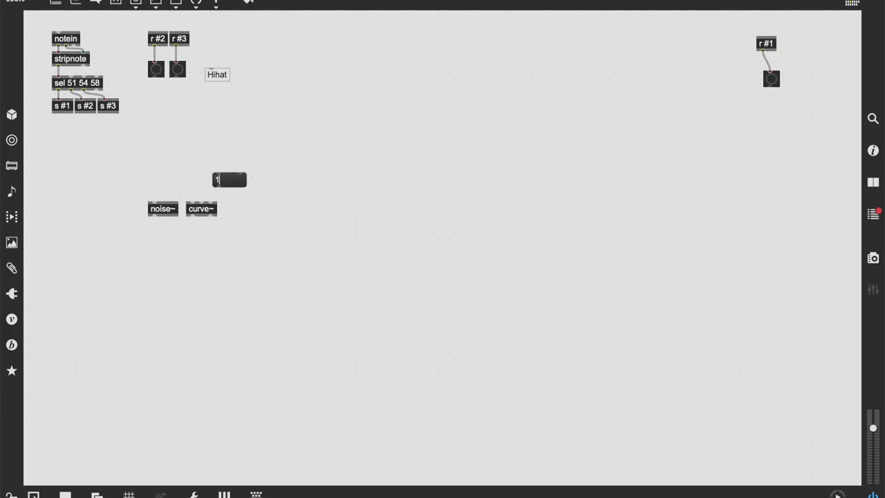
Step: Place the '1, 0 $1 -0.9' message above curve~, label it 'closed', and duplicate it
type(", 0")
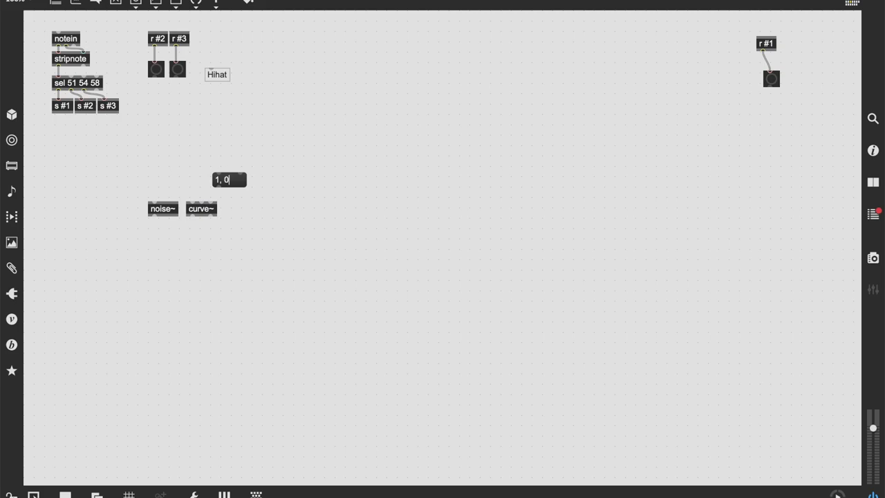
type("$1")
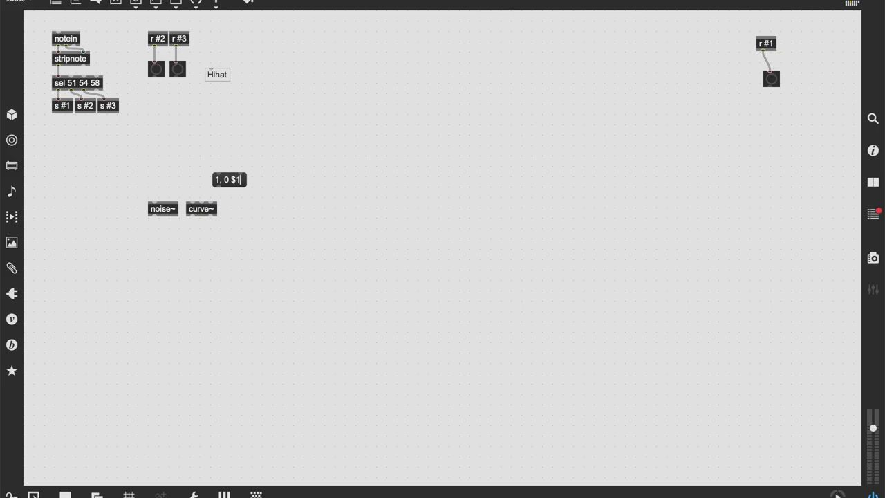
left_click(358, 179)
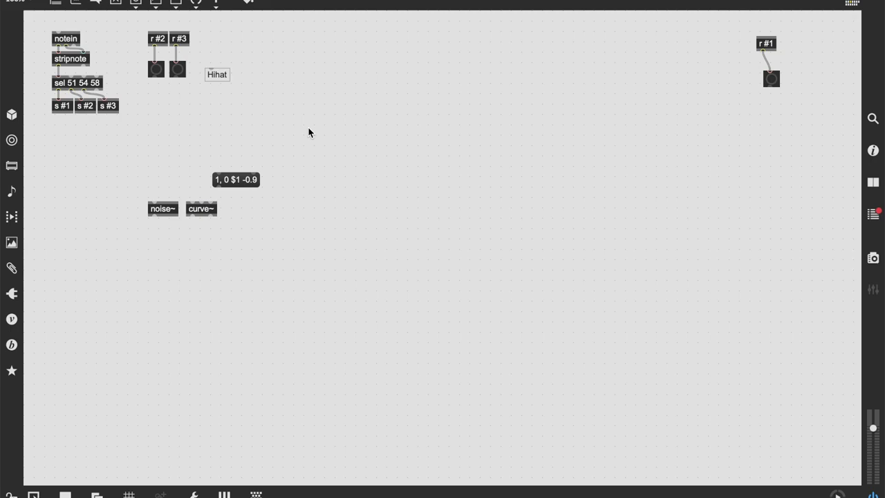
left_click_drag(236, 180, 209, 180)
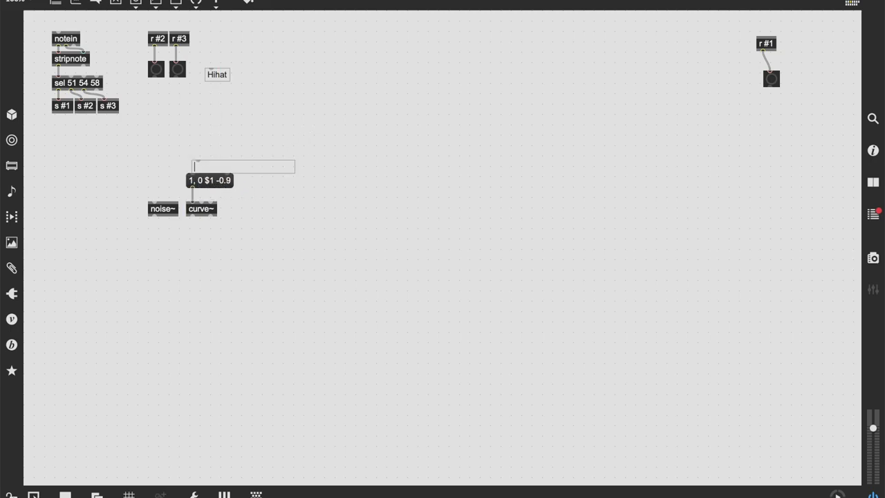
type("c")
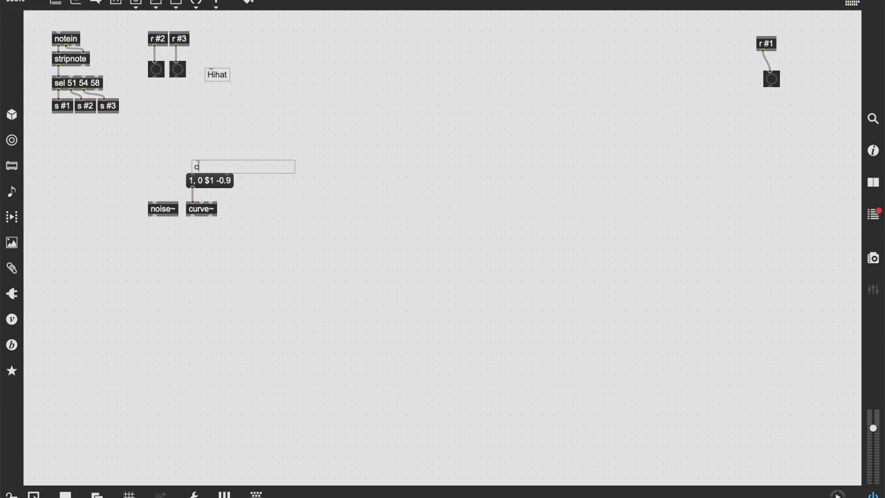
type("losed")
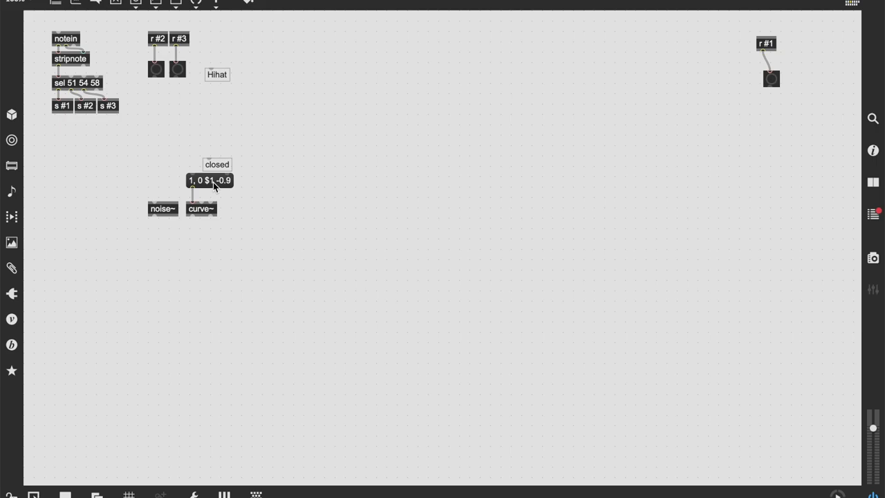
left_click_drag(210, 180, 259, 179)
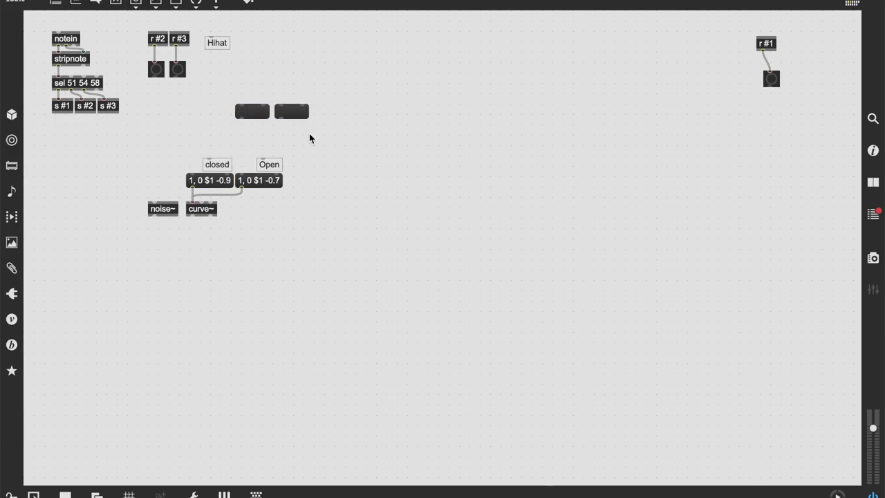
mouse_move(238, 128)
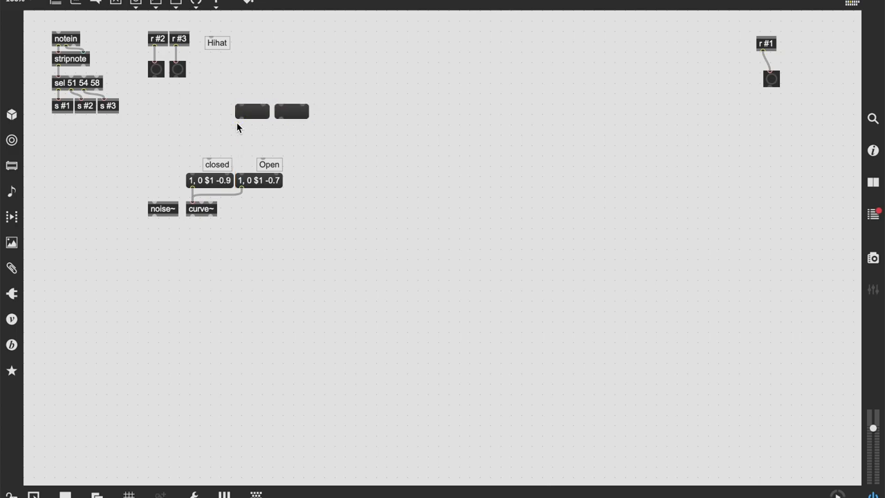
mouse_move(217, 140)
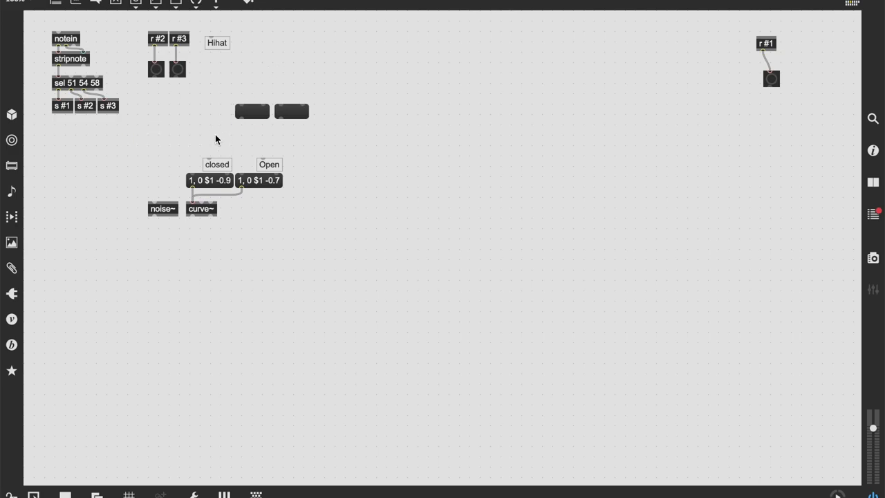
mouse_move(242, 168)
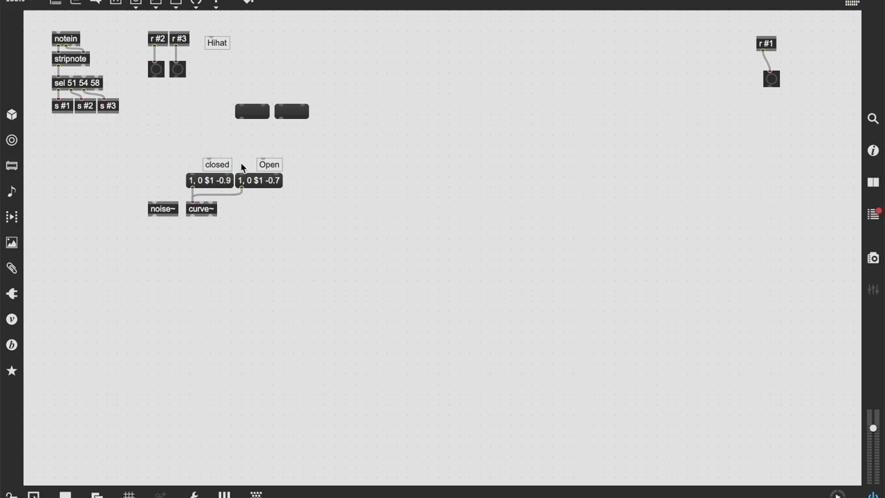
mouse_move(301, 41)
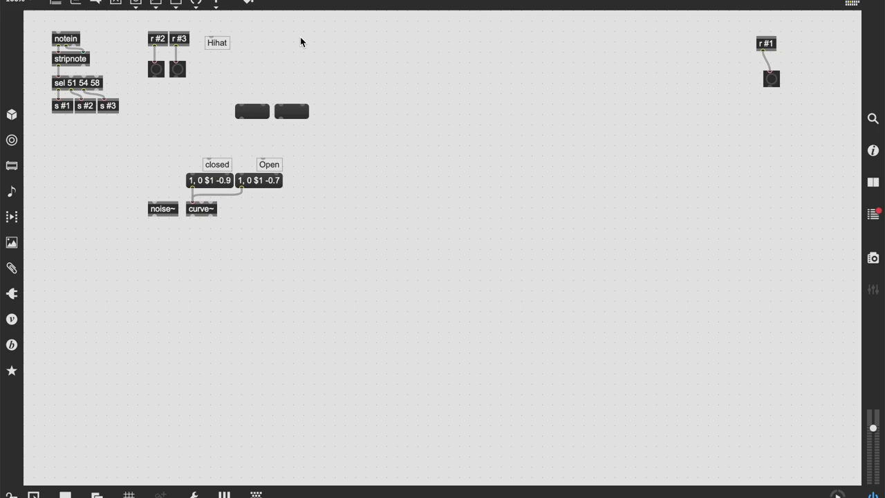
mouse_move(272, 60)
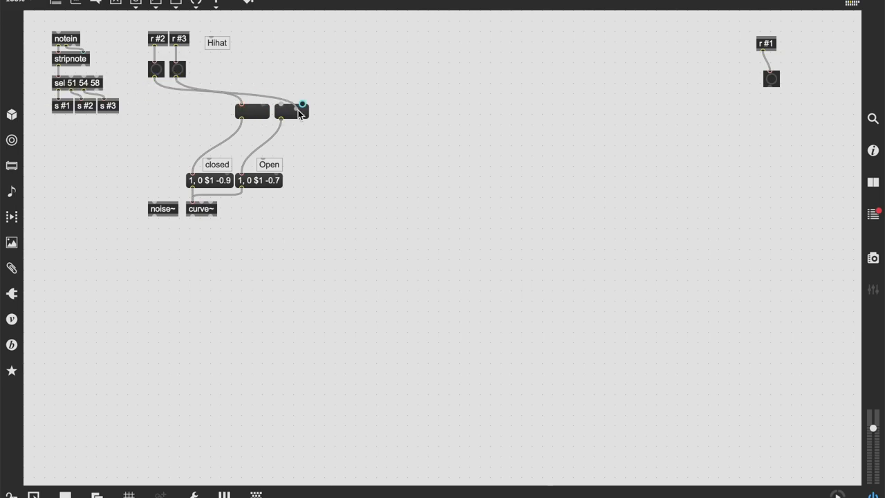
Step: Wire the hi-hat trigger buttons into the decay number boxes, sharing a decay of 105
left_click_drag(298, 111, 280, 47)
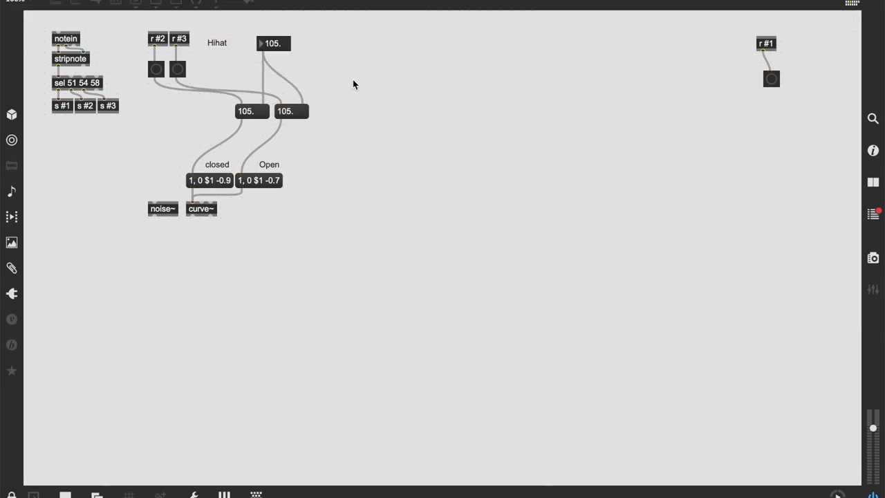
left_click(156, 68)
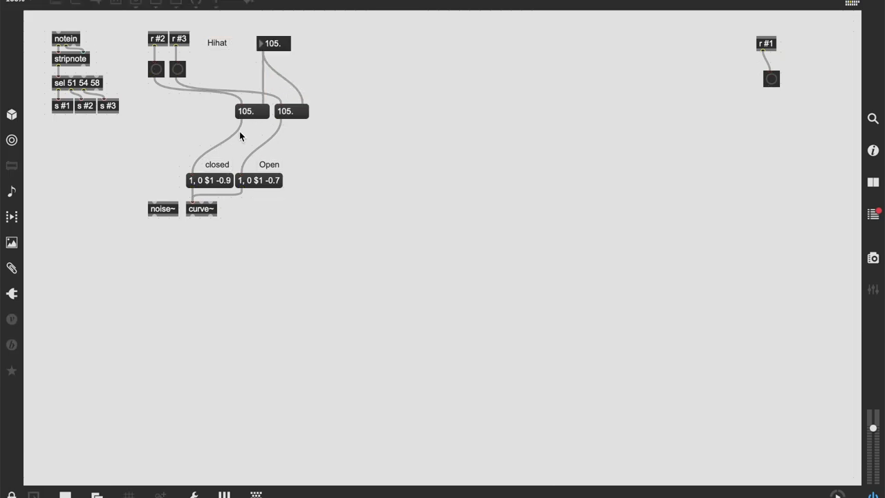
mouse_move(222, 154)
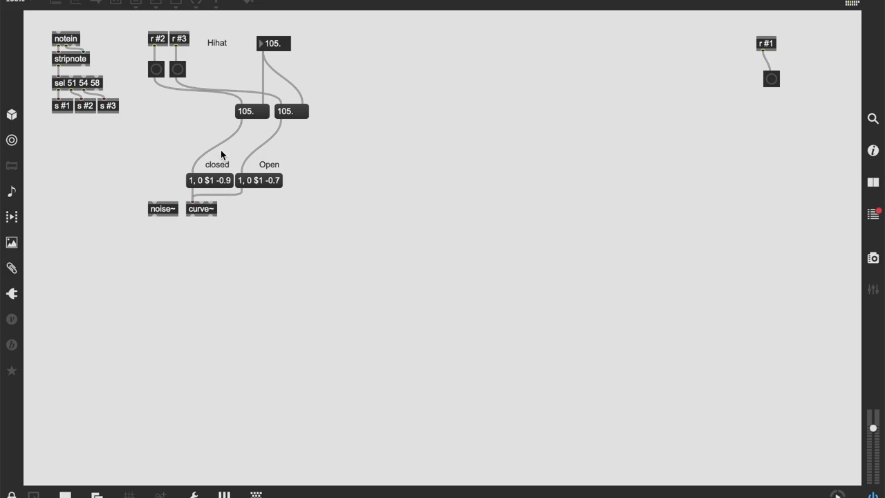
mouse_move(239, 179)
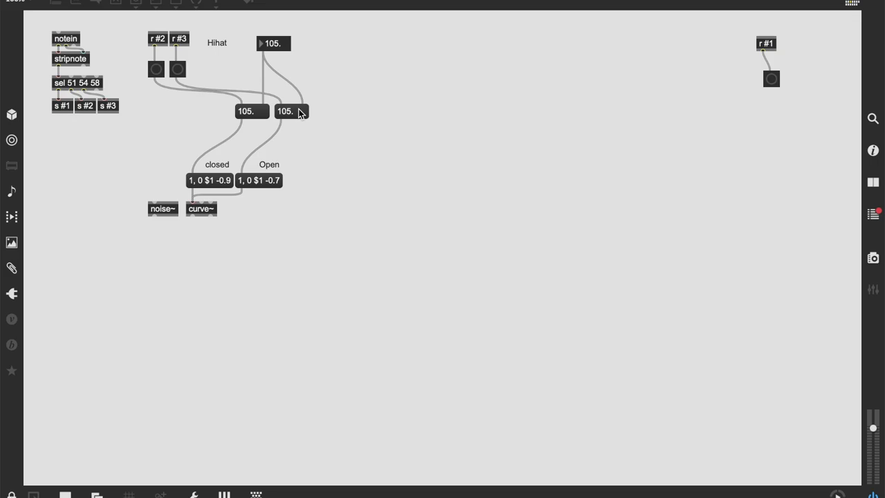
mouse_move(290, 118)
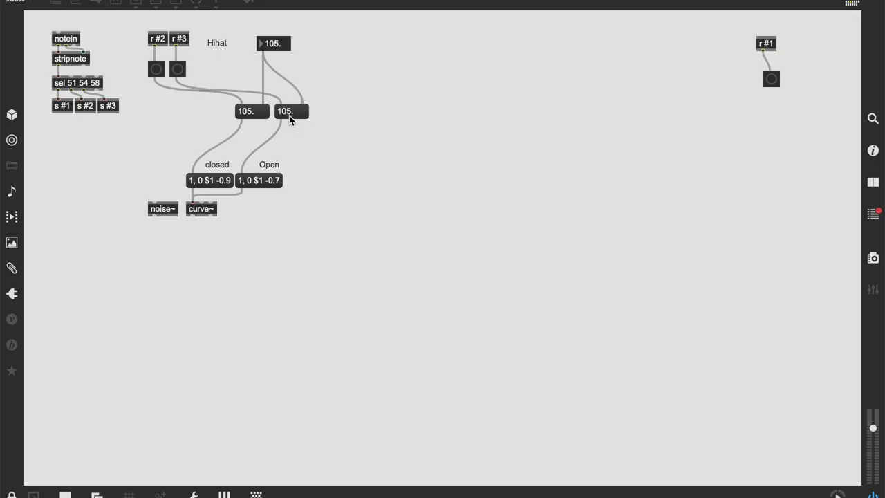
mouse_move(273, 187)
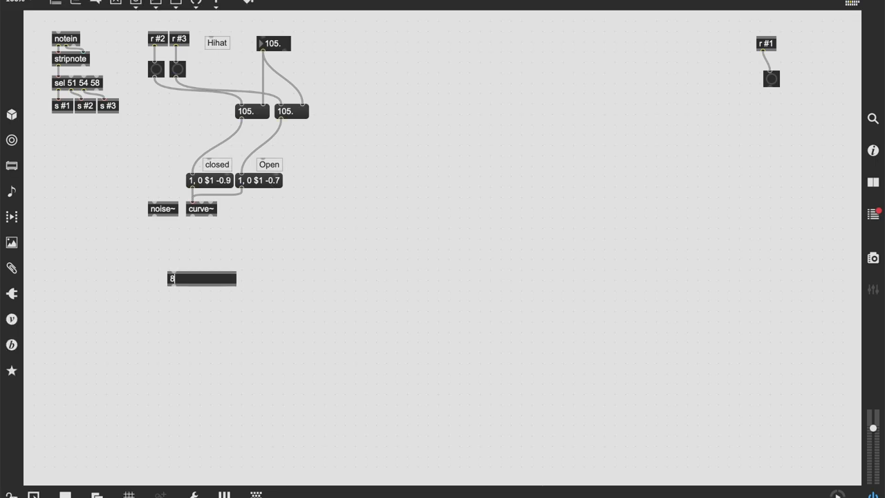
Step: Multiply noise~ by curve~ with *~ and raise the gain~ output slider
type("*")
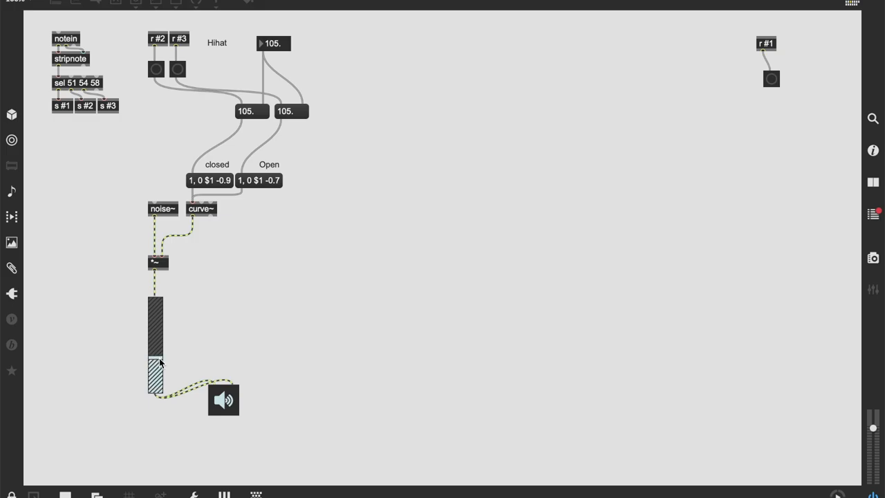
left_click_drag(155, 360, 155, 327)
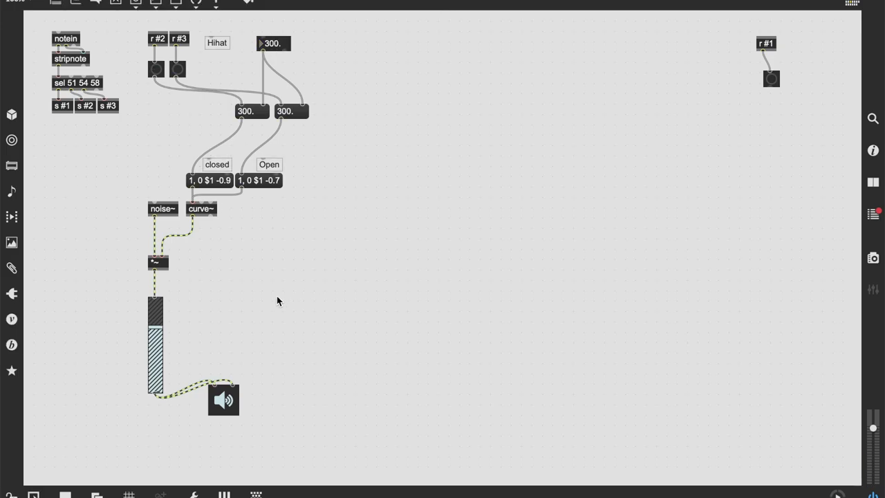
mouse_move(262, 306)
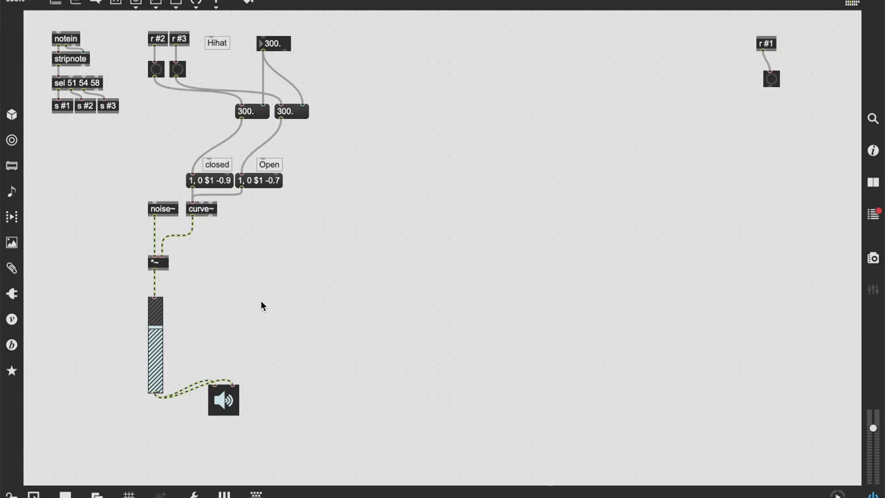
mouse_move(210, 309)
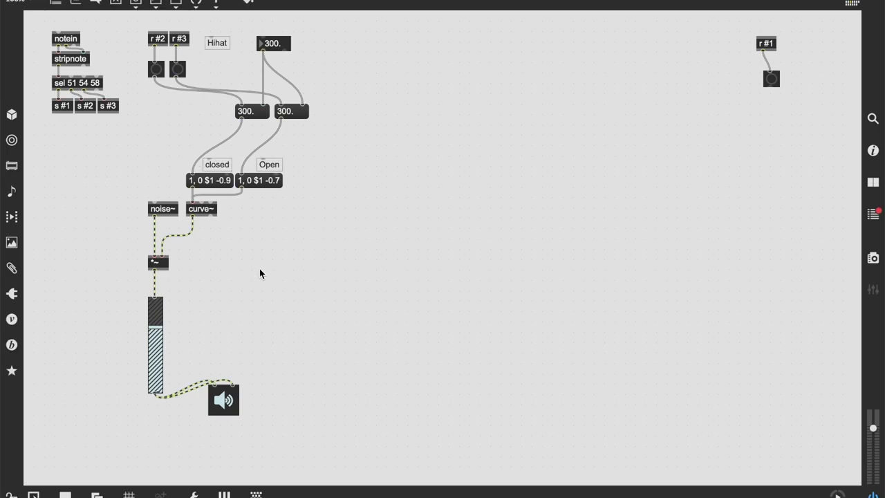
mouse_move(254, 302)
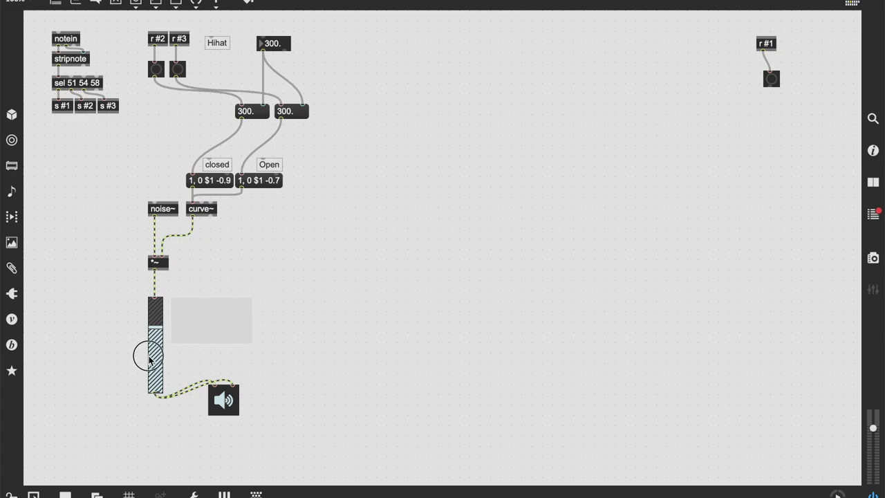
left_click(155, 346)
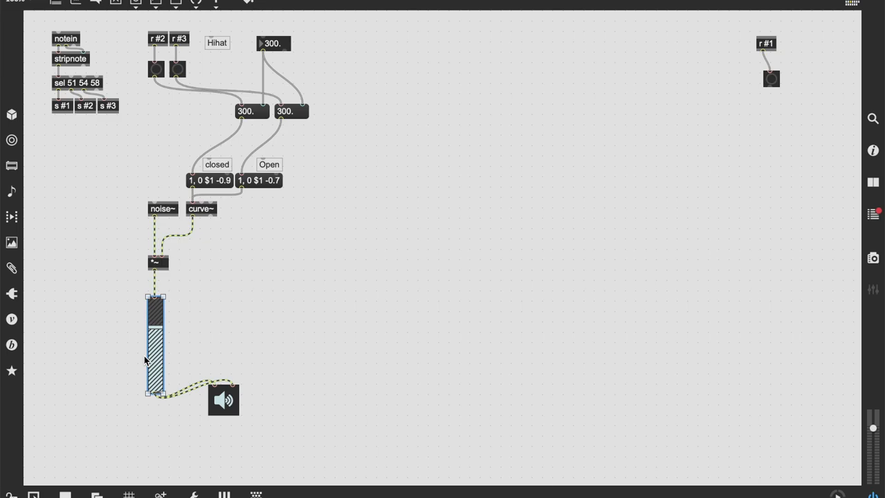
Step: Delete the gain~ slider and try filter shapes in the filterdesign help patch
key("Delete")
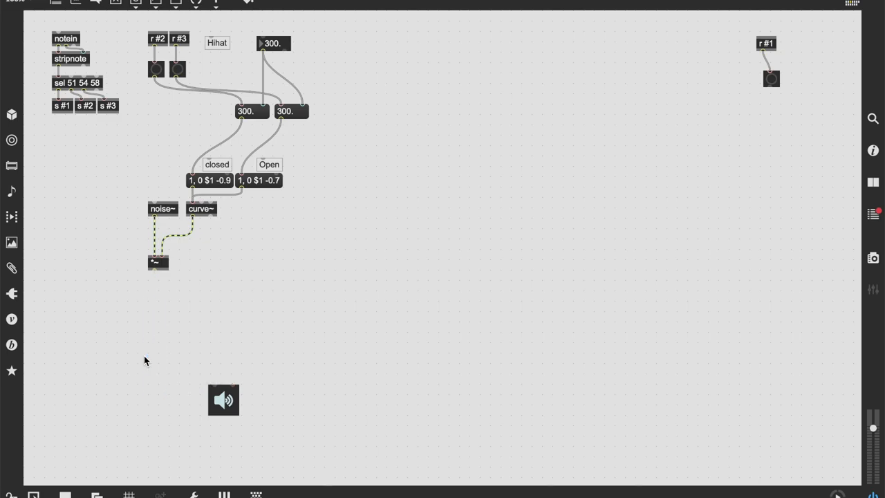
mouse_move(216, 287)
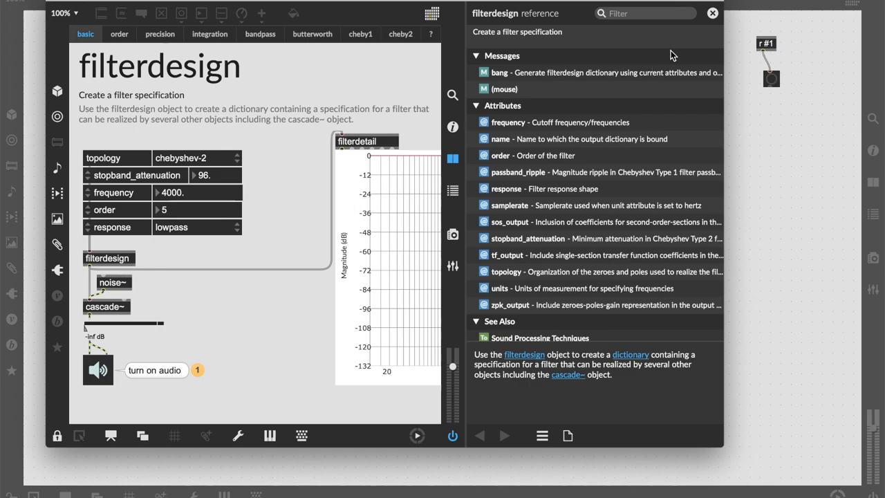
left_click(712, 12)
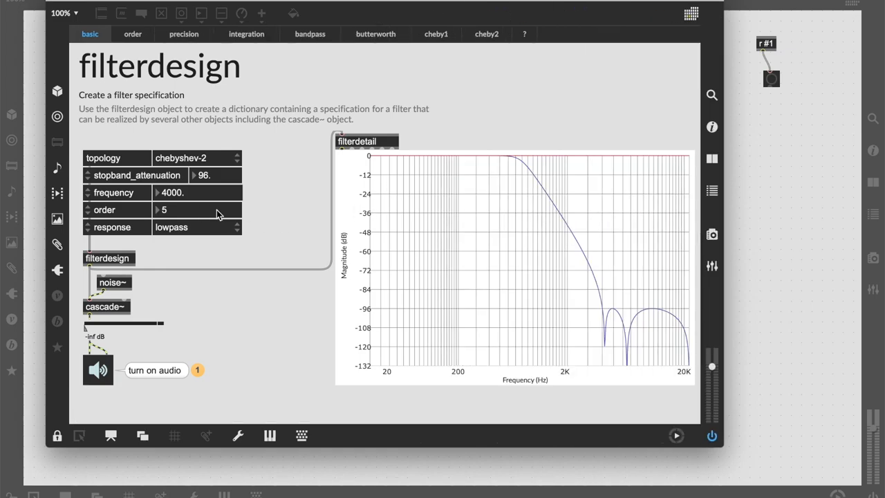
left_click(198, 158)
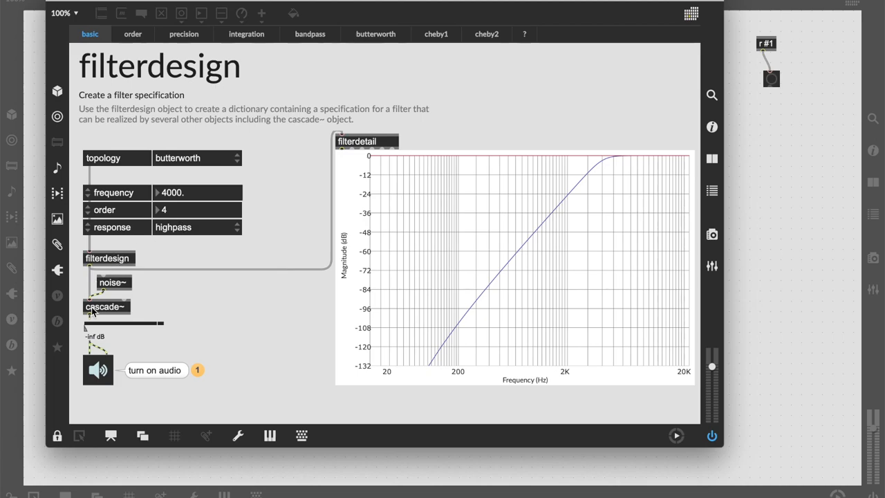
mouse_move(146, 321)
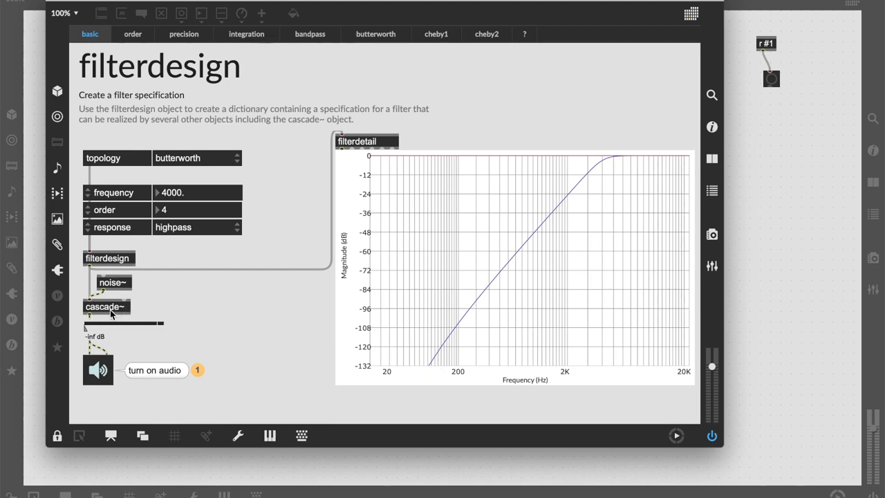
mouse_move(213, 357)
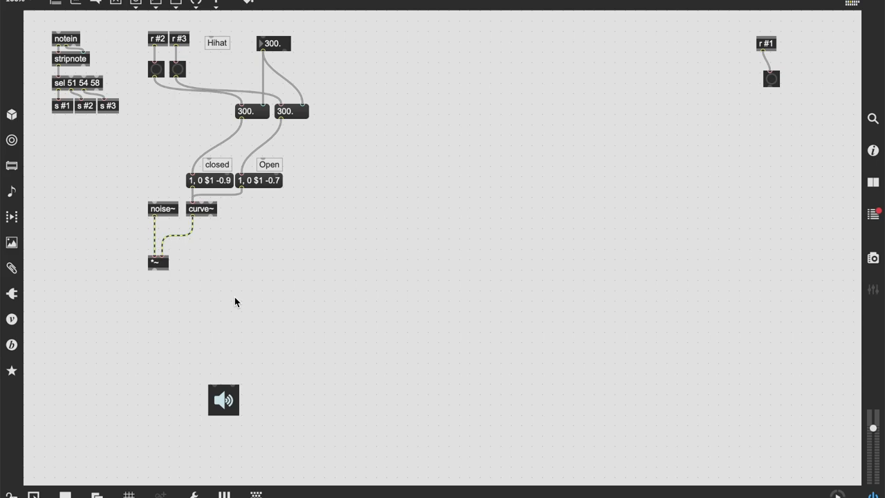
Step: Try a lores~ filter after *~, add gain~, then delete lores~ and its number boxes
double_click(268, 304)
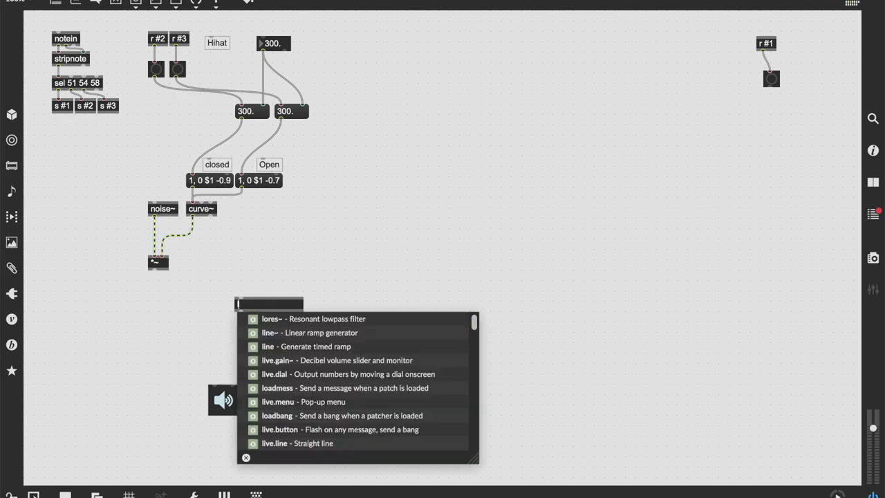
type("lores~ 2500 0.7")
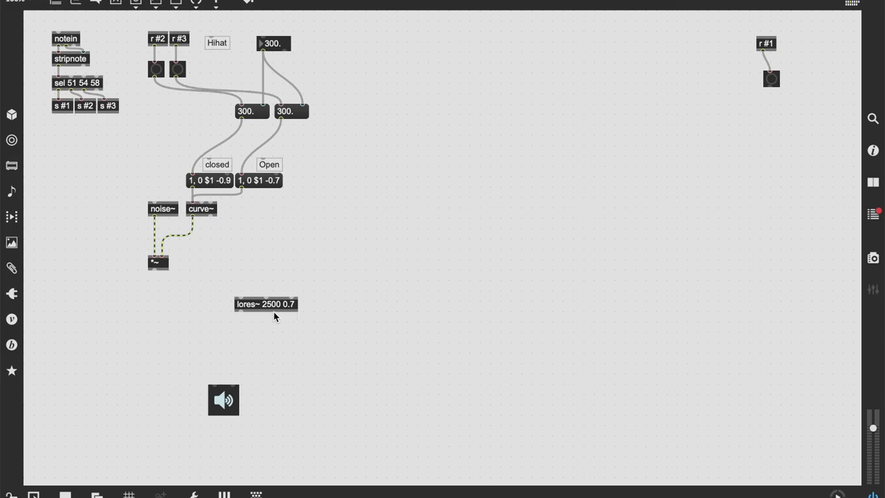
left_click_drag(266, 304, 245, 281)
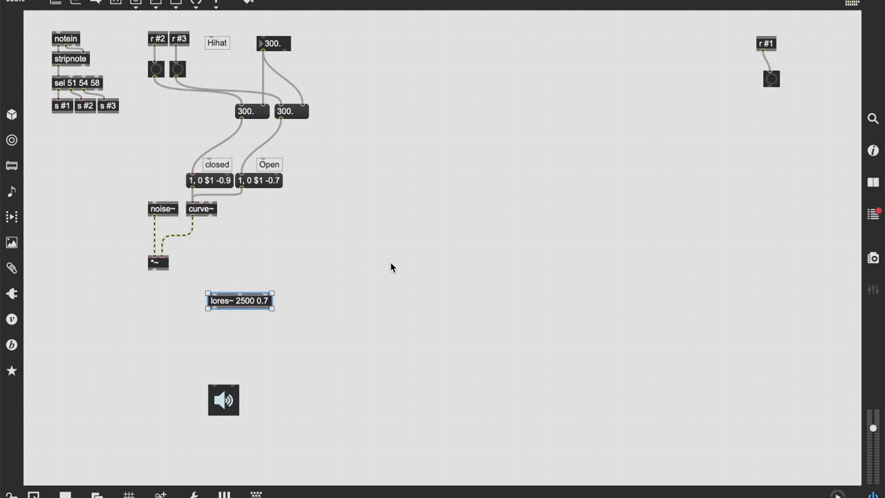
left_click_drag(240, 300, 256, 311)
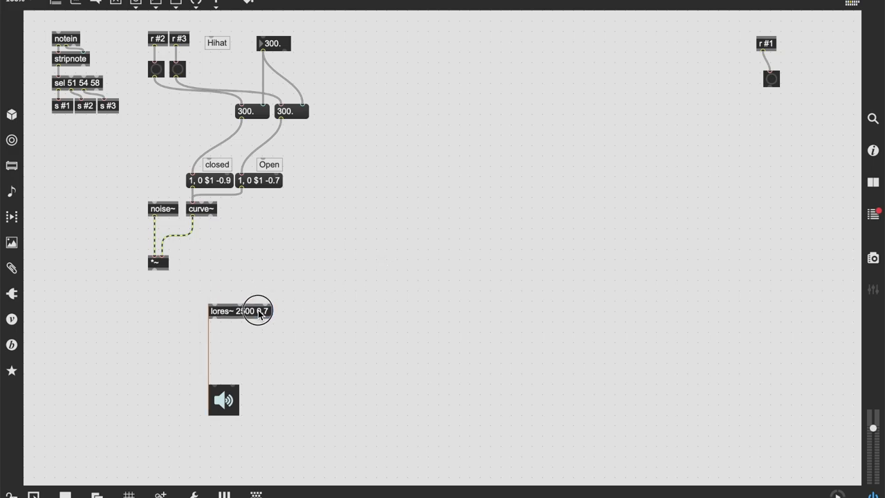
left_click(240, 311)
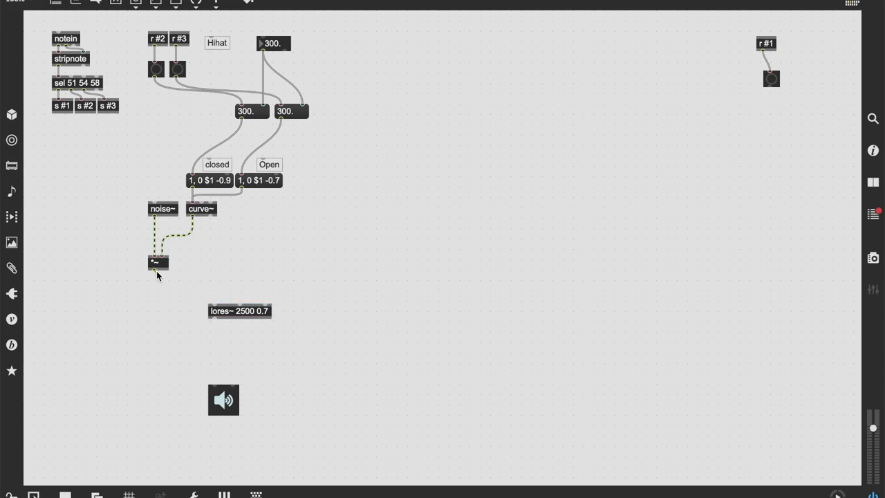
left_click_drag(155, 272, 213, 301)
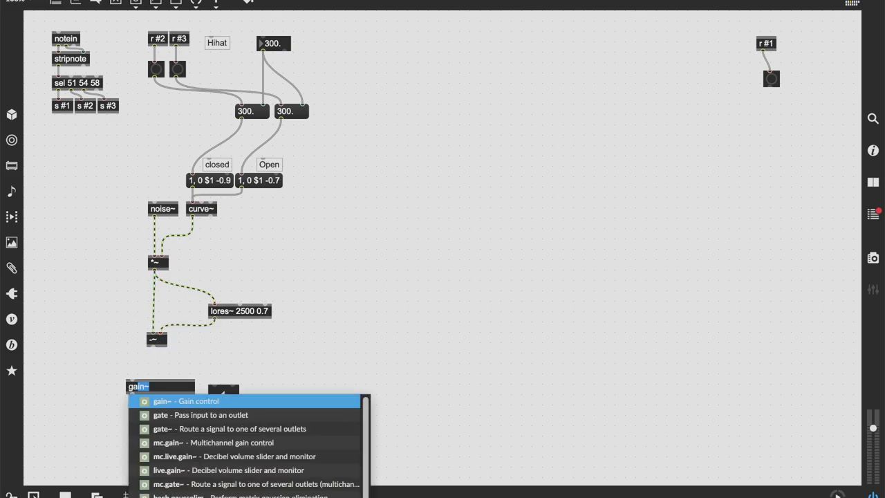
left_click(185, 401)
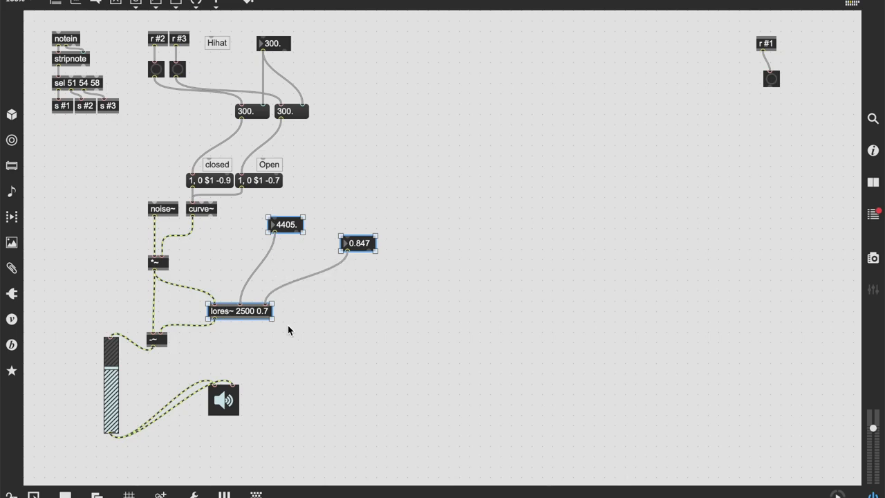
mouse_move(425, 309)
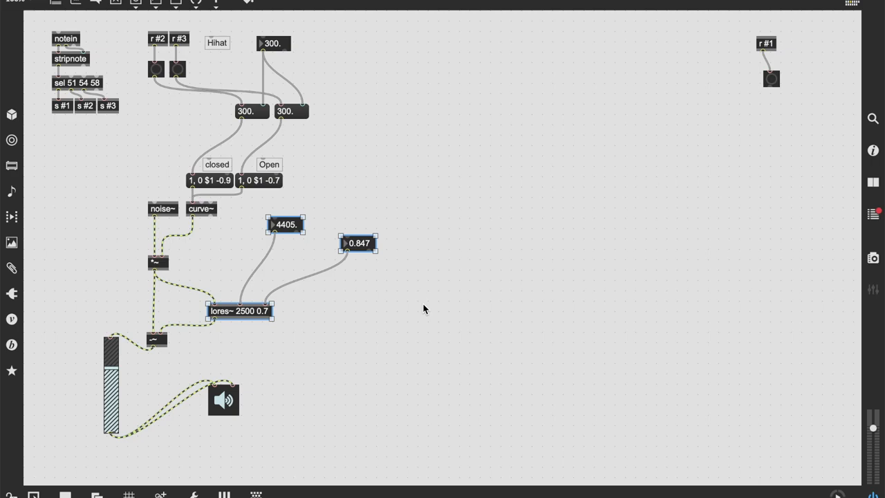
key("Delete")
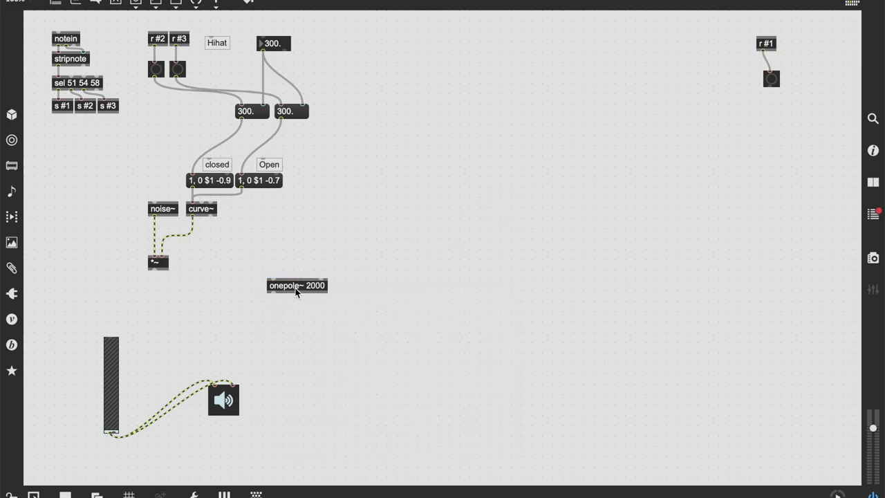
Step: Position onepole~ 2000 and feed the *~ noise output into it
left_click_drag(297, 285, 265, 307)
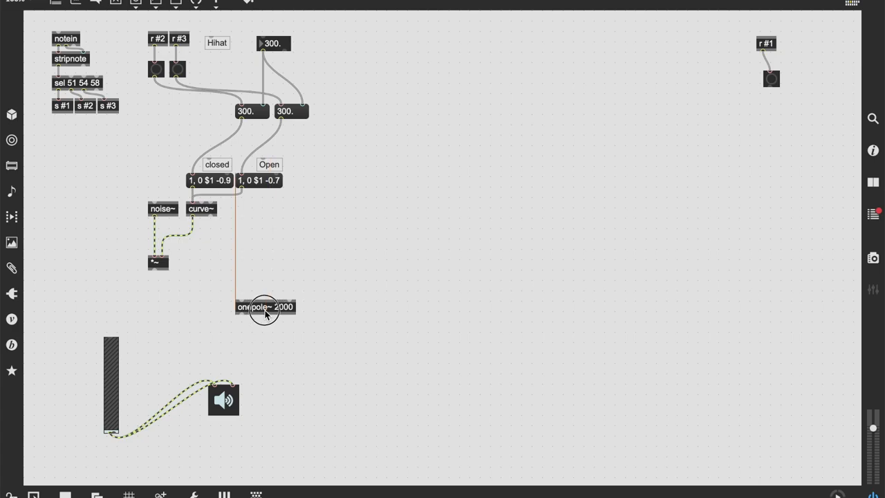
left_click(266, 307)
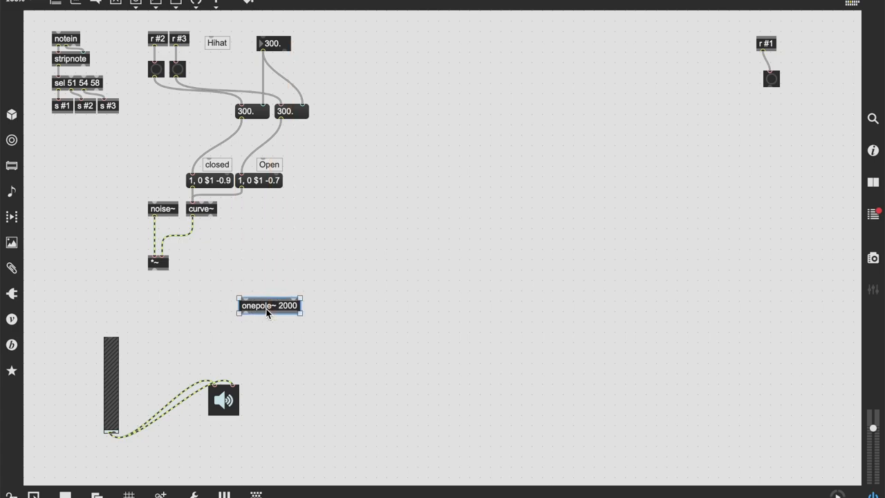
mouse_move(357, 226)
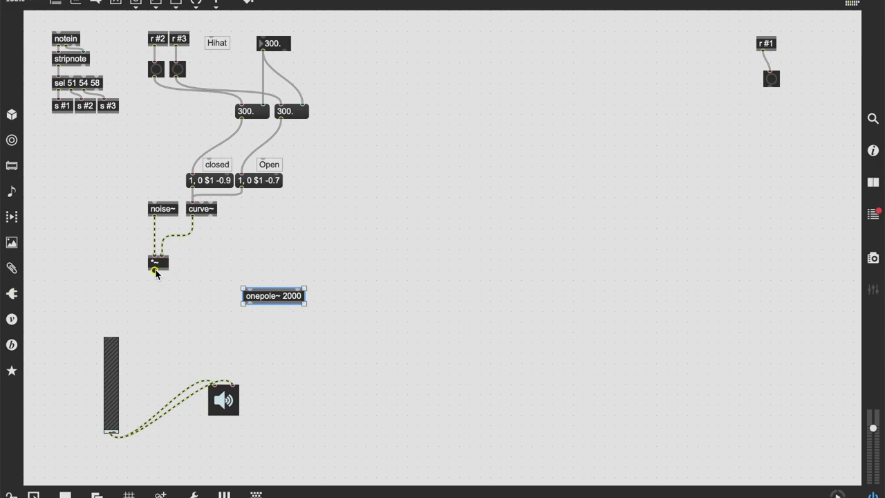
left_click_drag(157, 271, 247, 285)
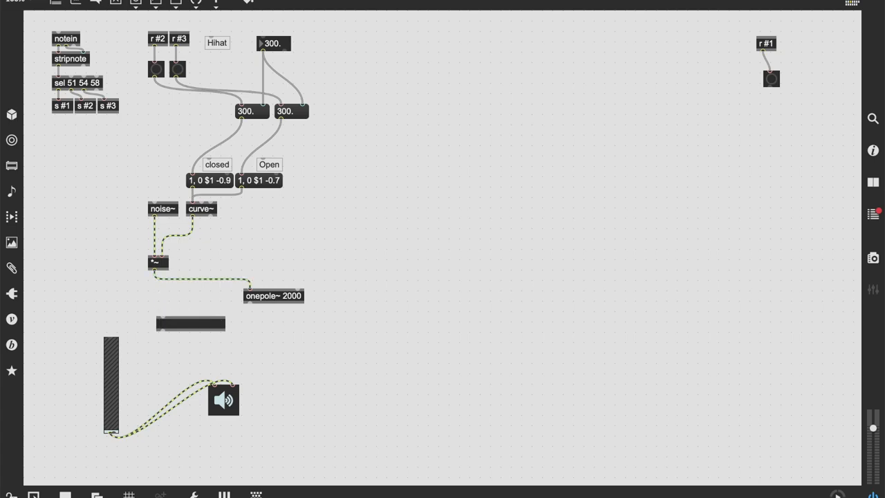
Step: Wire -~ into the chain, add a 'decay' comment, and raise cutoff to about 8178
left_click_drag(190, 323, 158, 325)
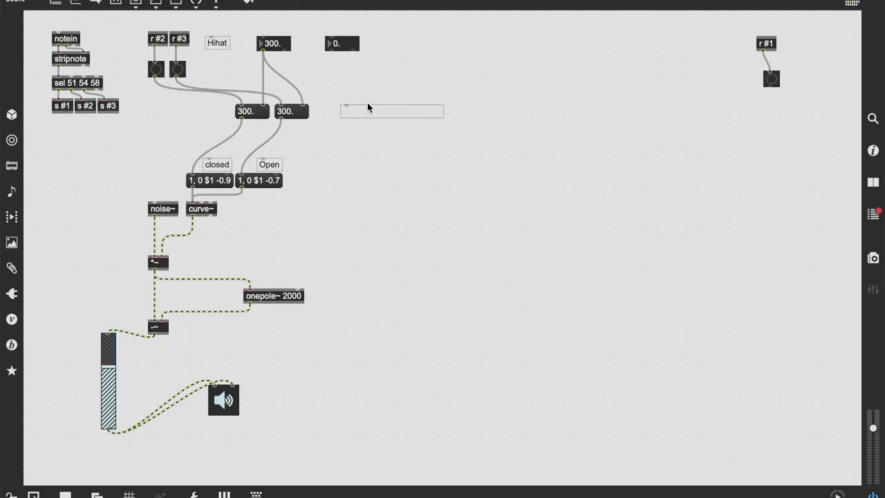
type("decay")
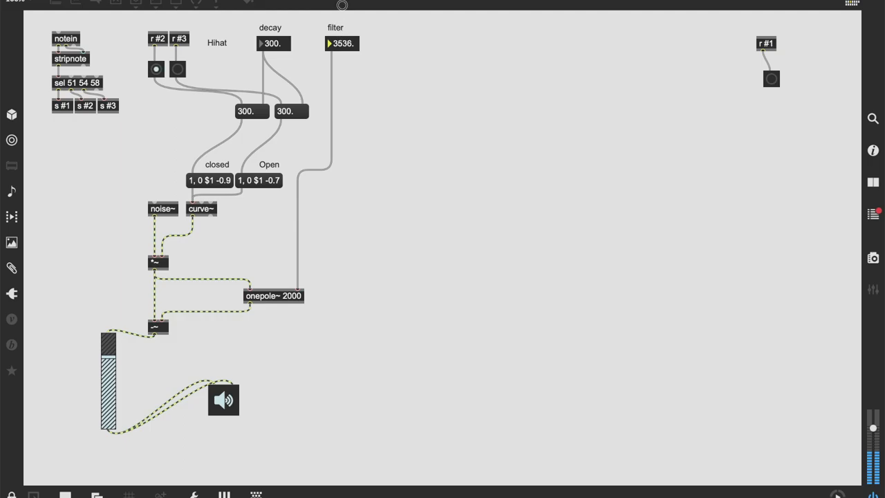
left_click_drag(342, 43, 342, 31)
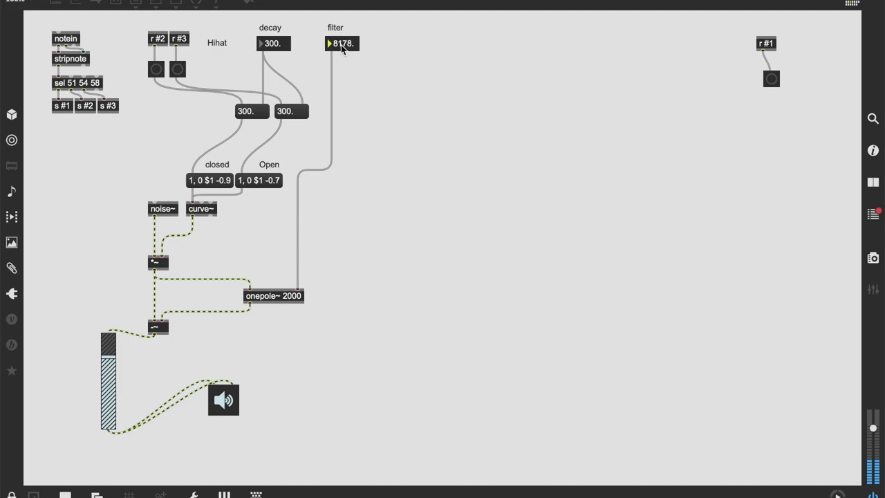
mouse_move(404, 310)
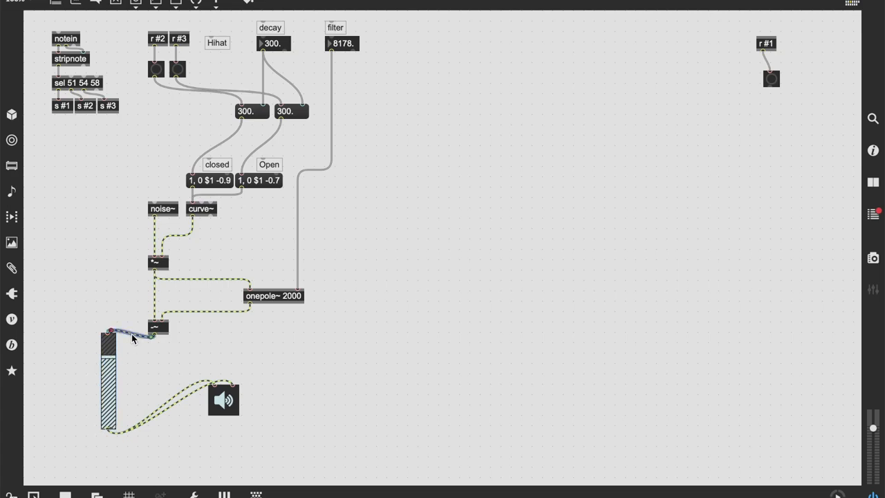
Step: Move ezdac~ lower, abandon a 'sig - L = R' comment, and start a random object
left_click_drag(223, 399, 163, 444)
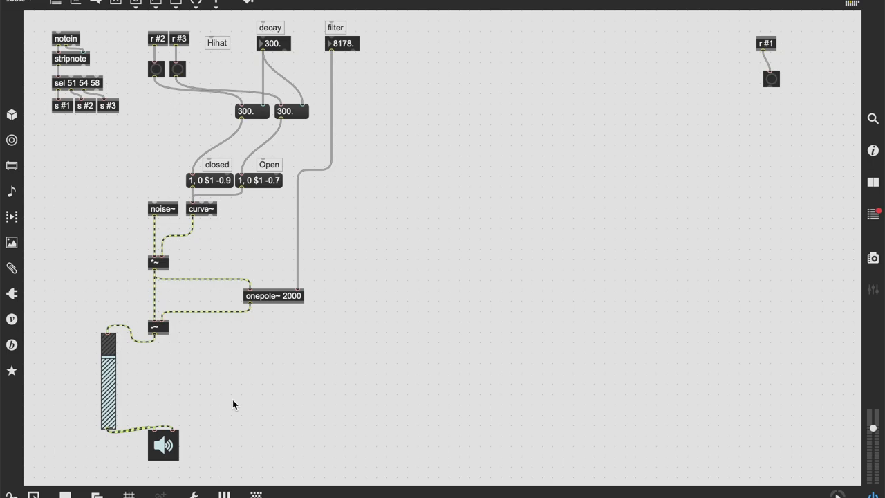
left_click(156, 69)
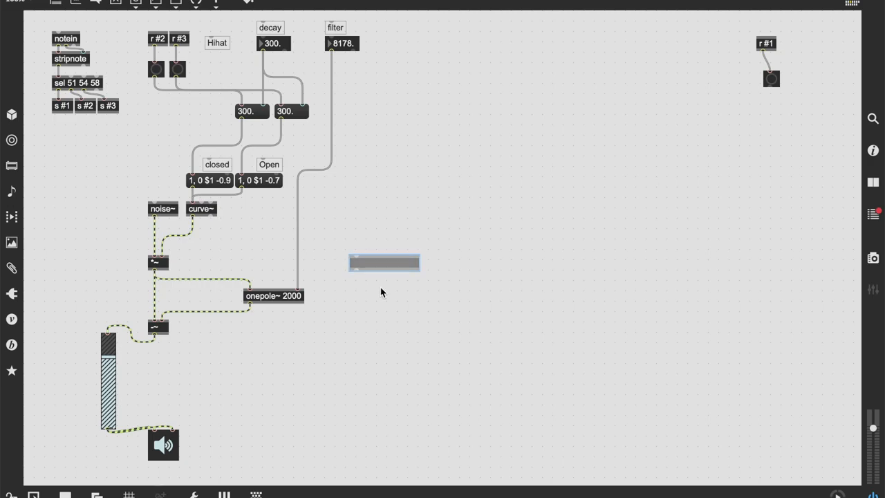
type("s")
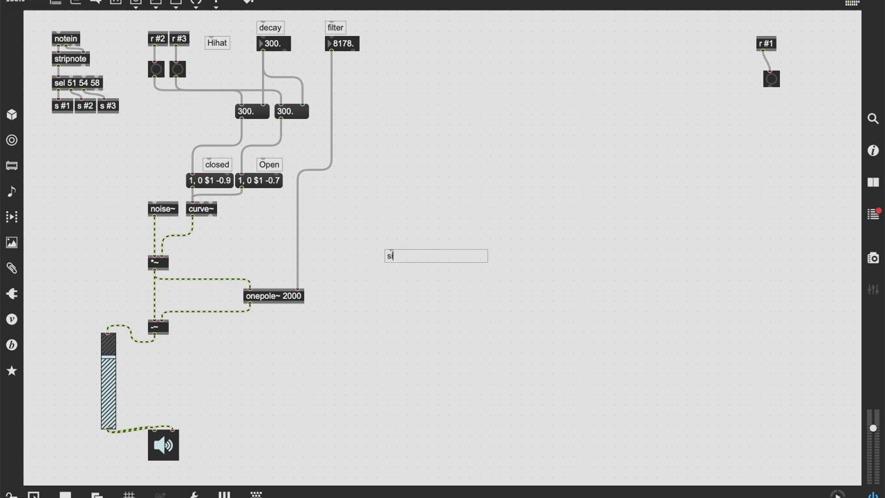
type("ig -")
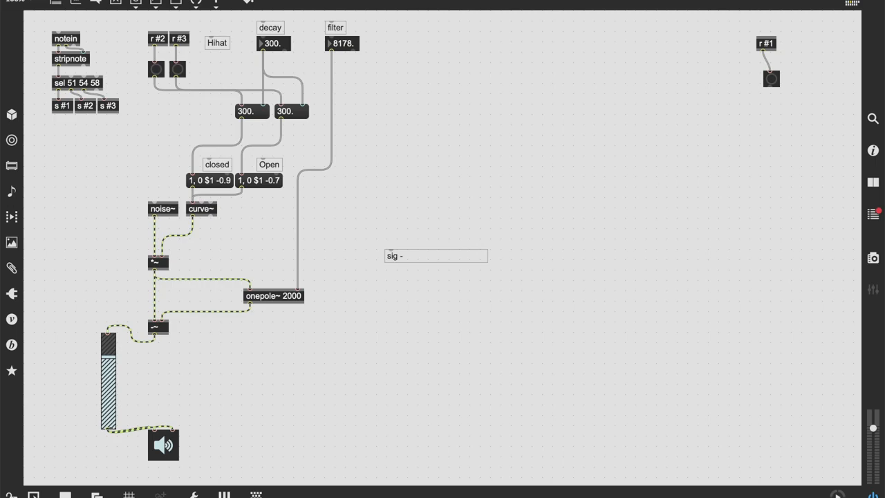
type("L")
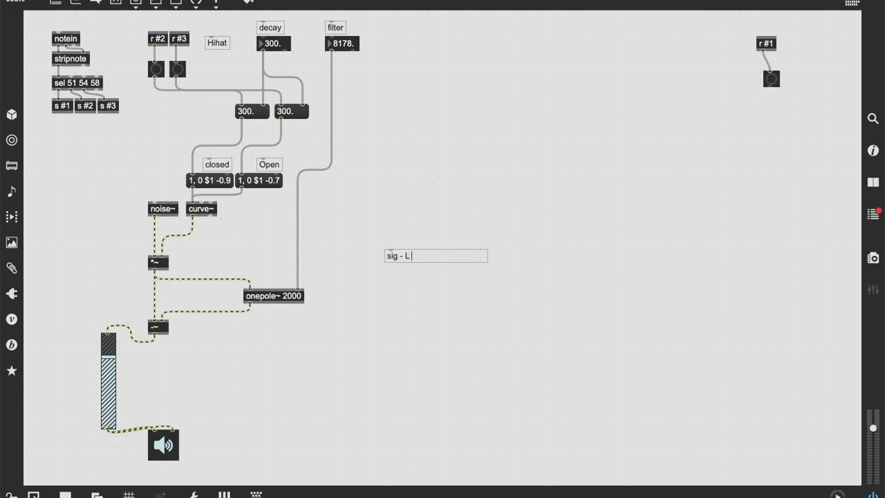
type("= R")
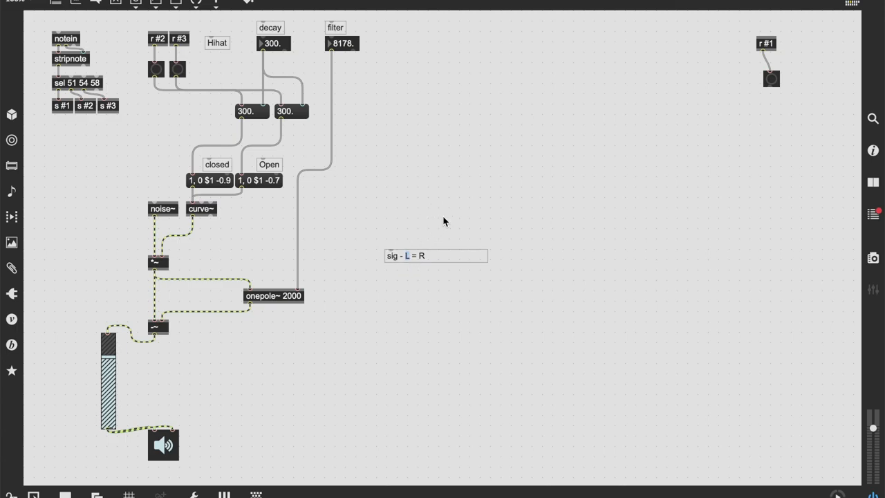
mouse_move(420, 200)
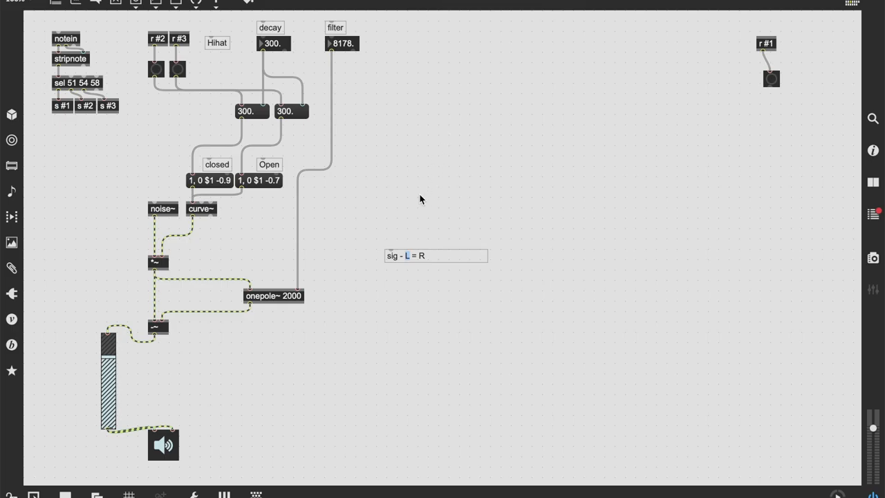
left_click(435, 255)
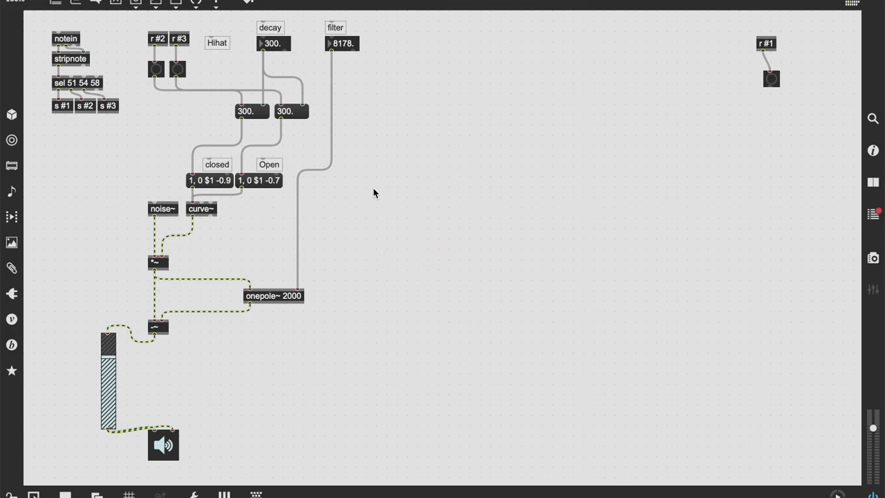
type("random")
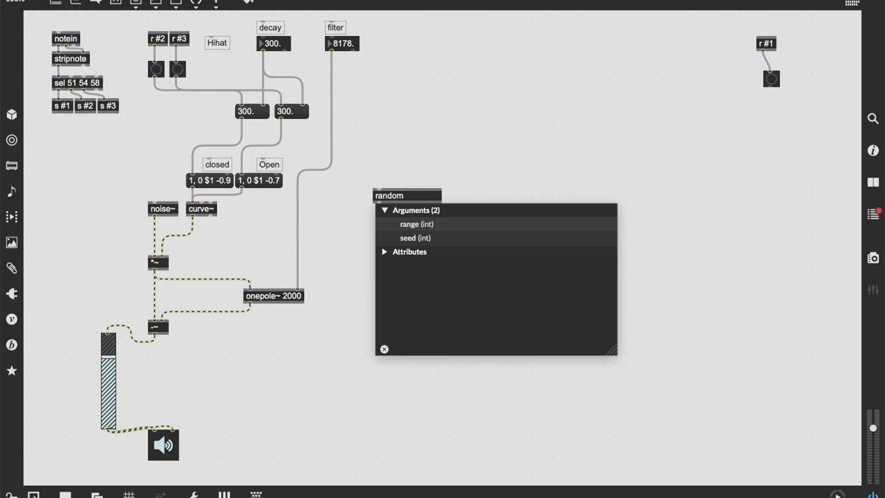
Step: Create a random 101 object triggered by both hihat bang outlets
left_click(404, 195)
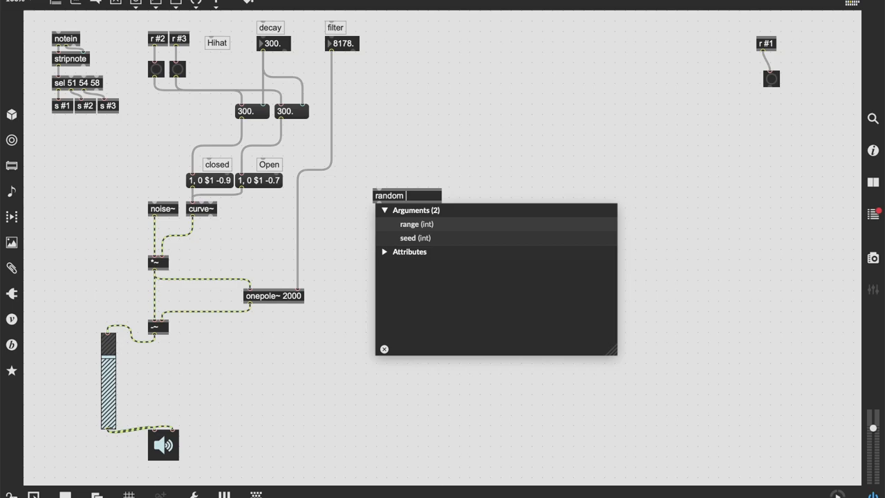
type("101")
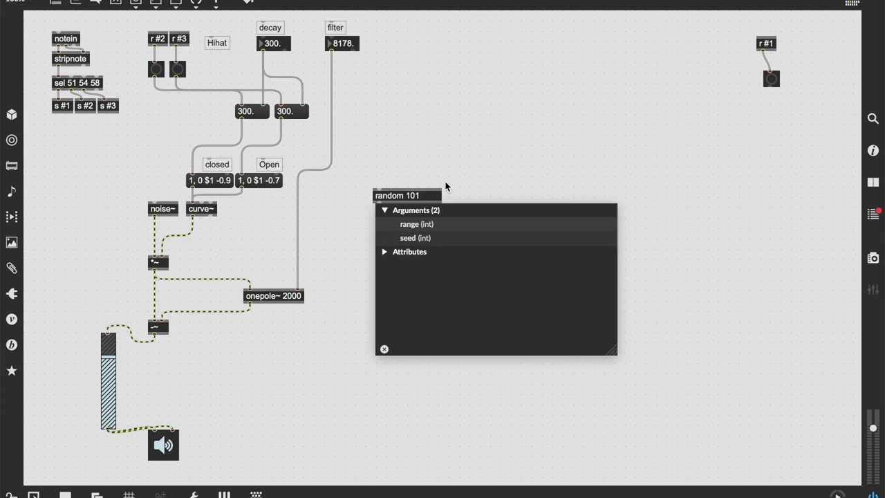
left_click(384, 349)
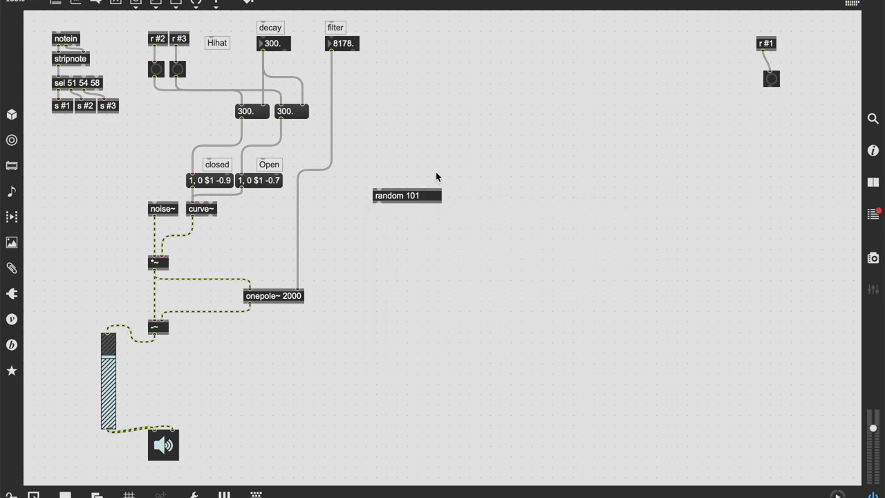
left_click_drag(396, 195, 397, 181)
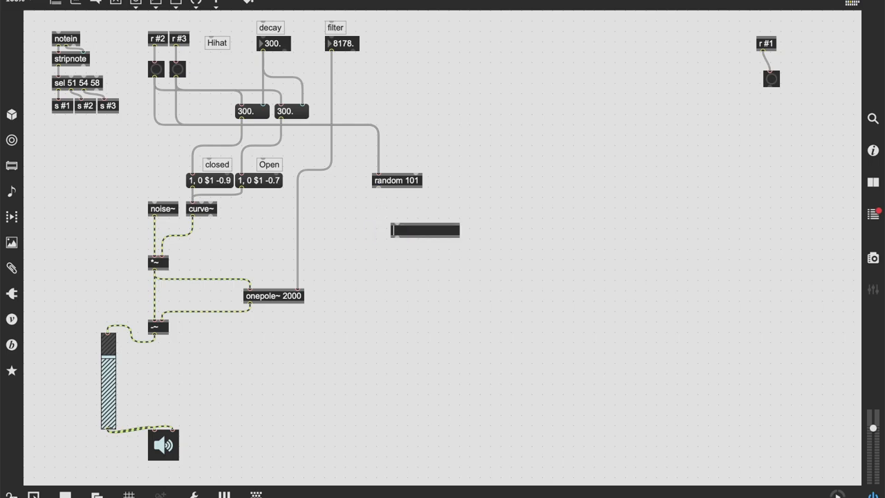
Step: Add a * 0.01 object below to scale the random value
type("/ 100")
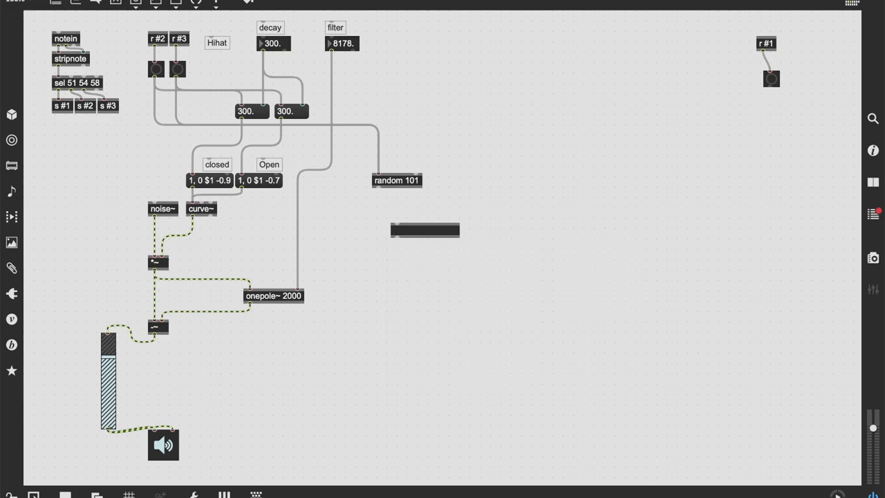
left_click(425, 230)
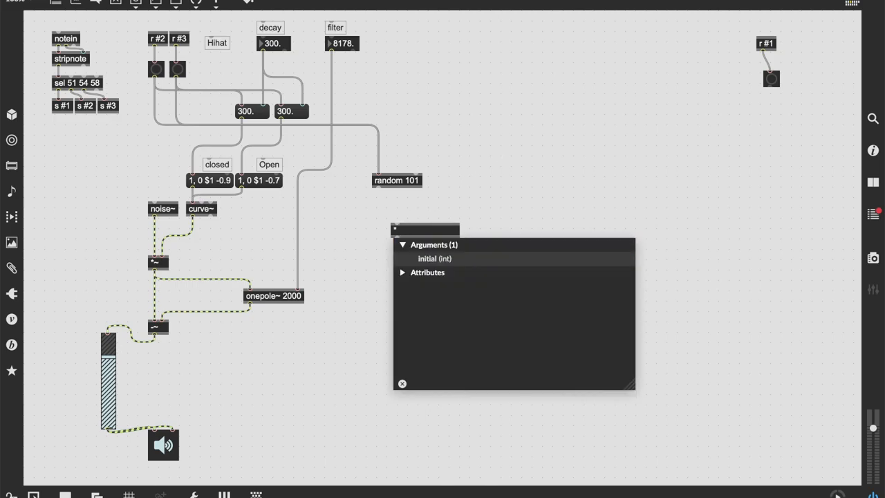
left_click(426, 229)
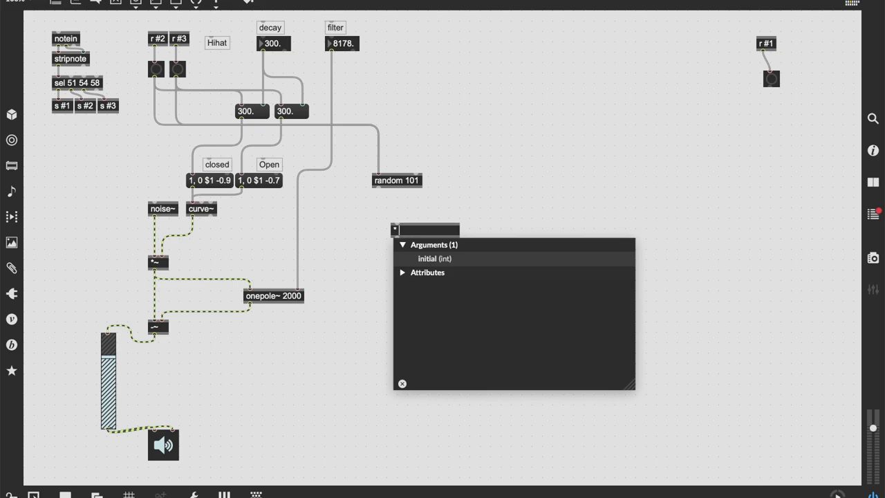
type("0")
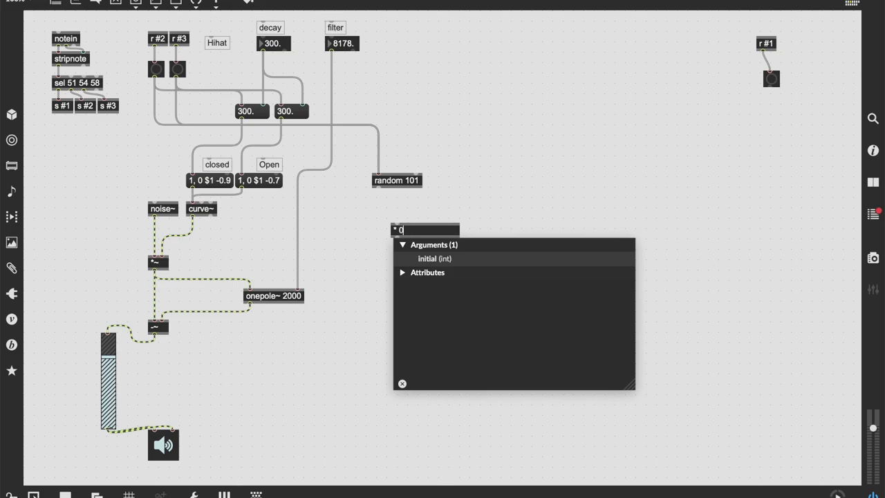
type(".01")
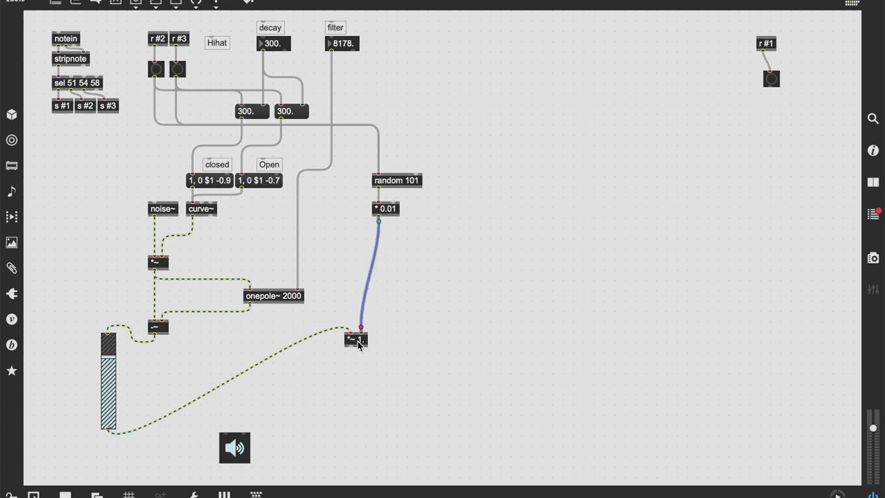
Step: Patch the slider into *~ 1., *~ 1. into ezdac~, and wire the new *~
left_click_drag(357, 339, 373, 326)
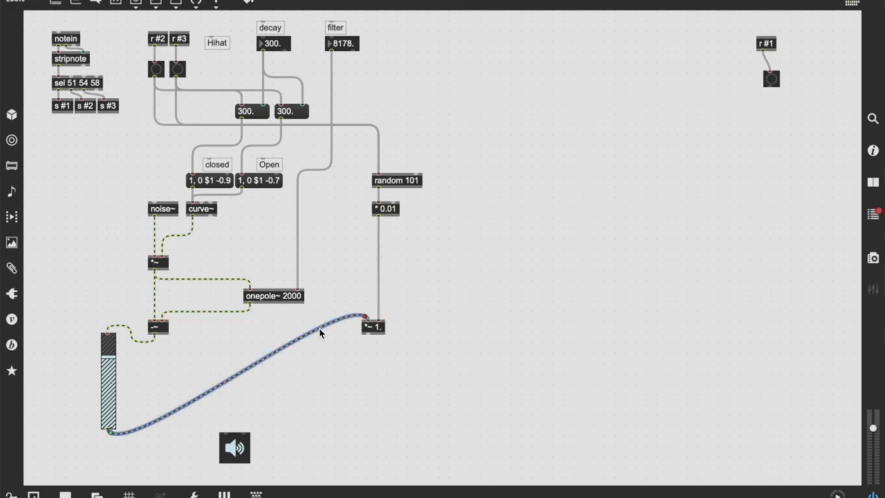
left_click_drag(234, 447, 340, 432)
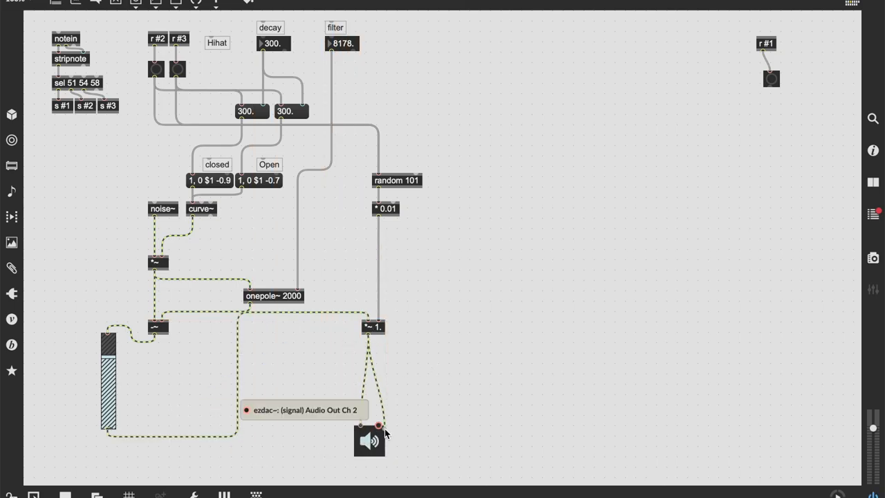
mouse_move(425, 369)
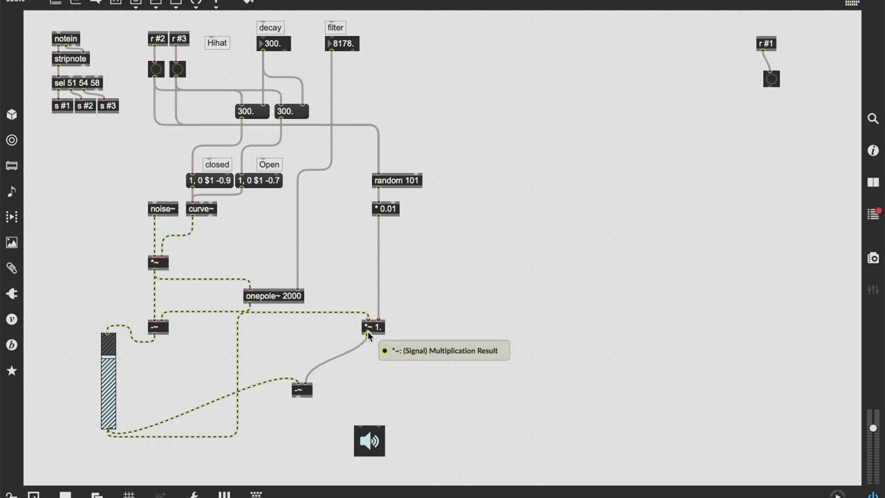
left_click_drag(300, 388, 363, 365)
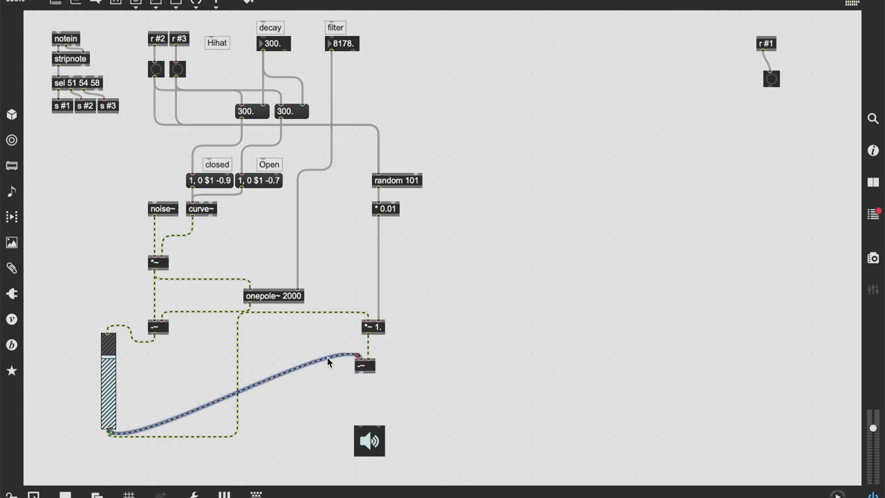
left_click_drag(364, 365, 407, 363)
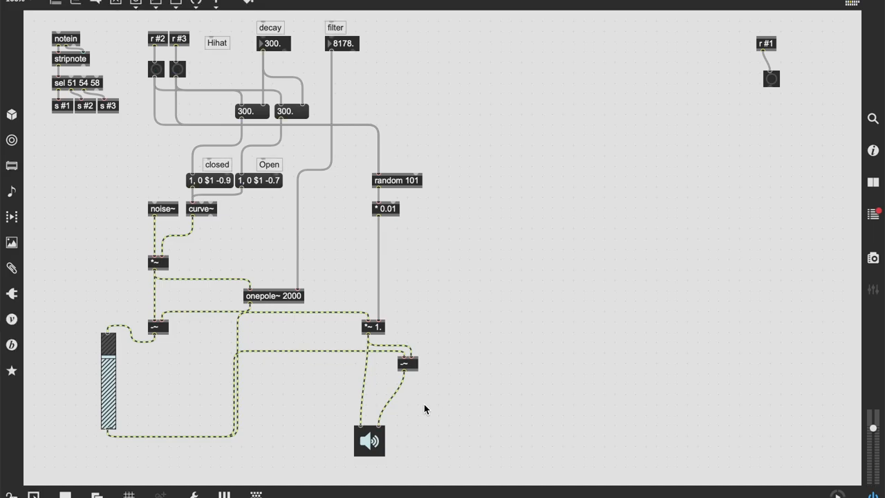
Step: Create a selector~ 2 1, duplicate it alongside, and wire both hihat signals into them
left_click(369, 440)
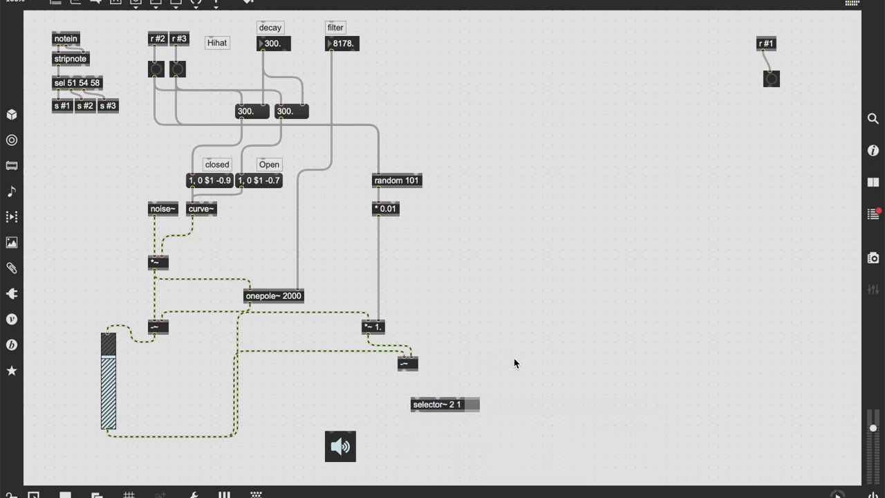
left_click_drag(436, 404, 492, 404)
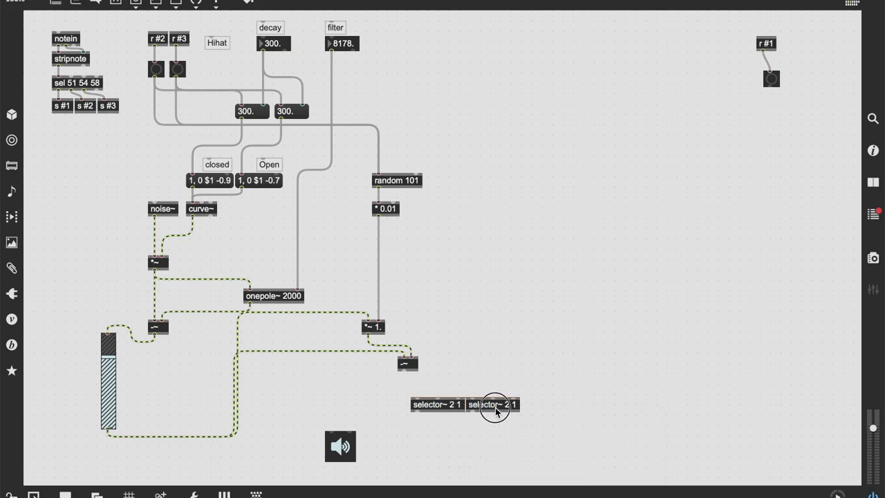
left_click_drag(341, 446, 412, 446)
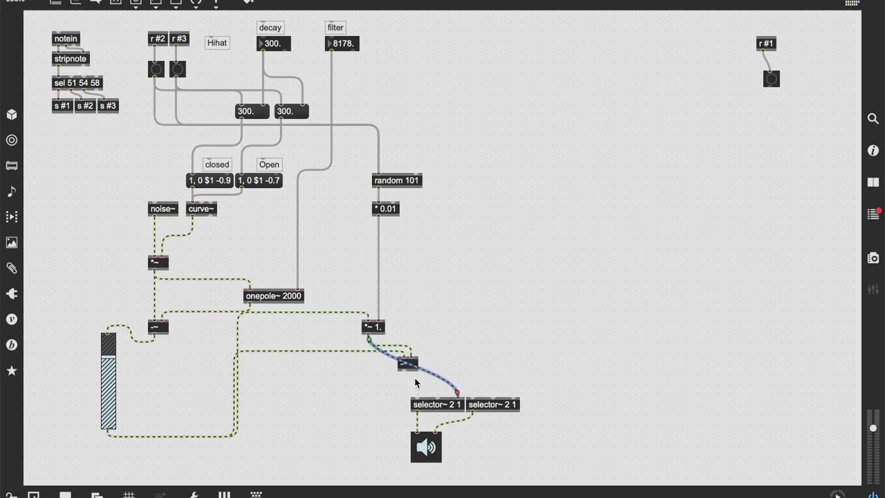
mouse_move(410, 379)
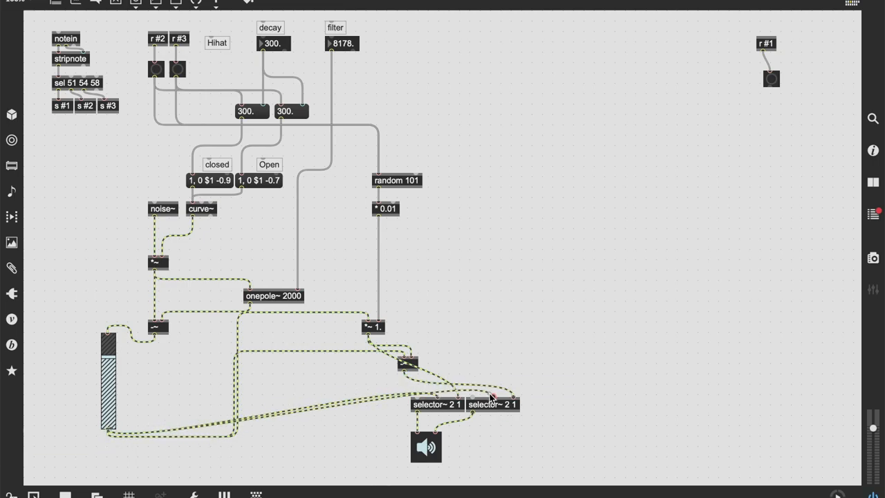
left_click(489, 397)
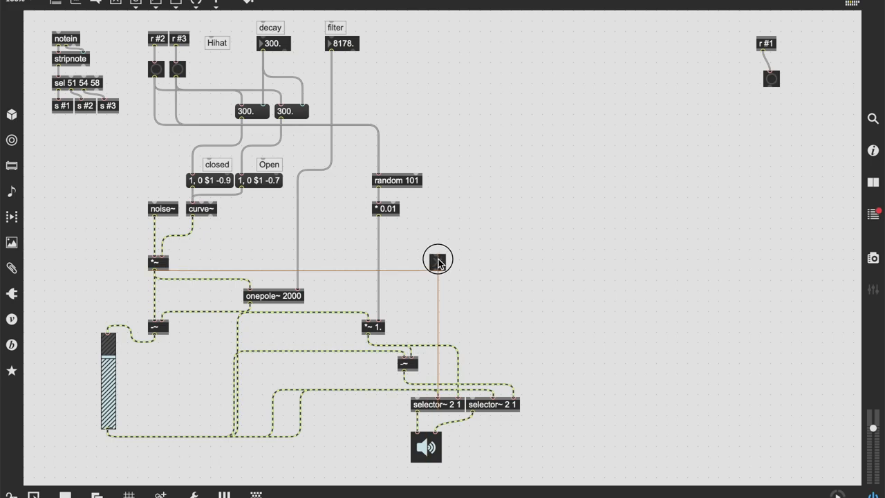
Step: Add a 'random' toggle and switch it on to randomize signal selection
left_click(438, 262)
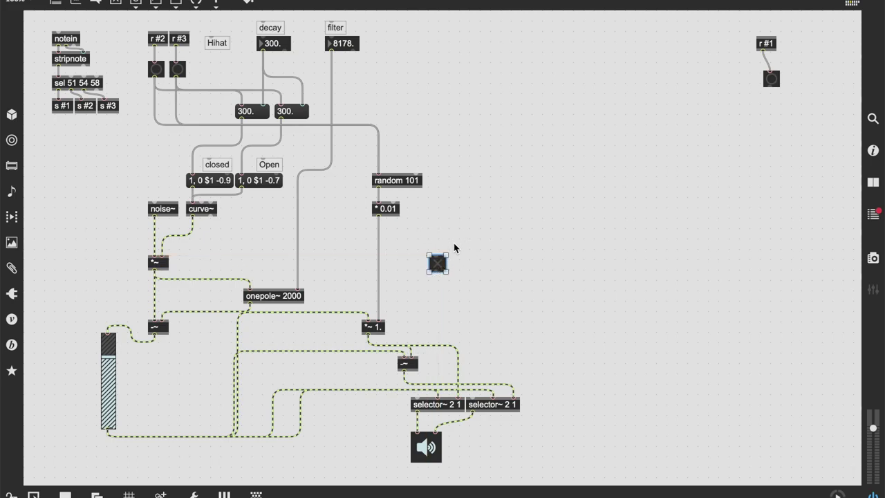
mouse_move(494, 293)
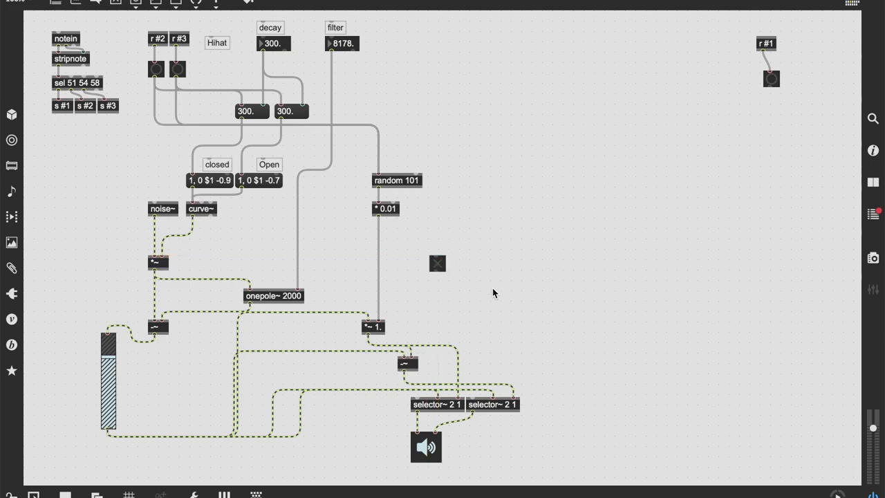
mouse_move(446, 316)
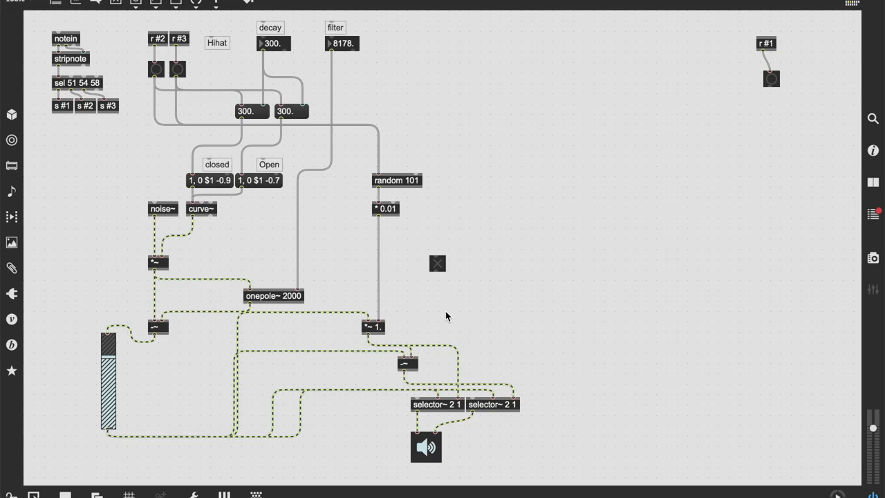
mouse_move(453, 284)
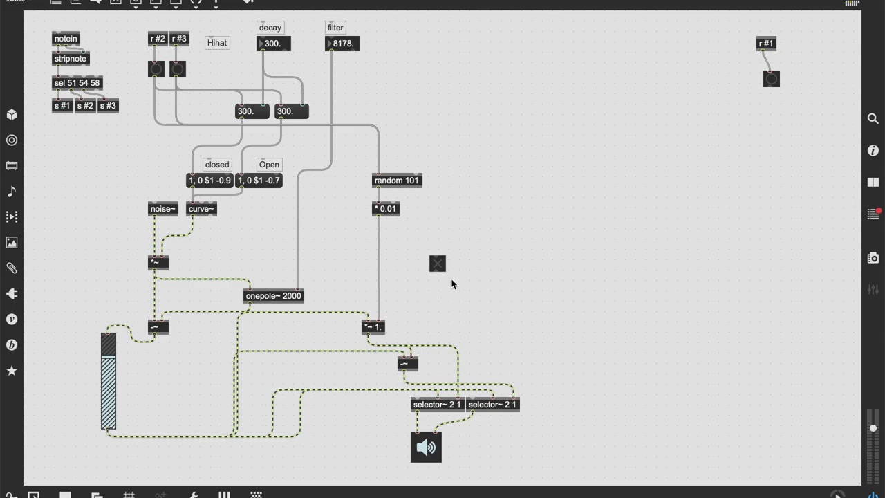
mouse_move(422, 408)
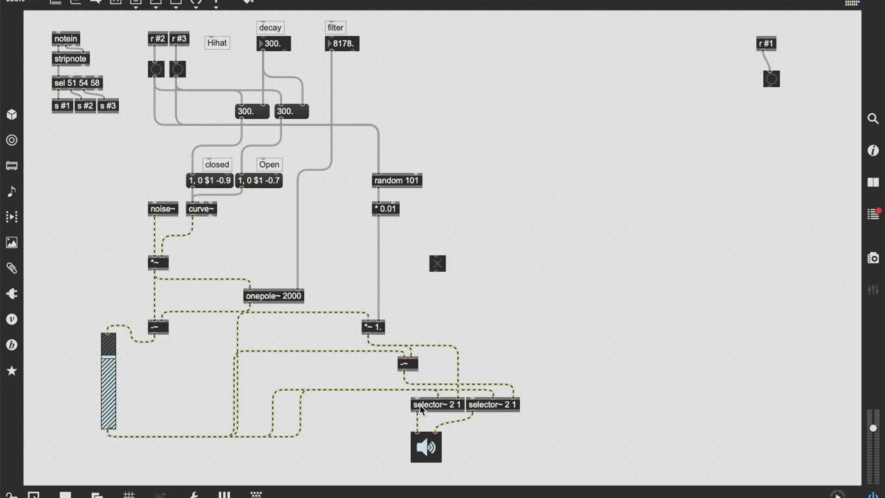
mouse_move(419, 414)
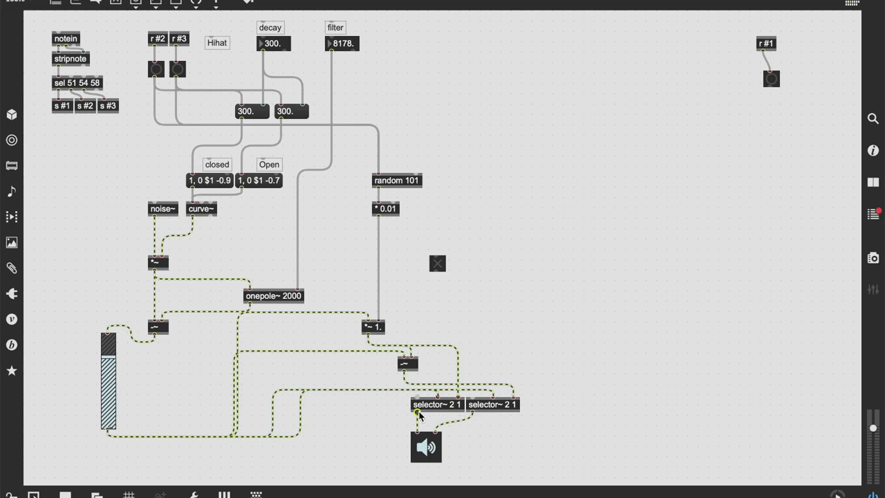
mouse_move(443, 330)
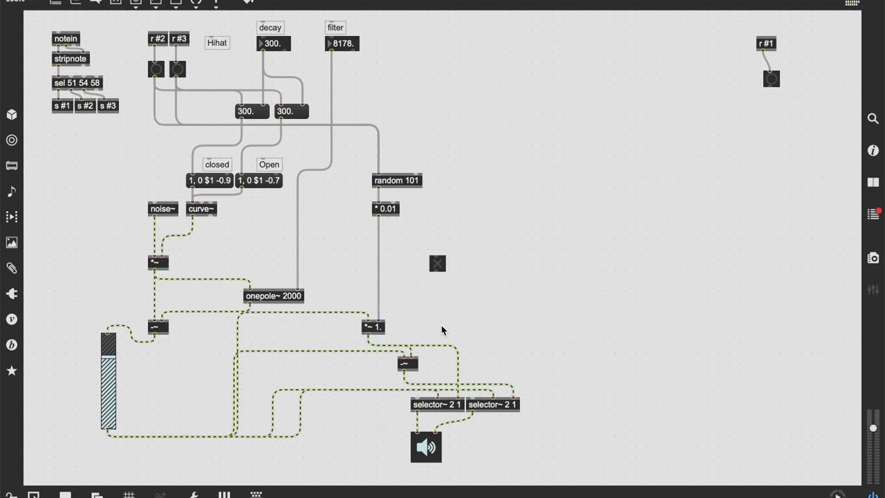
mouse_move(433, 306)
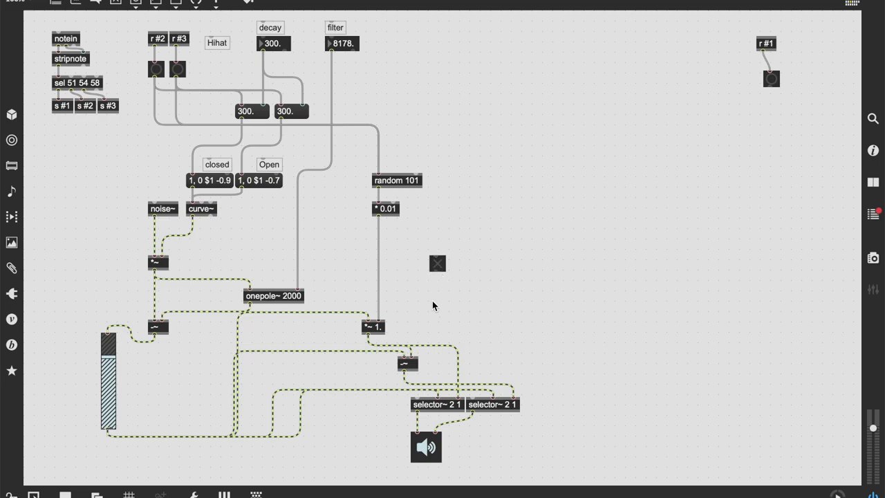
mouse_move(432, 320)
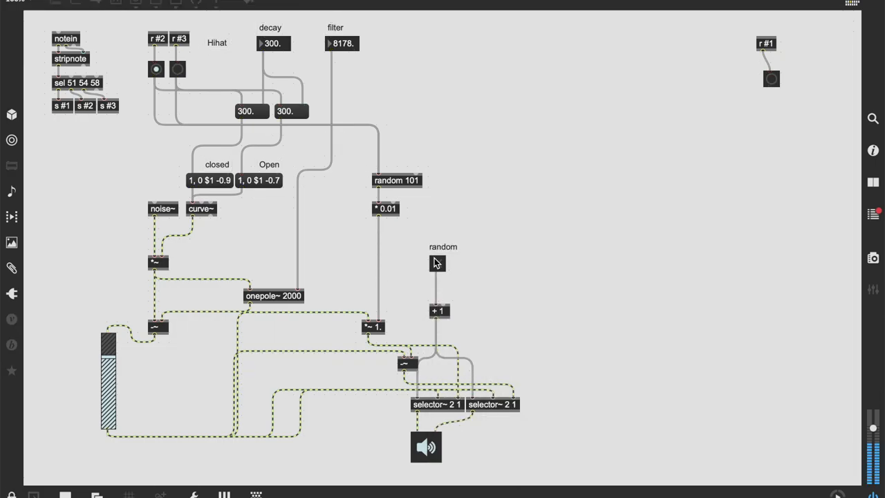
left_click(178, 68)
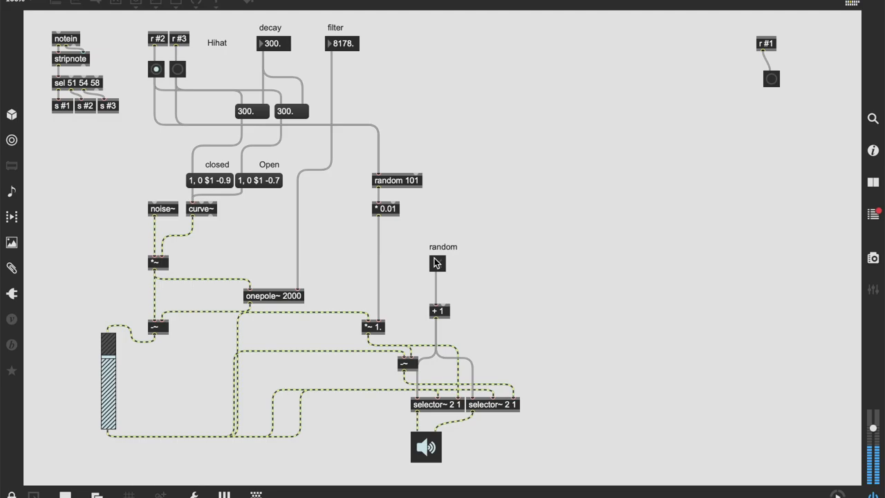
mouse_move(437, 264)
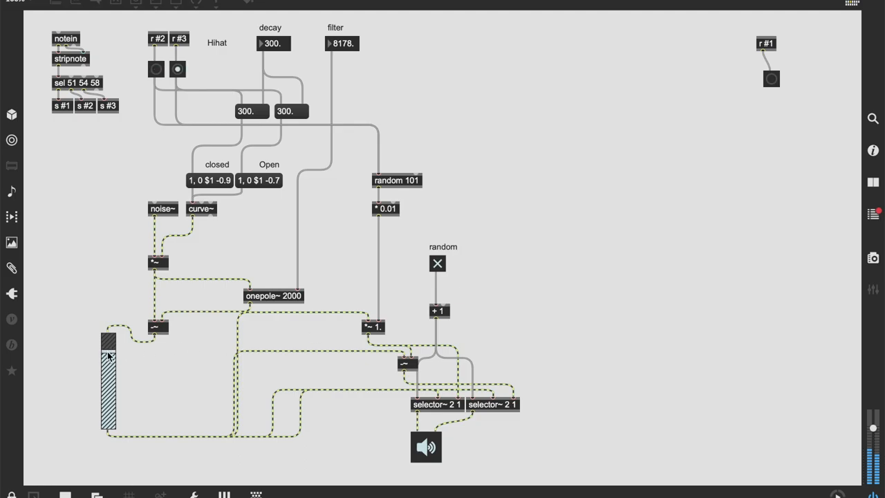
mouse_move(560, 209)
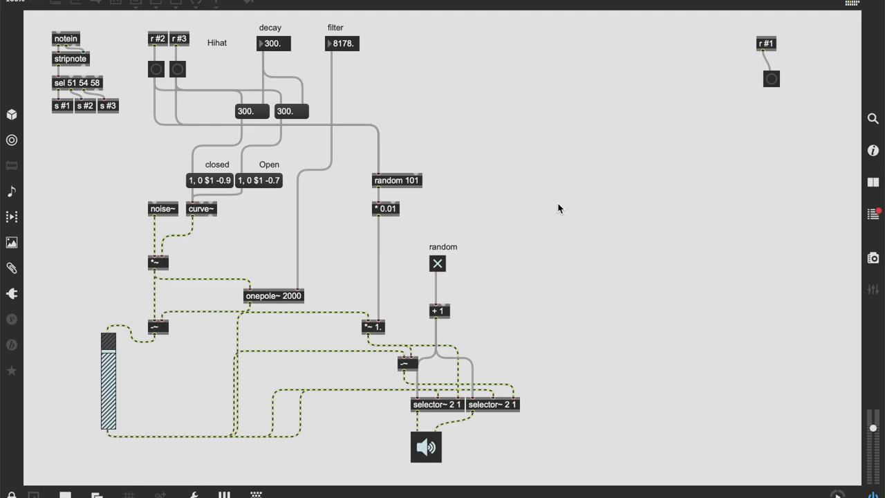
mouse_move(638, 162)
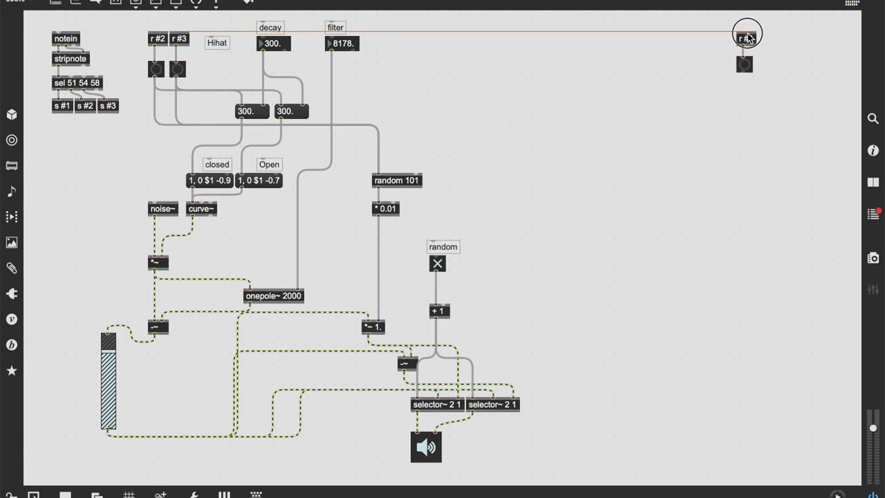
Step: Move the r #1 receiver and button left and label them 'Claps'
left_click_drag(746, 38, 639, 36)
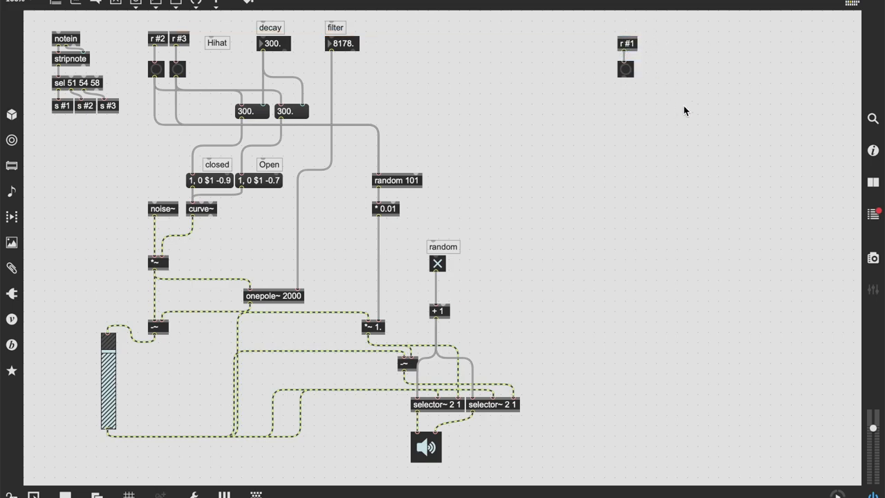
mouse_move(543, 135)
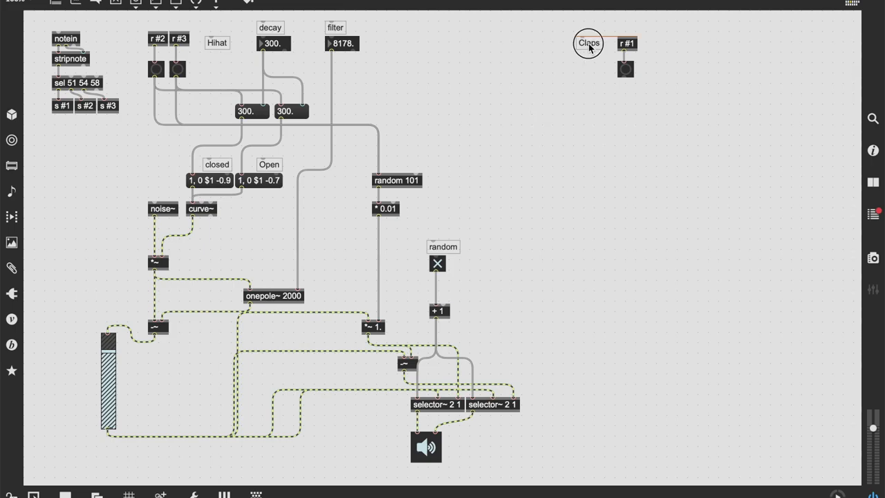
left_click(594, 42)
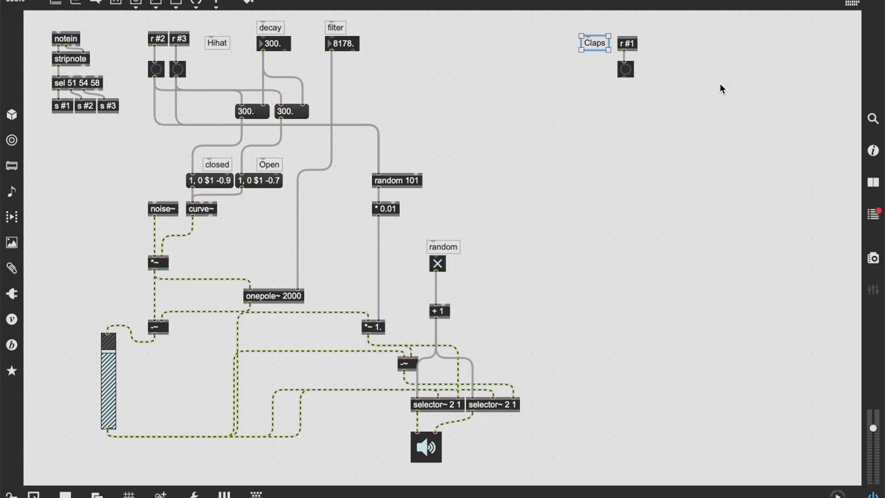
mouse_move(753, 86)
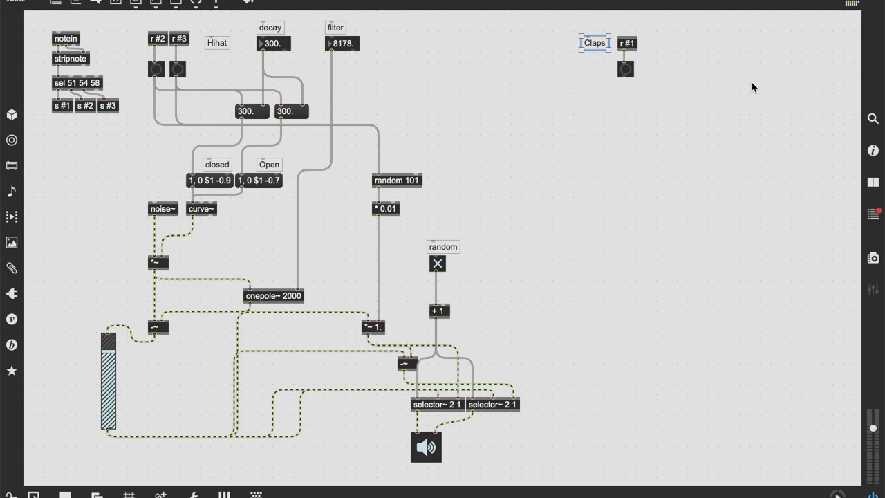
mouse_move(707, 98)
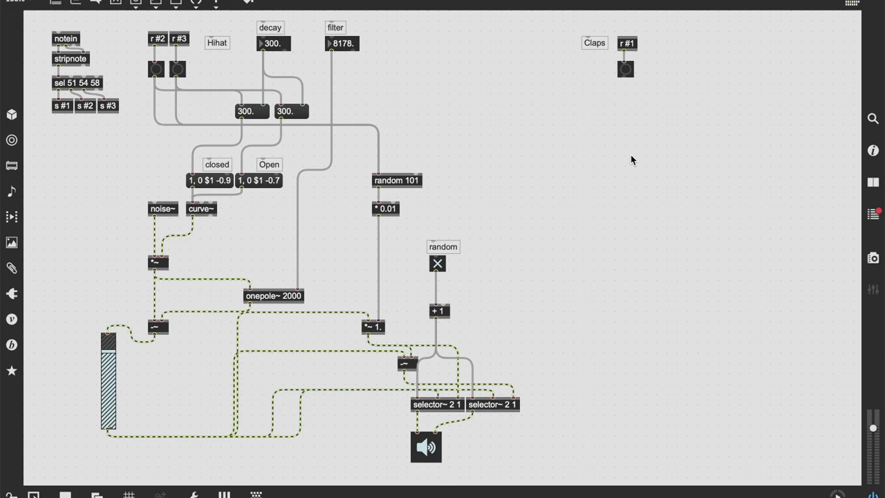
mouse_move(592, 160)
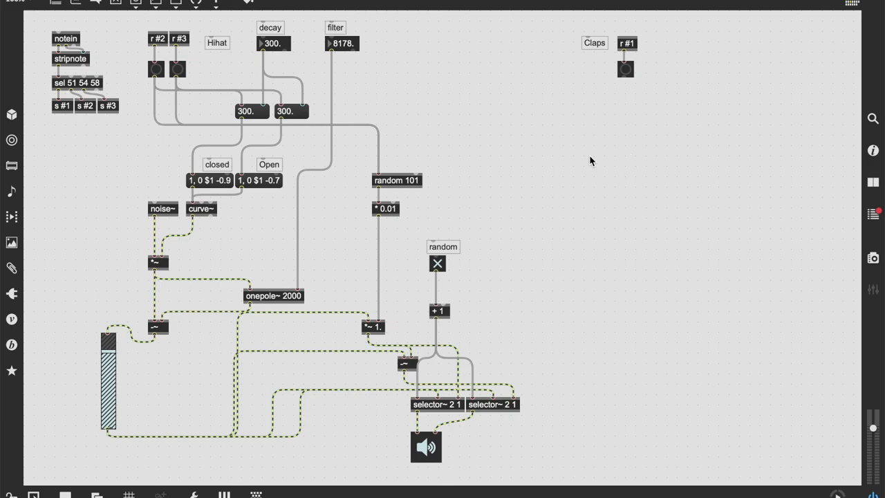
mouse_move(612, 152)
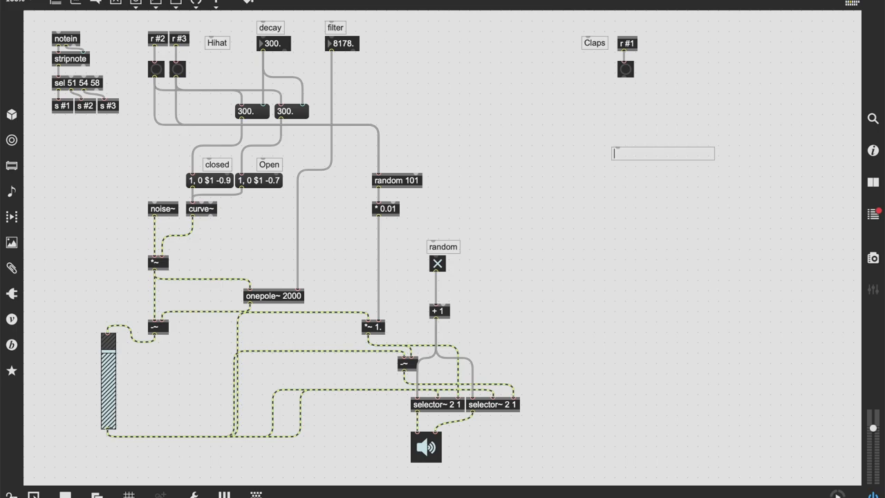
type("noise")
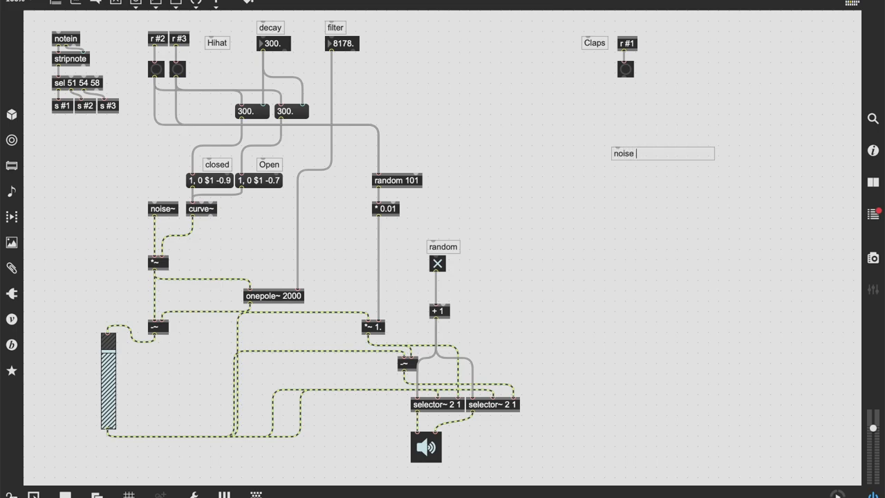
type("*5")
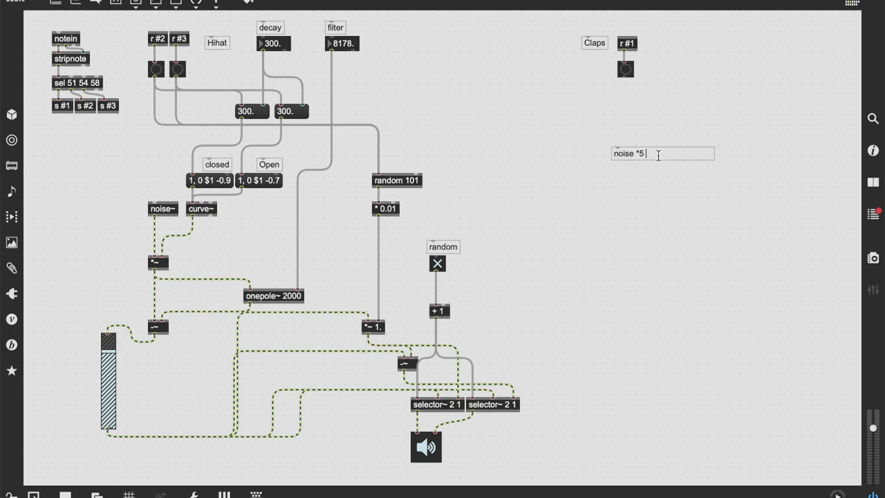
key("Backspace")
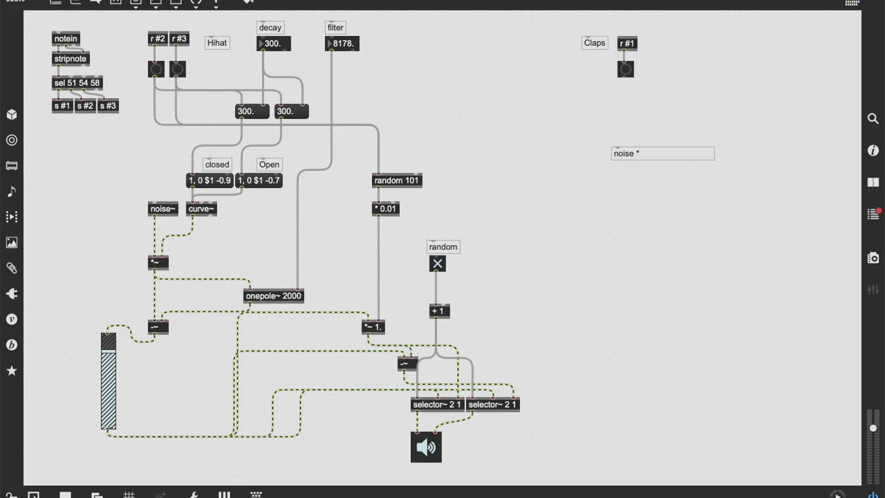
type("6")
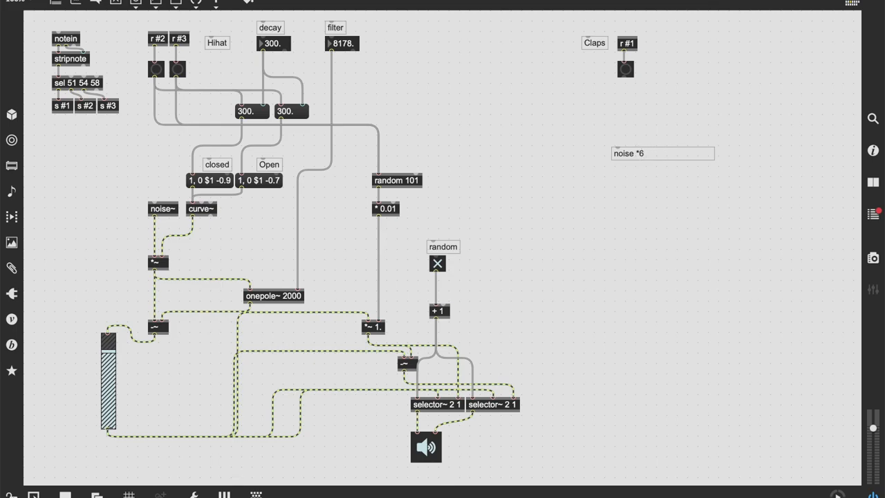
left_click(641, 153)
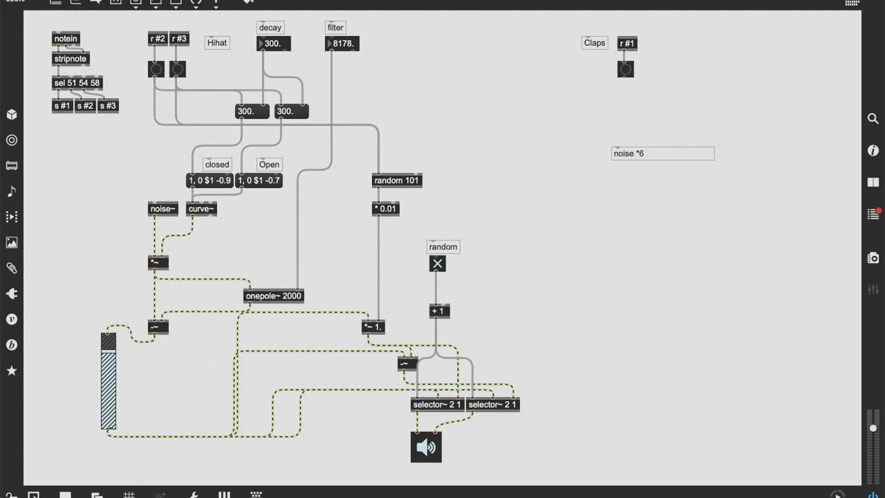
left_click(643, 153)
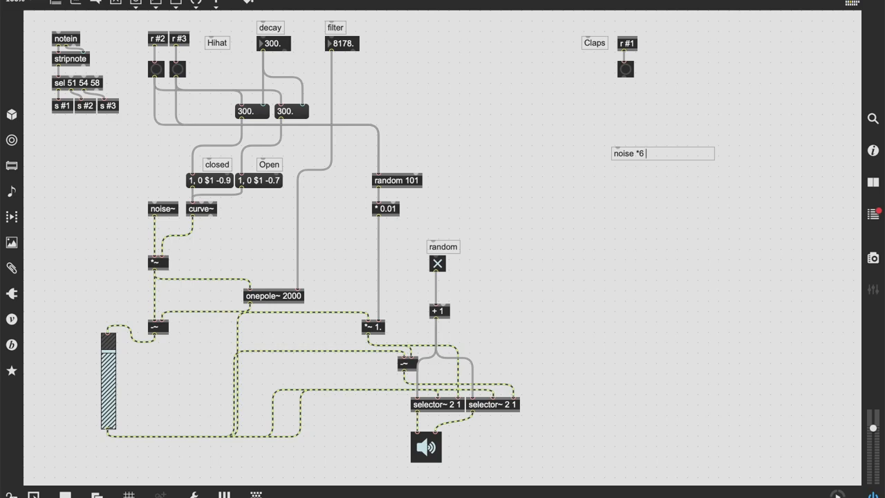
left_click(661, 152)
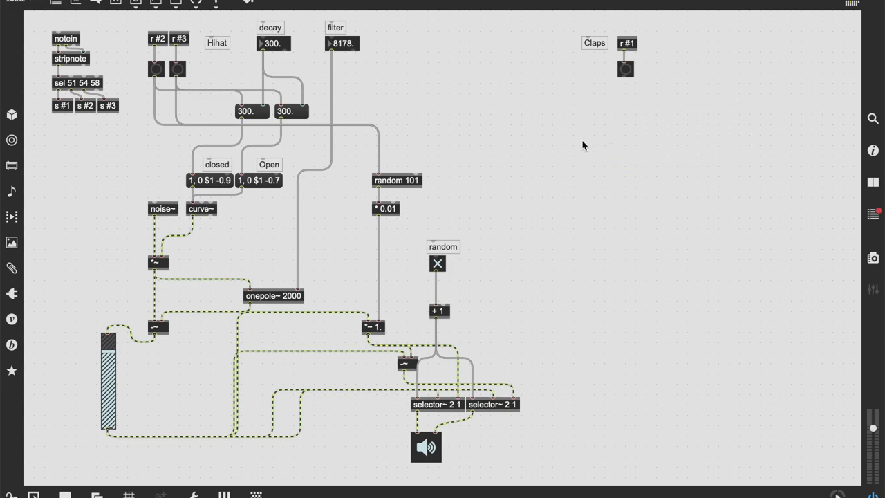
type("mc.pack~")
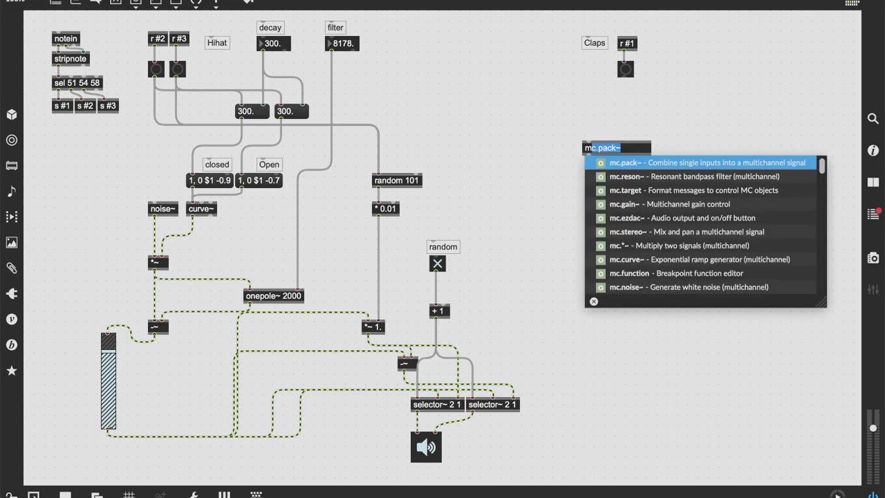
type("mc.noise~")
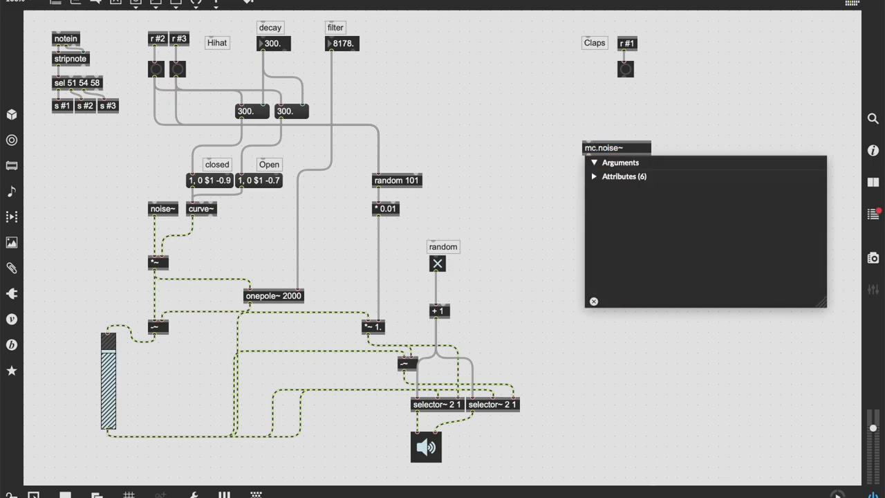
left_click(594, 176)
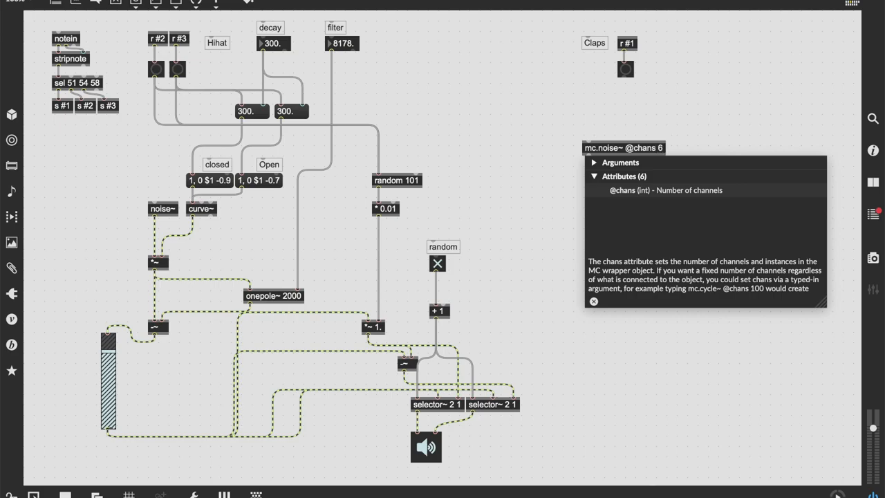
left_click(593, 302)
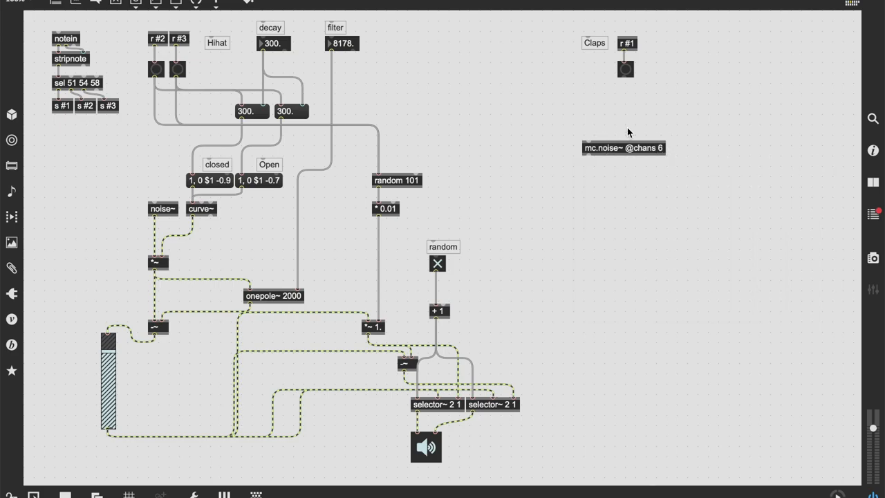
left_click_drag(622, 147, 593, 180)
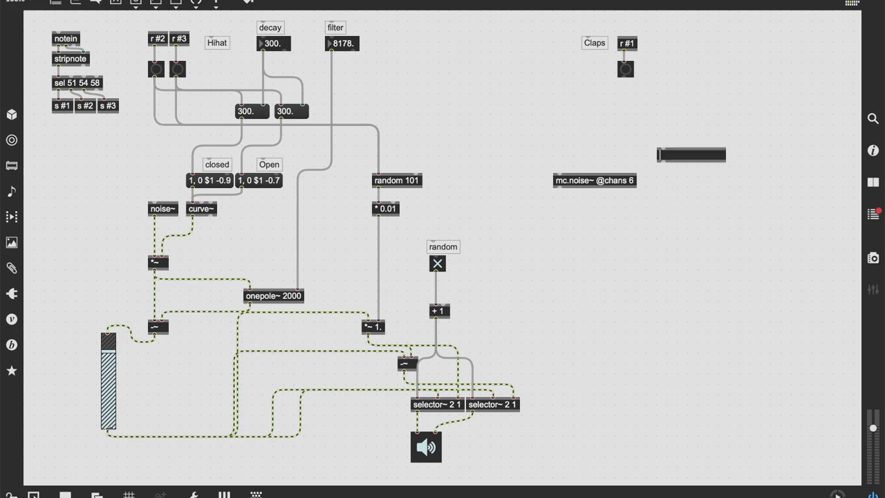
Step: Create an mc.function editor and connect the r #1 bang to it
type("function")
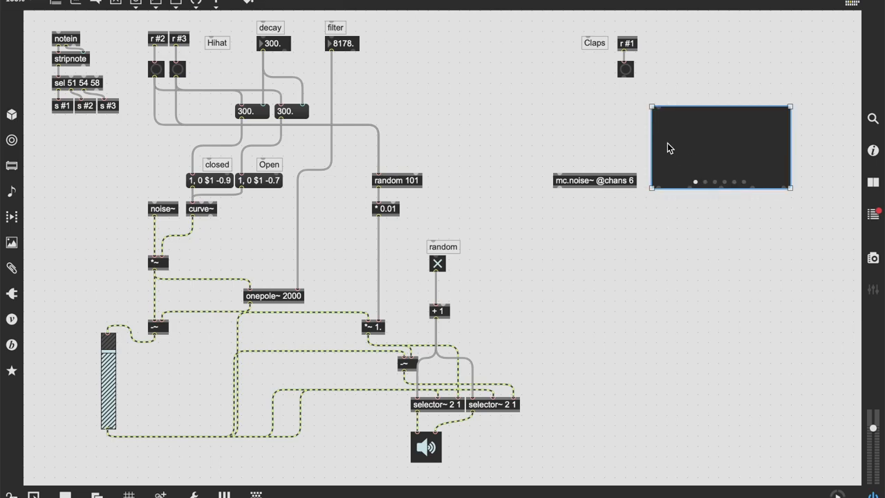
mouse_move(731, 188)
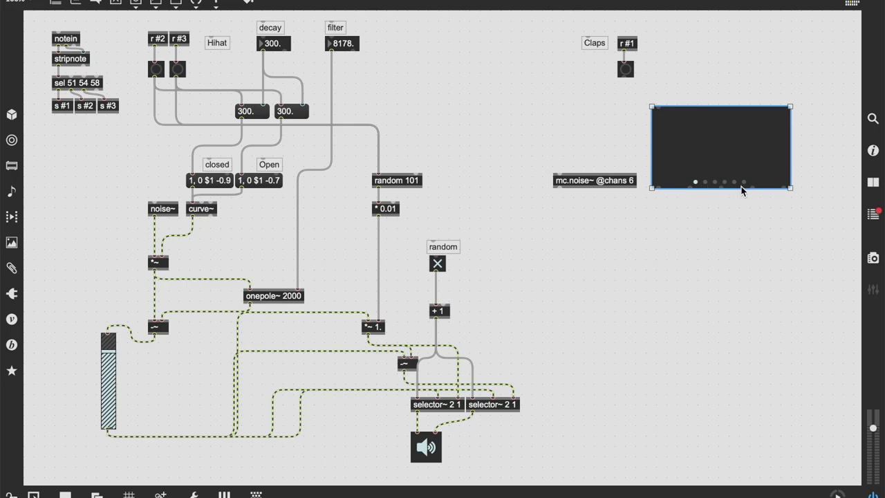
mouse_move(690, 174)
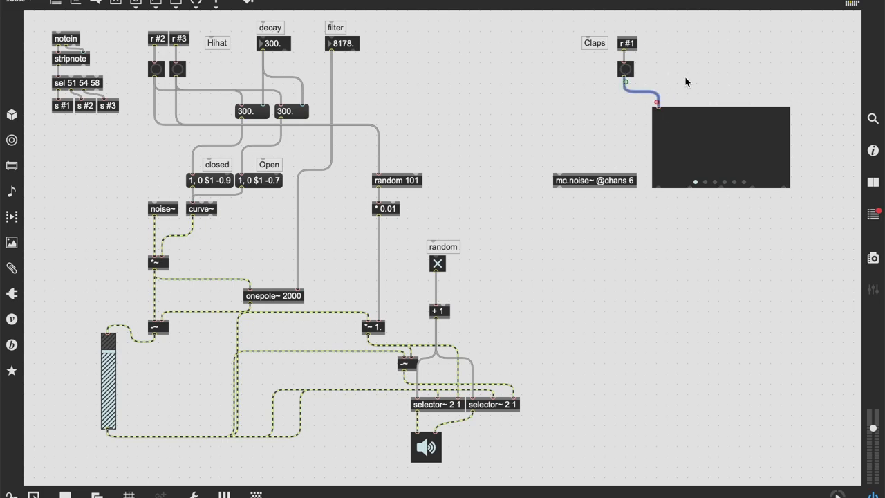
left_click(719, 145)
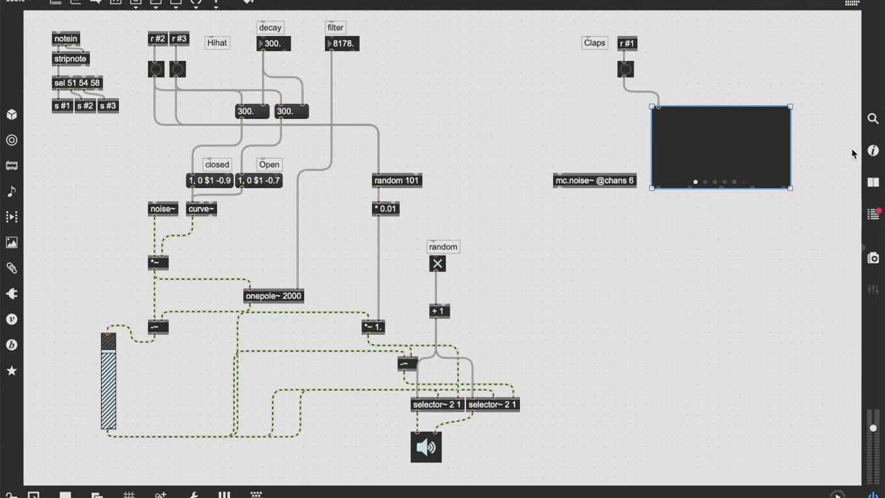
left_click(747, 232)
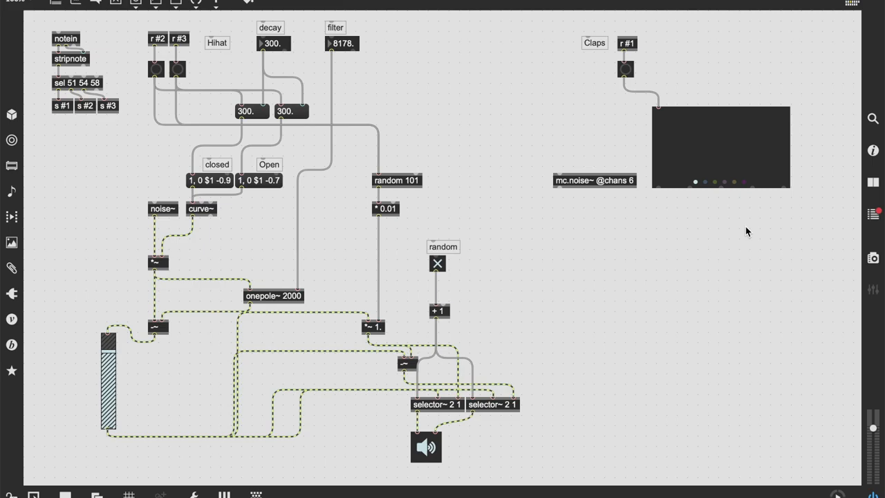
mouse_move(692, 220)
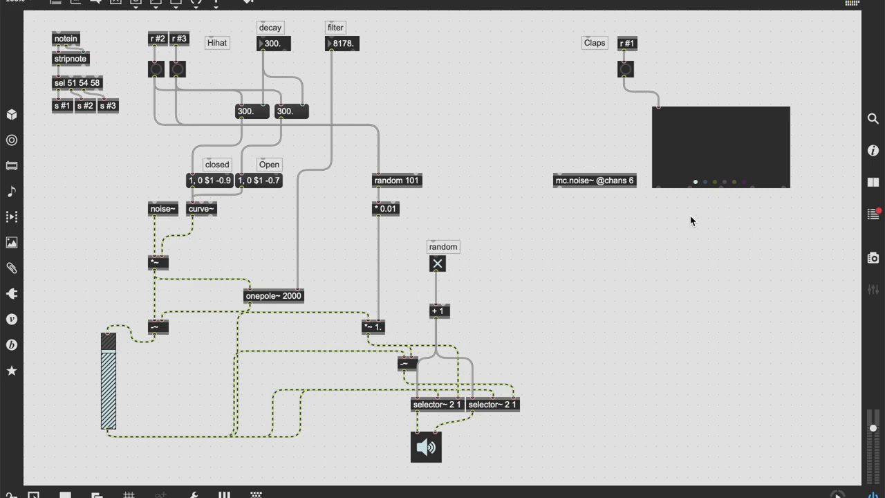
mouse_move(759, 167)
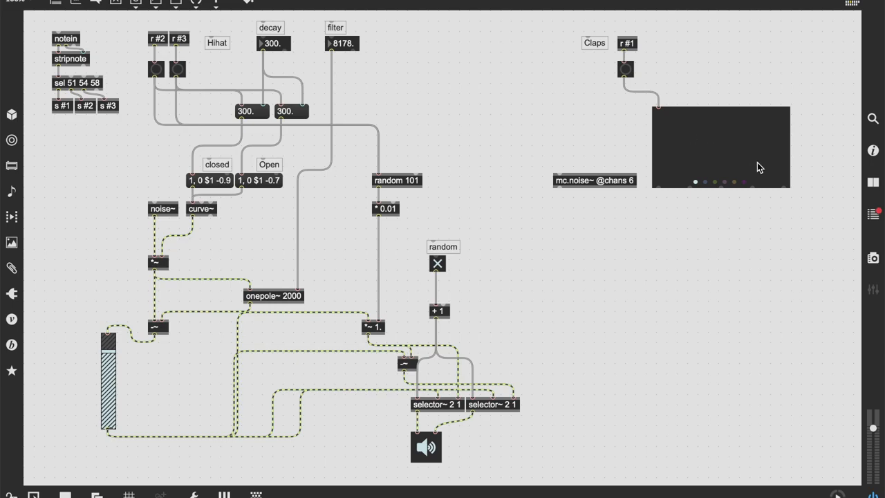
mouse_move(695, 228)
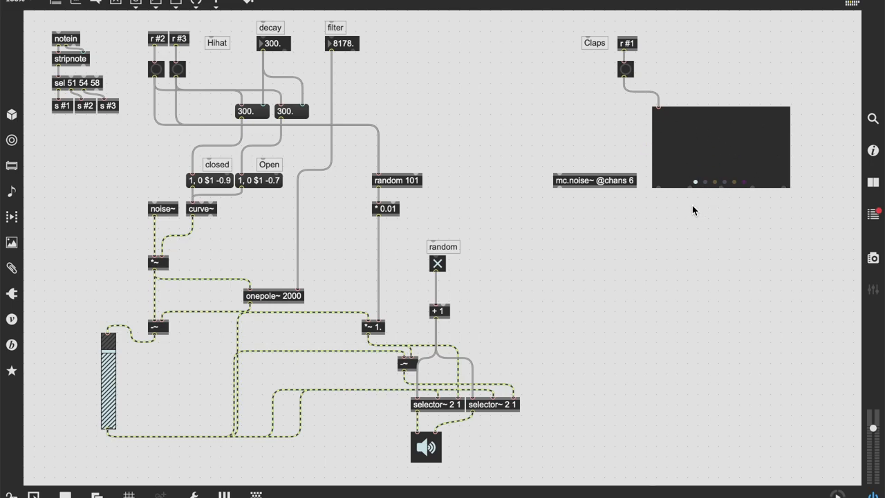
double_click(705, 211)
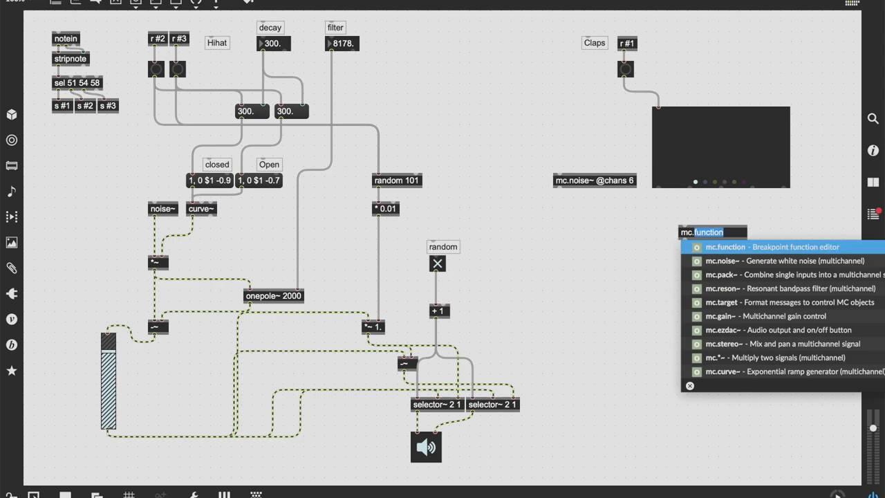
left_click(721, 302)
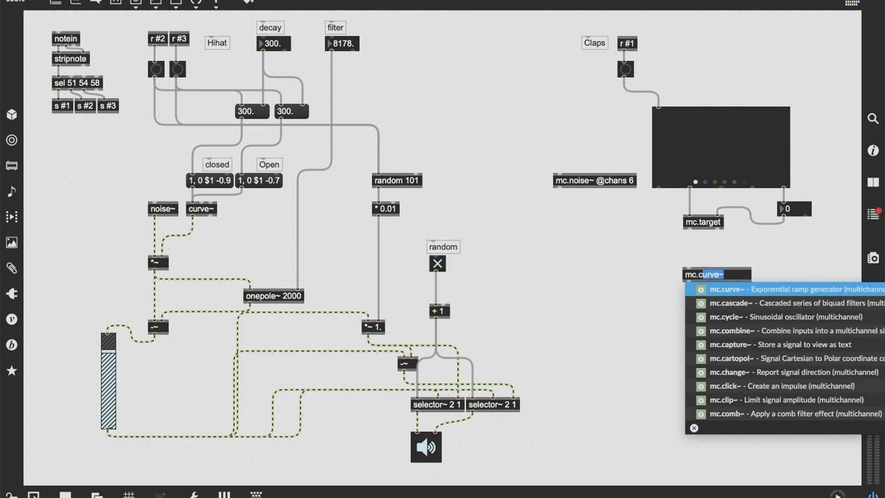
left_click(729, 289)
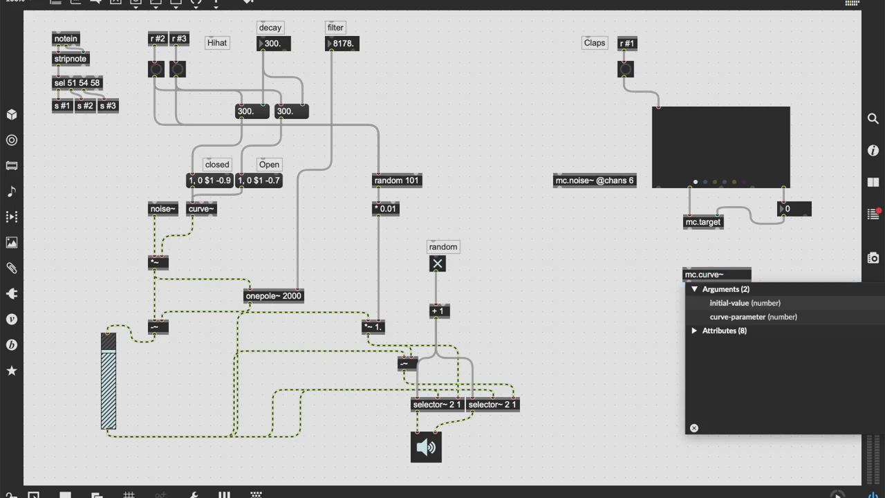
type("@chans 6")
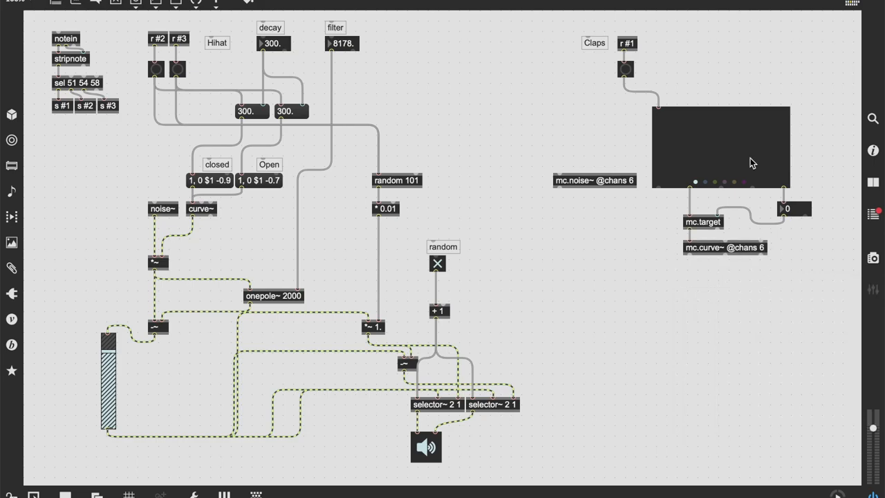
mouse_move(571, 319)
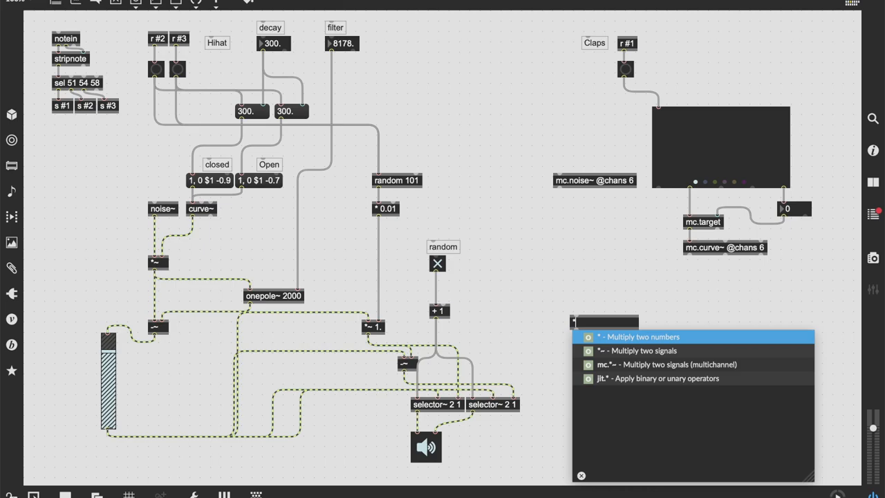
type("~")
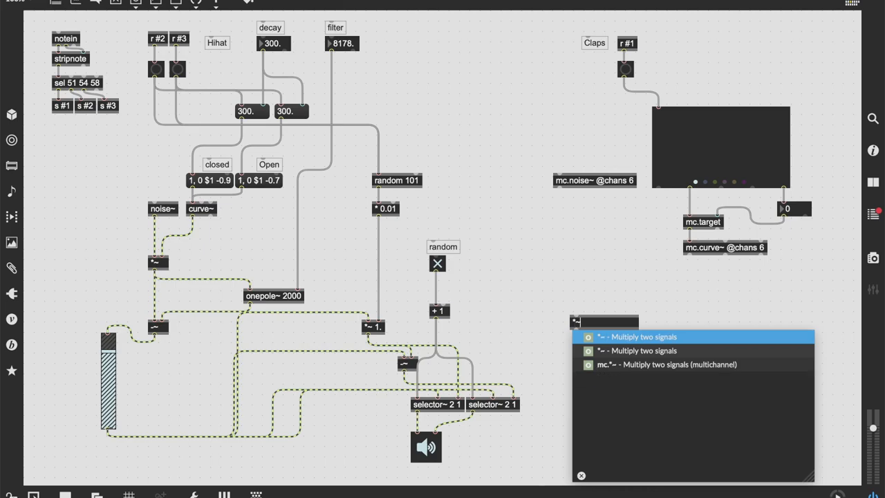
type("mc.curve~")
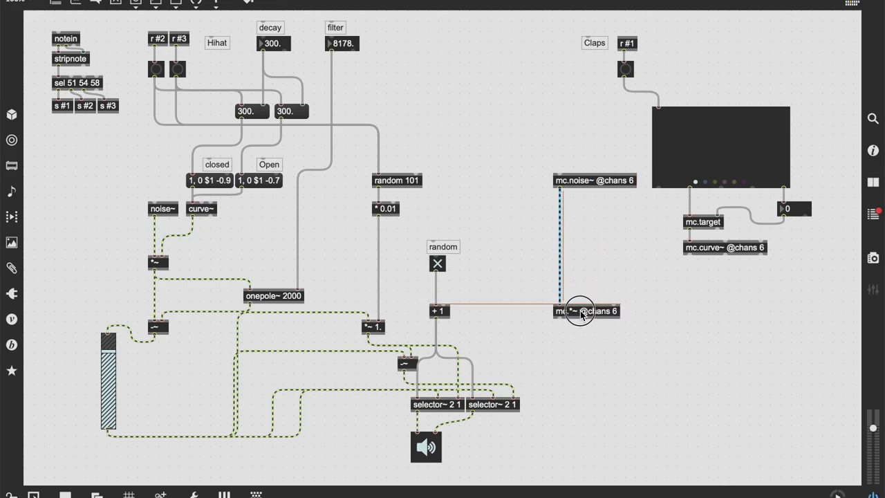
left_click_drag(587, 311, 586, 299)
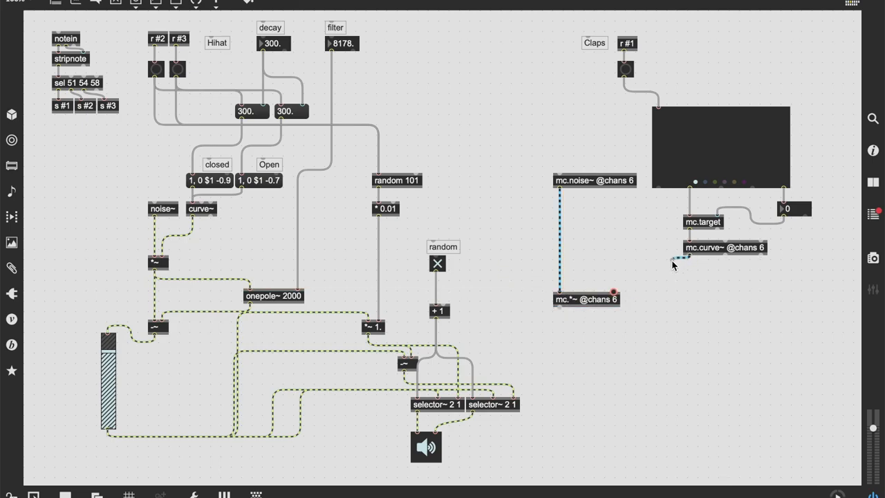
mouse_move(601, 299)
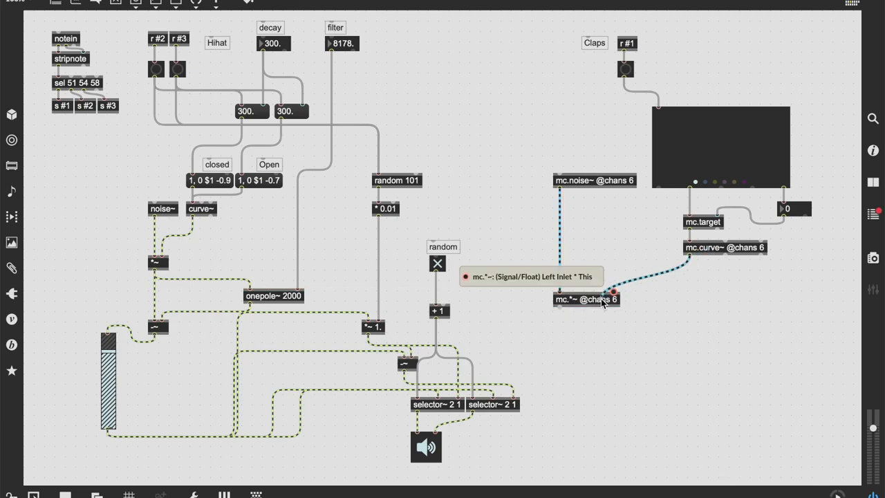
mouse_move(728, 323)
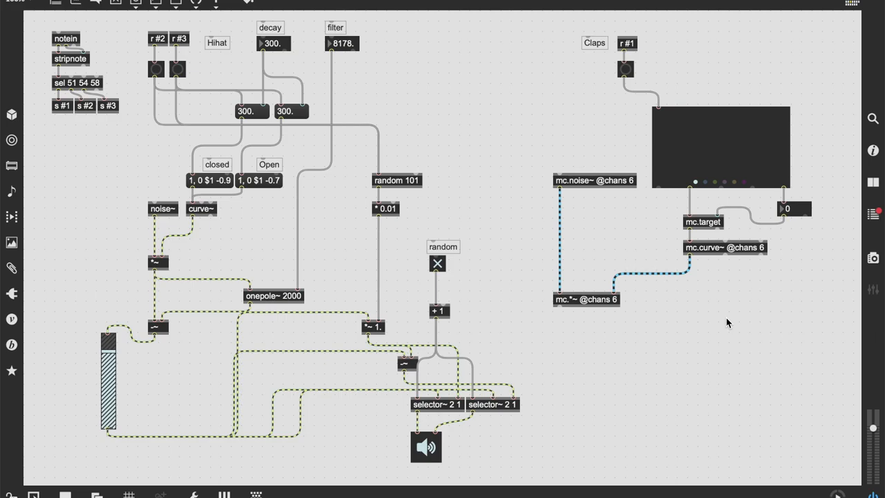
mouse_move(755, 142)
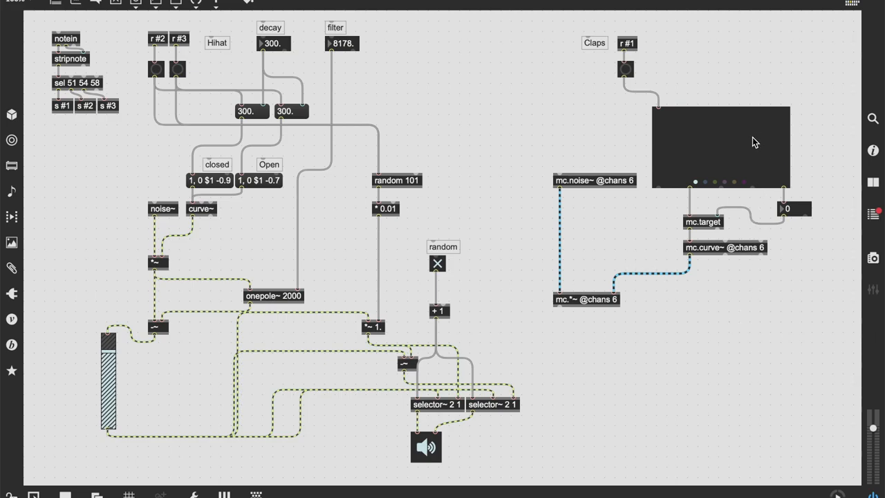
mouse_move(579, 214)
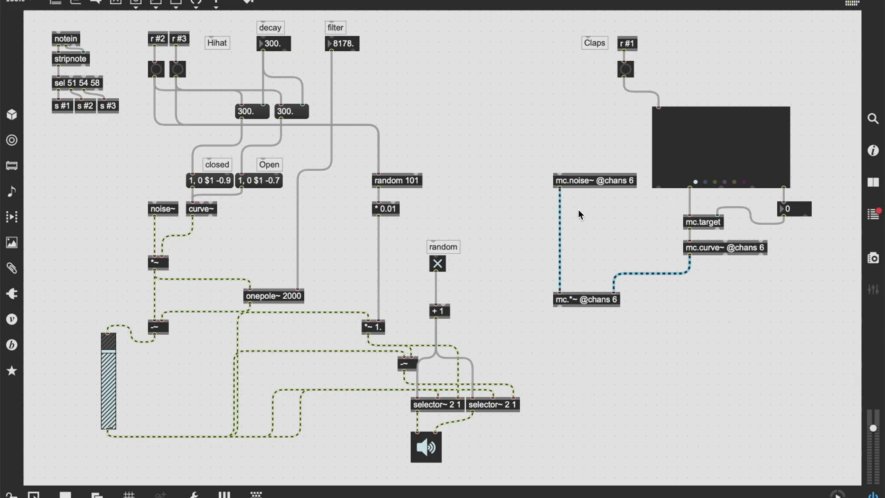
mouse_move(675, 69)
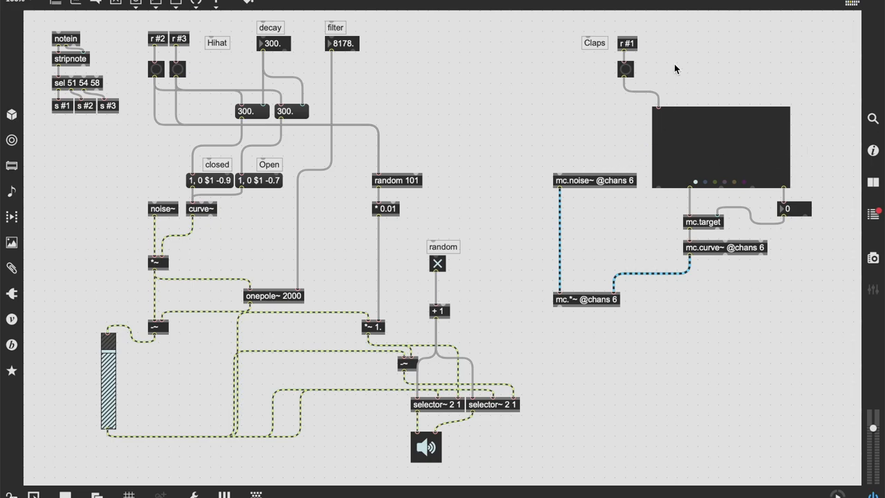
mouse_move(752, 283)
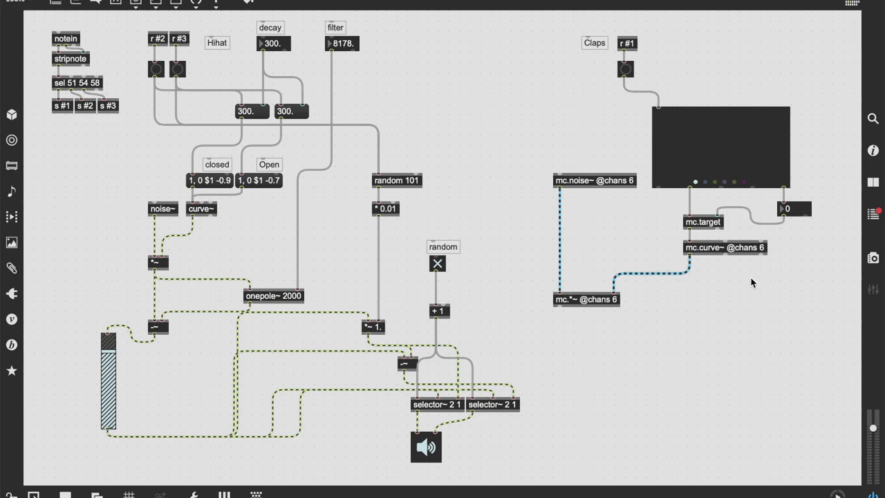
mouse_move(650, 339)
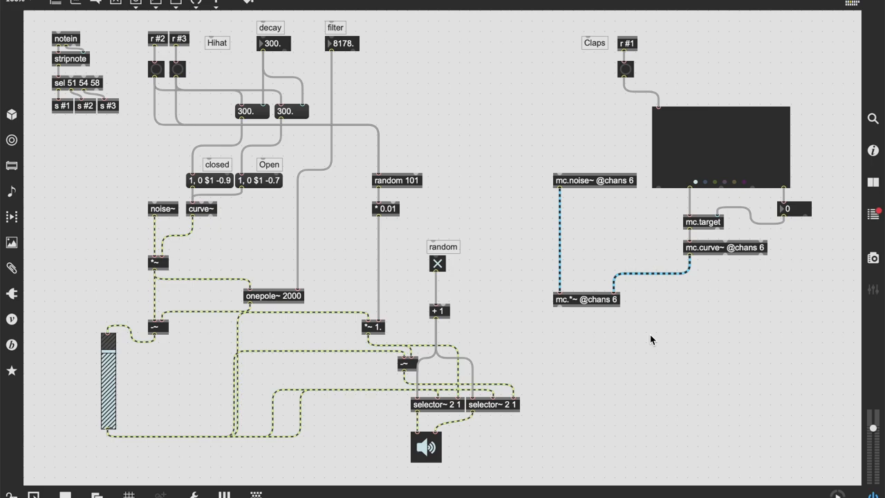
mouse_move(667, 240)
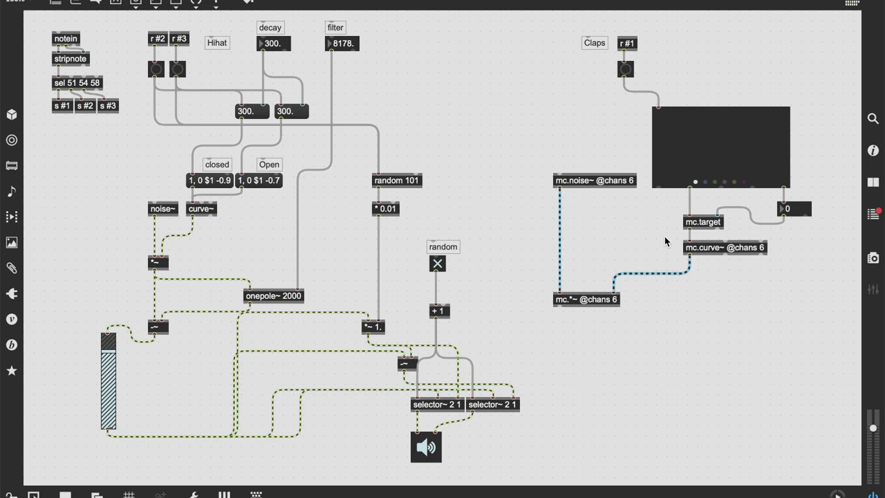
mouse_move(636, 195)
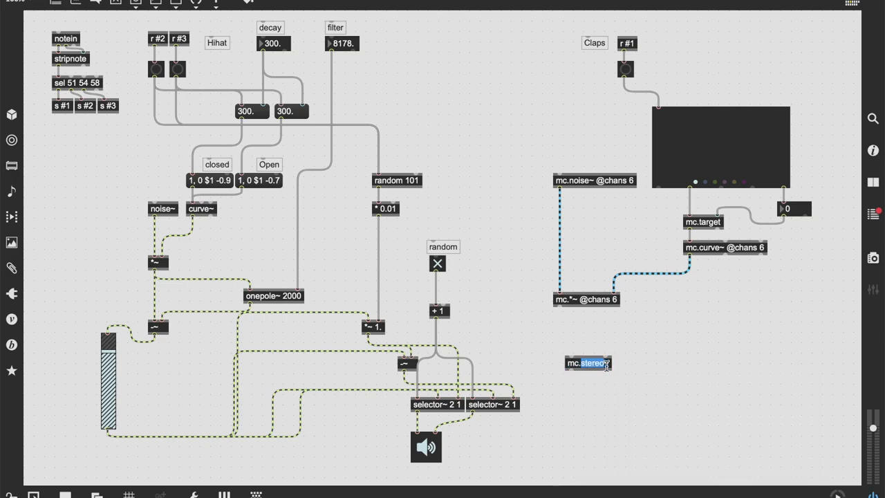
left_click(711, 320)
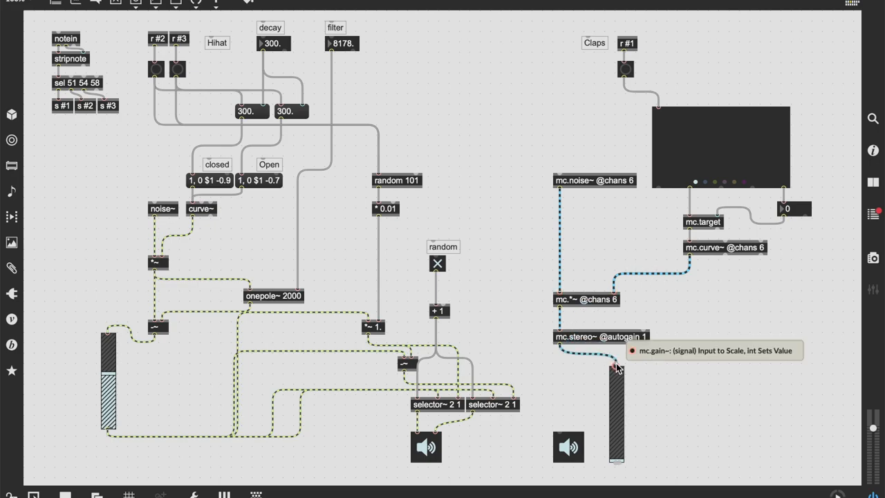
mouse_move(560, 268)
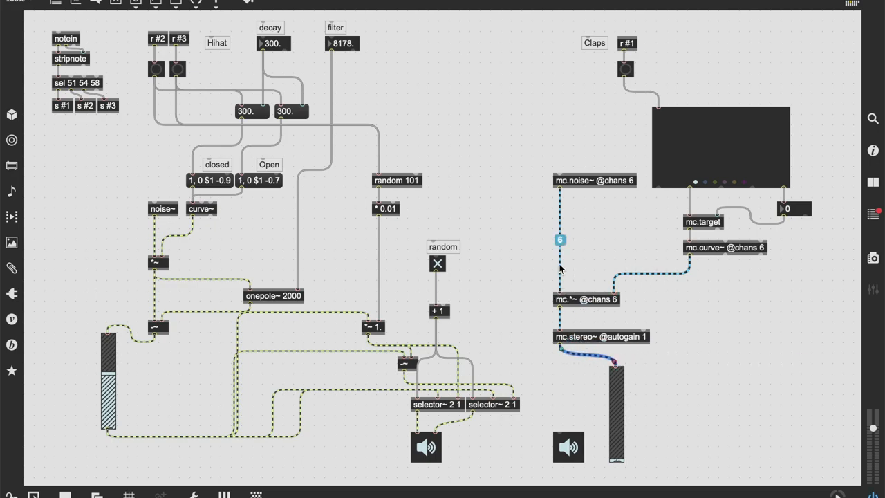
mouse_move(561, 254)
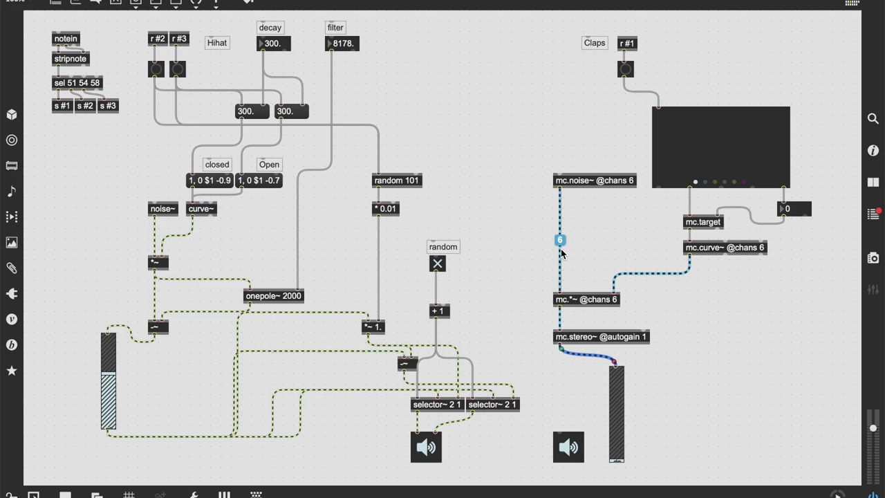
mouse_move(648, 283)
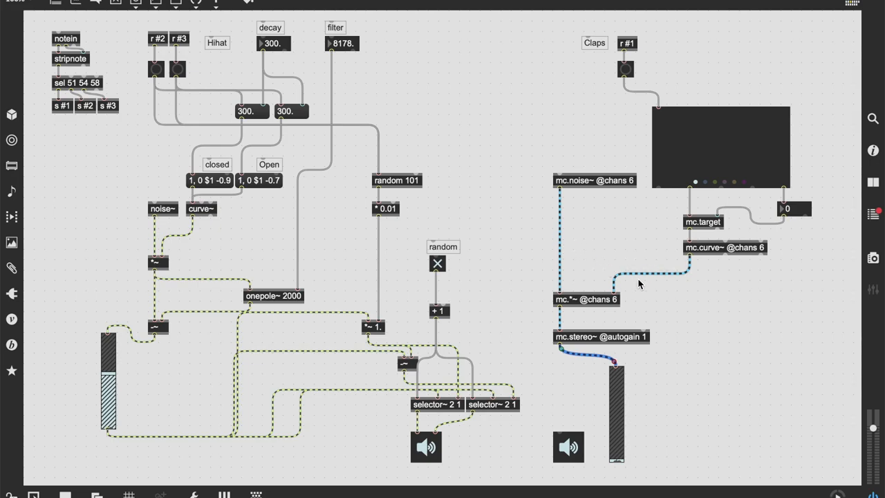
mouse_move(580, 356)
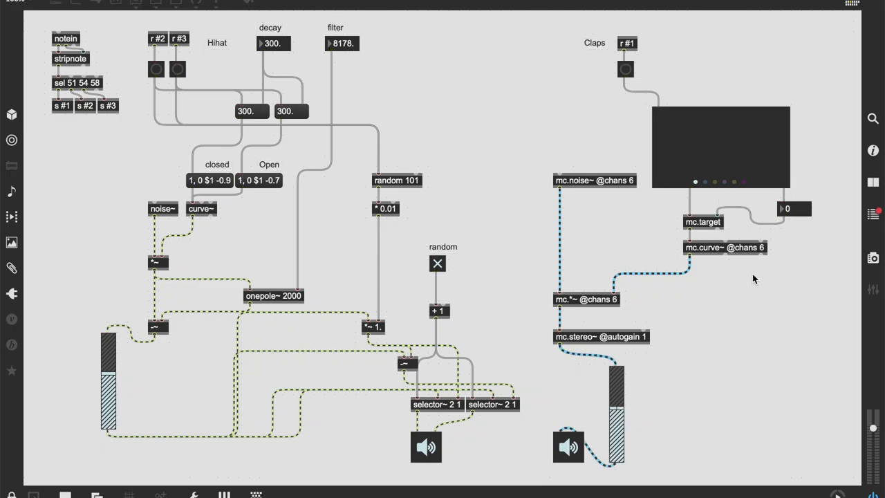
mouse_move(752, 76)
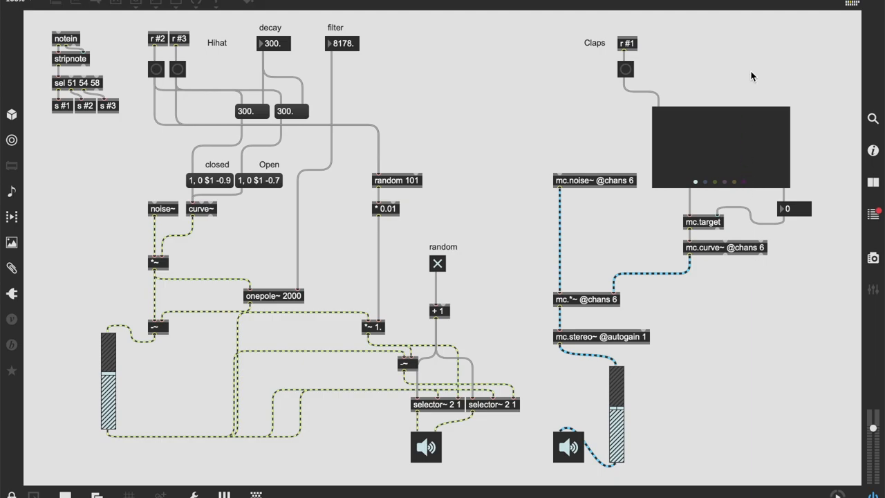
Step: Add a breakpoint to channel 1 and drag channel 2's peak to full level near the left edge
scroll("down", 3)
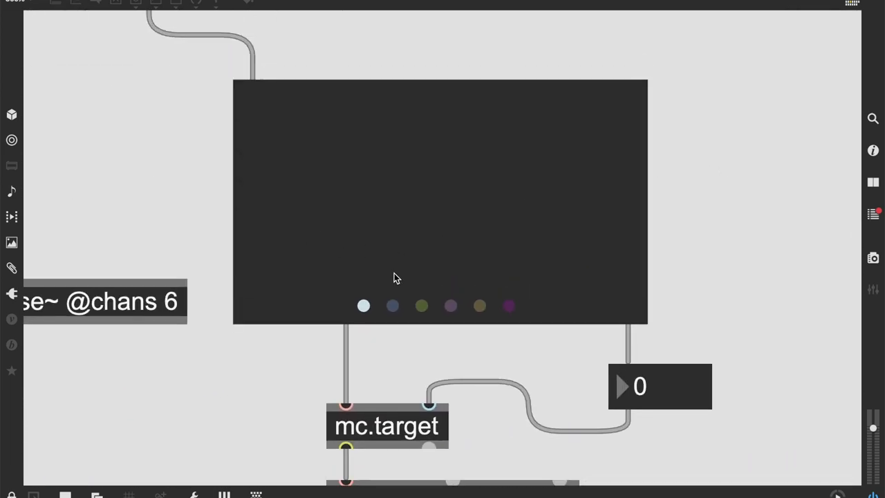
left_click(245, 236)
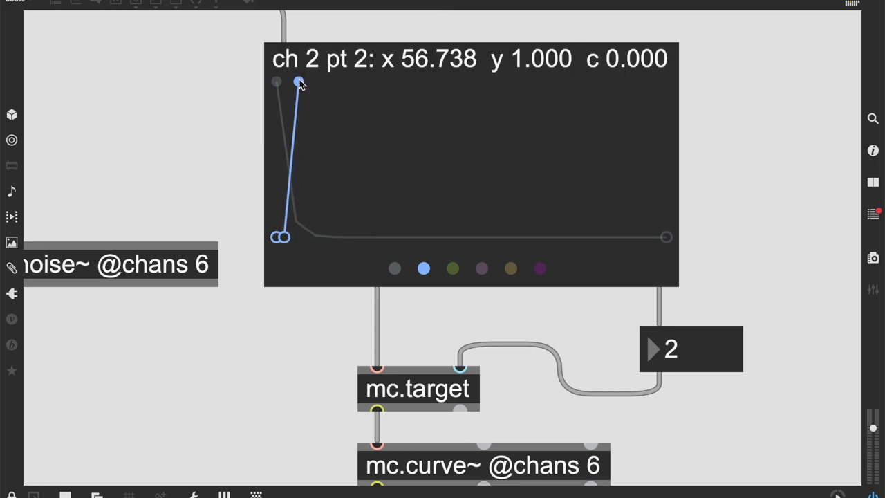
left_click_drag(297, 81, 282, 81)
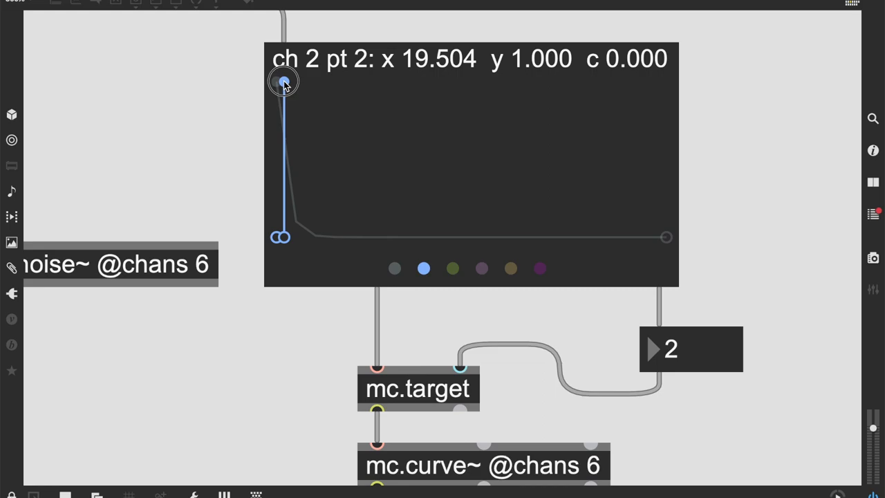
left_click_drag(282, 81, 282, 237)
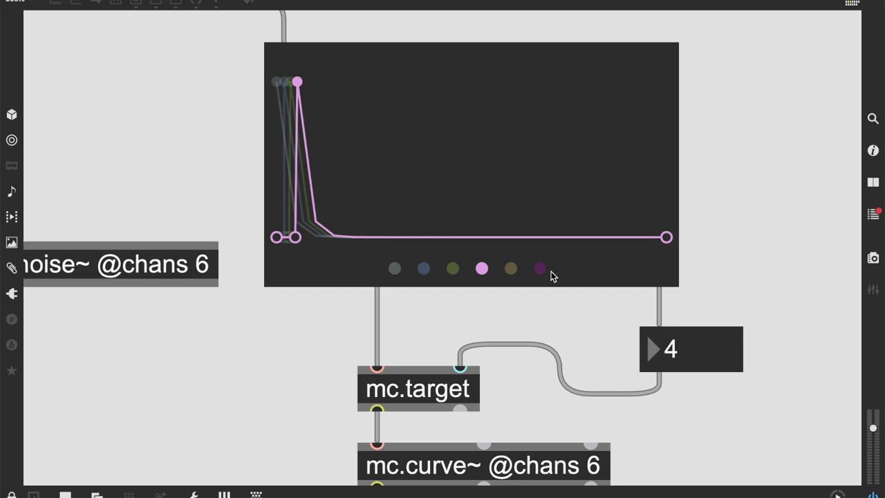
mouse_move(797, 209)
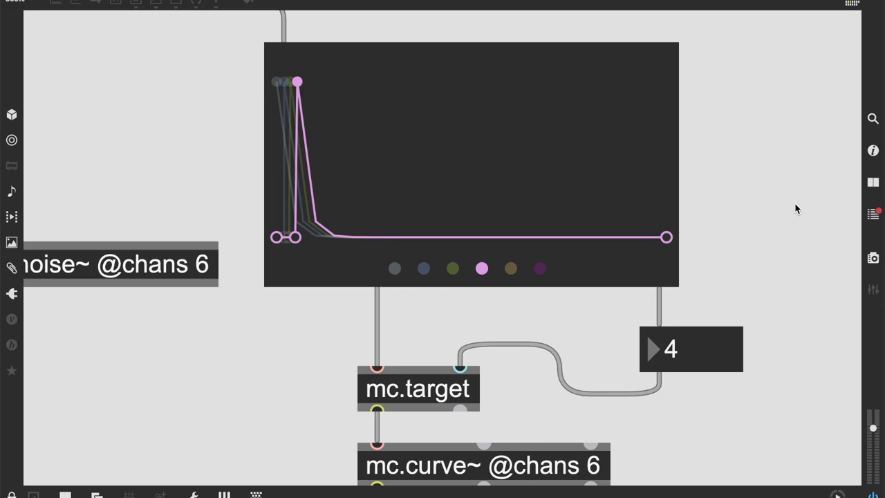
mouse_move(558, 255)
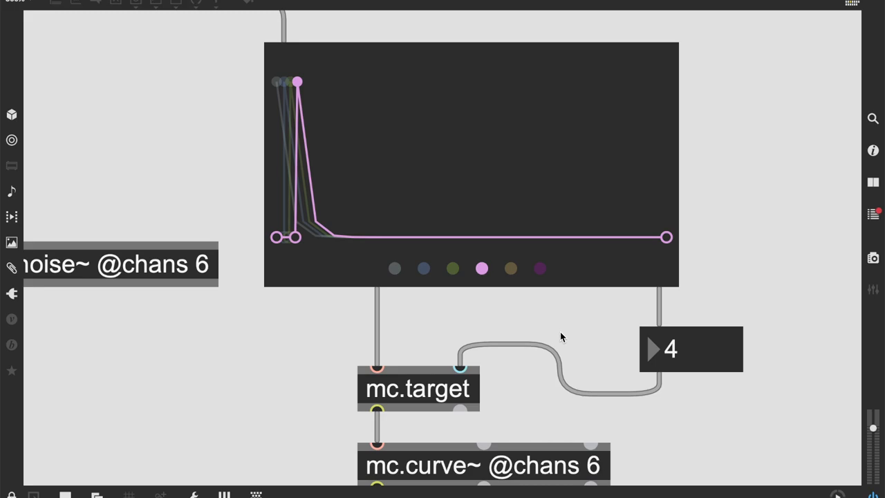
mouse_move(527, 278)
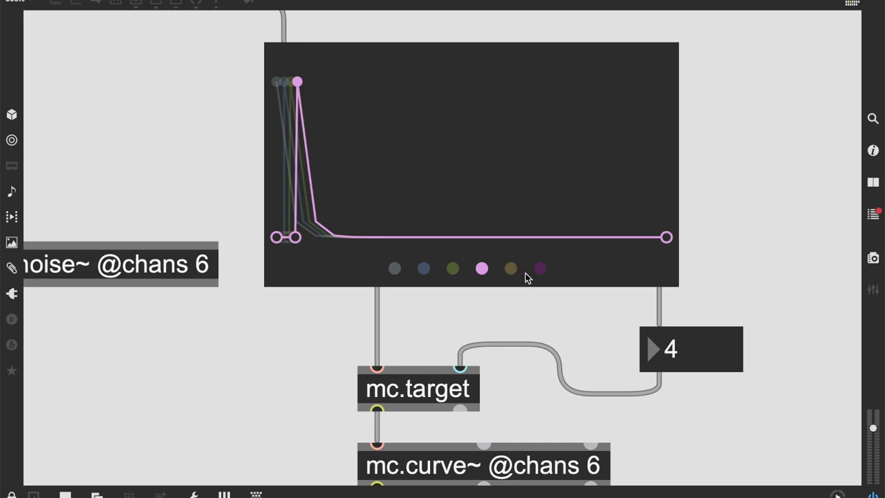
mouse_move(719, 202)
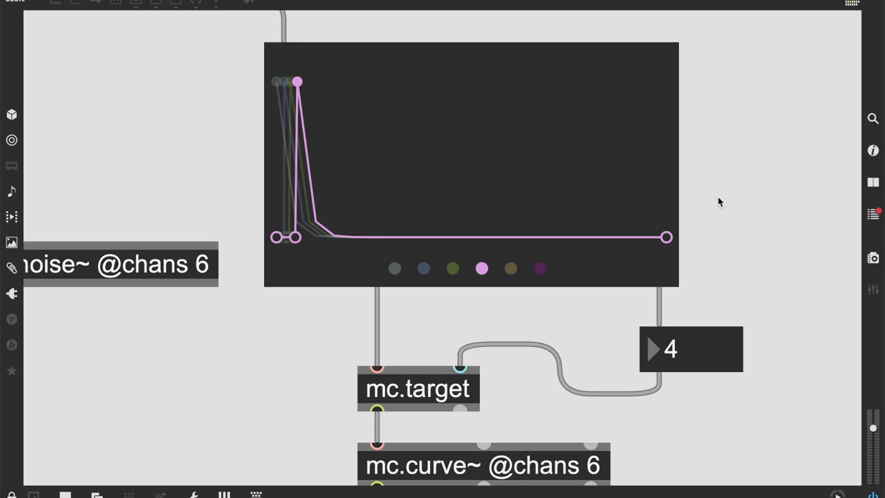
mouse_move(517, 275)
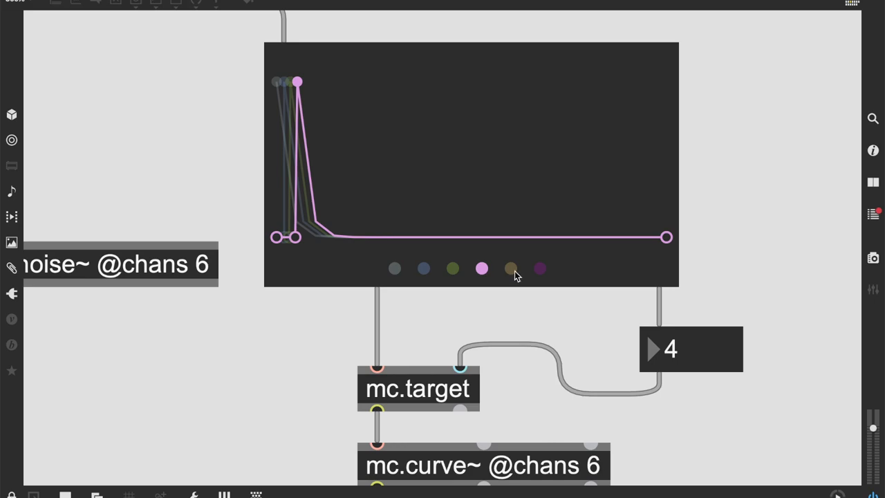
left_click(510, 268)
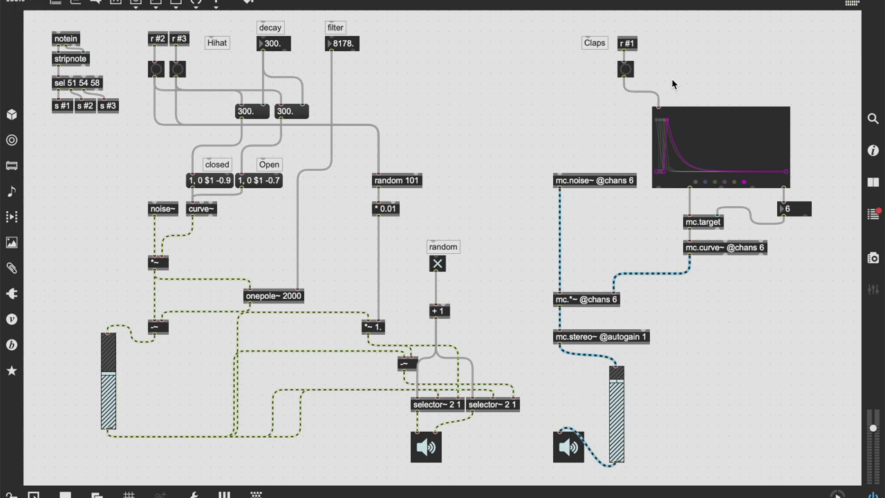
mouse_move(669, 84)
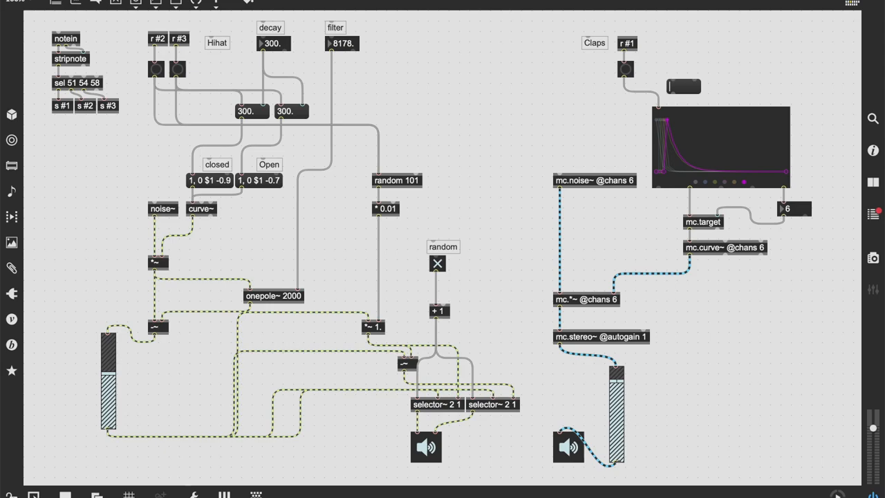
Step: Show channel 5's envelope and edit its message to 'setvalue 5 3 $1 0 -0.75'
type("setvalue 5")
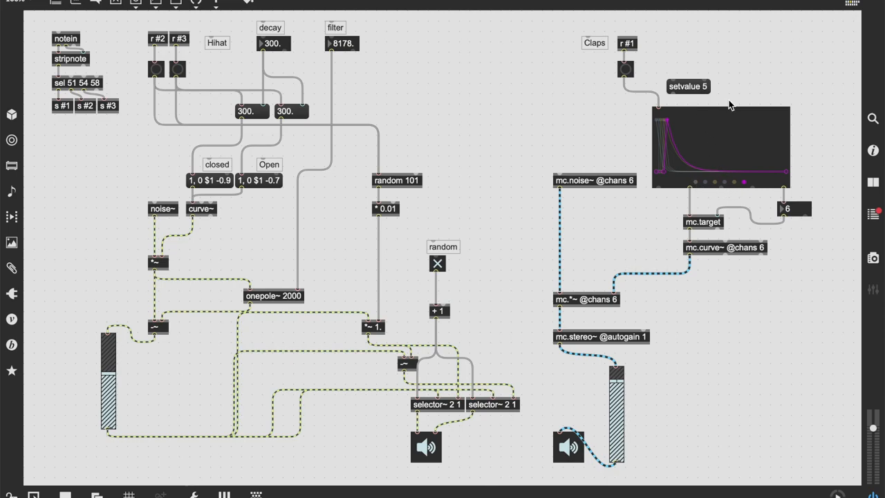
mouse_move(746, 90)
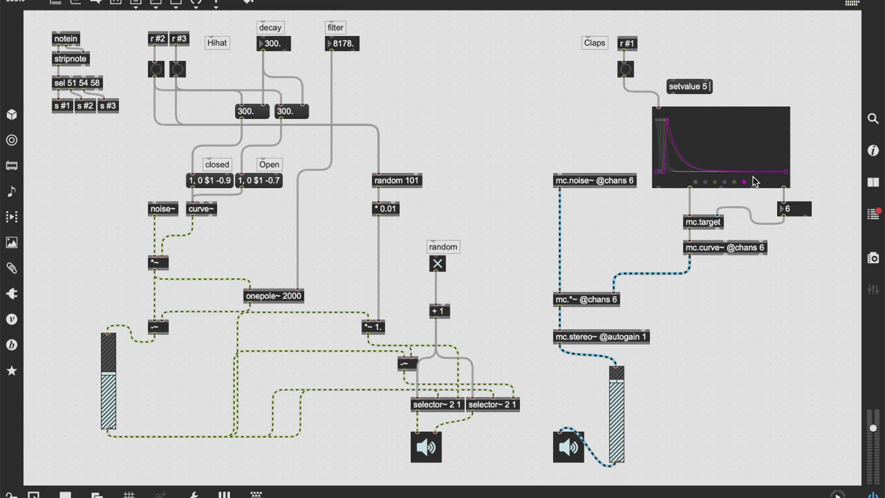
mouse_move(777, 154)
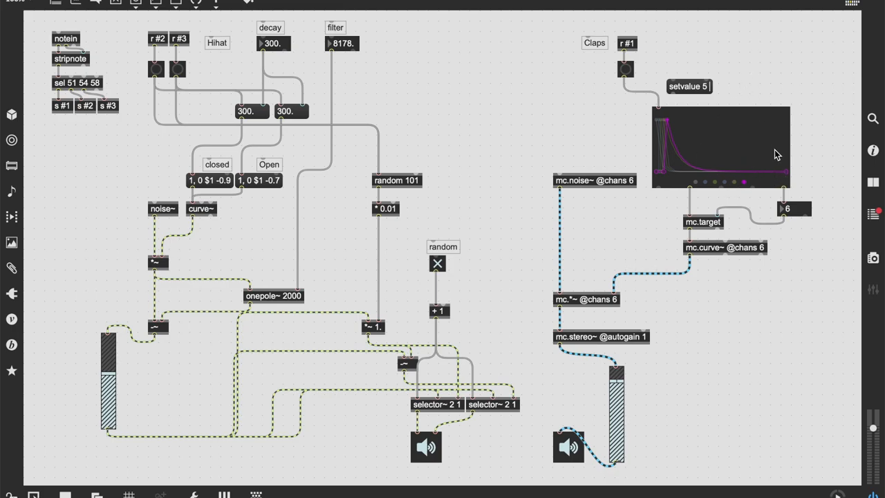
mouse_move(782, 179)
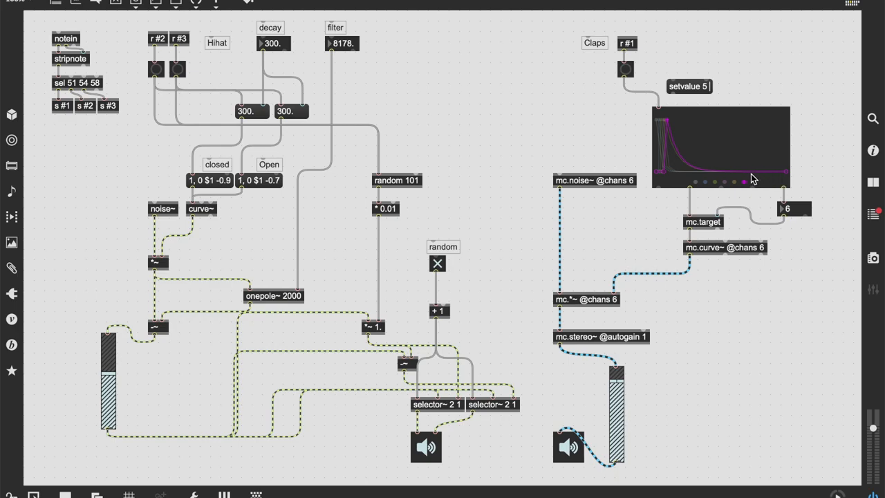
left_click(734, 182)
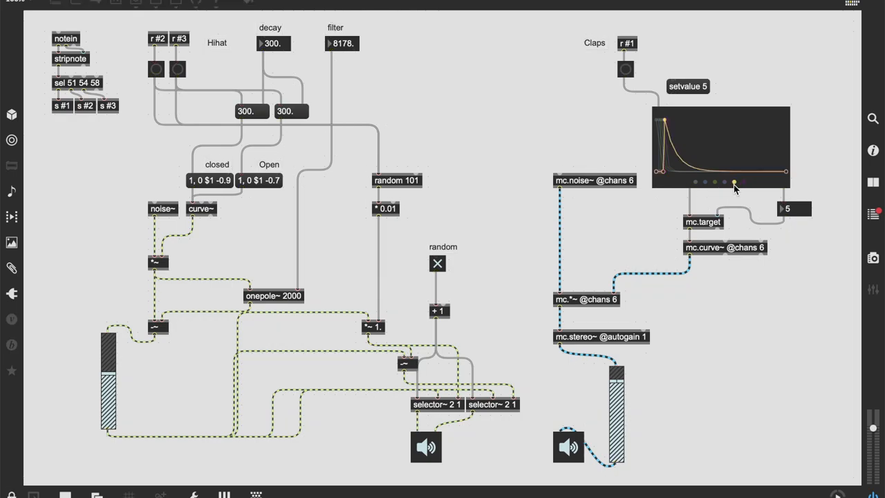
left_click(688, 86)
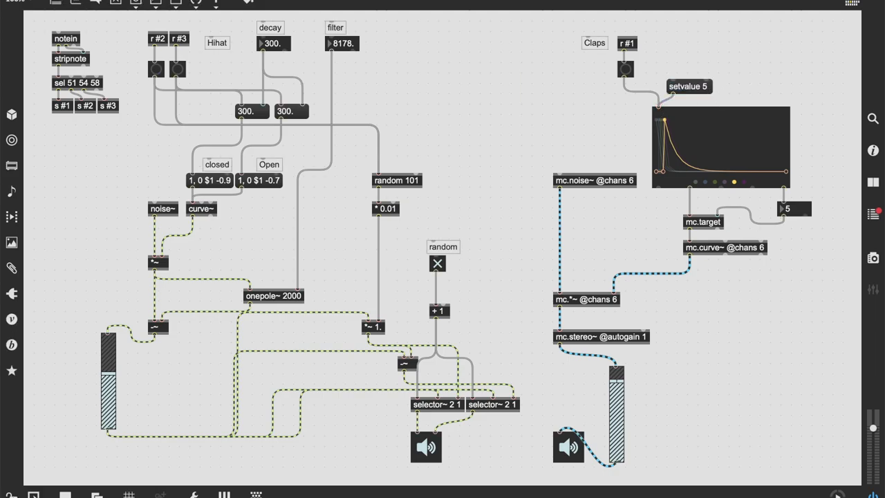
mouse_move(674, 259)
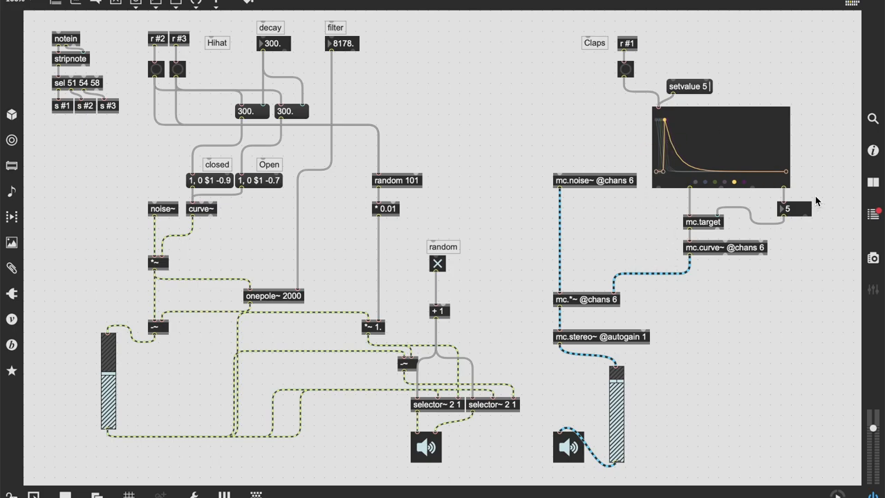
type("3")
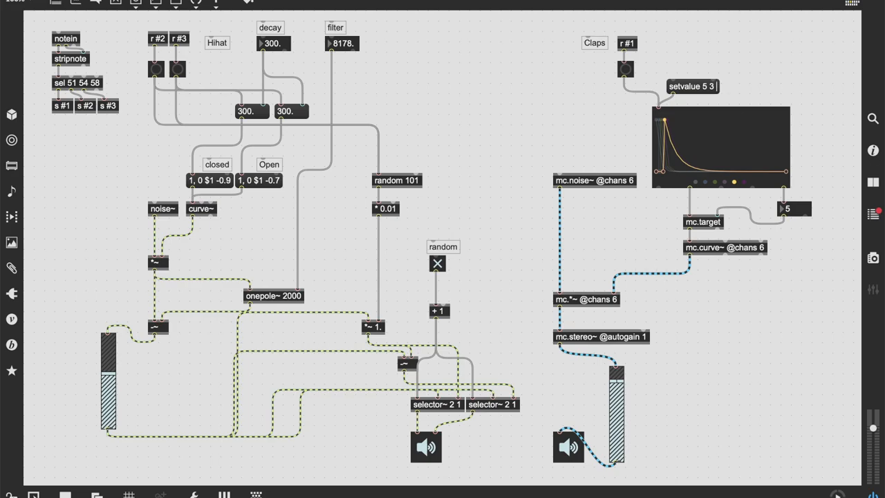
type("1$")
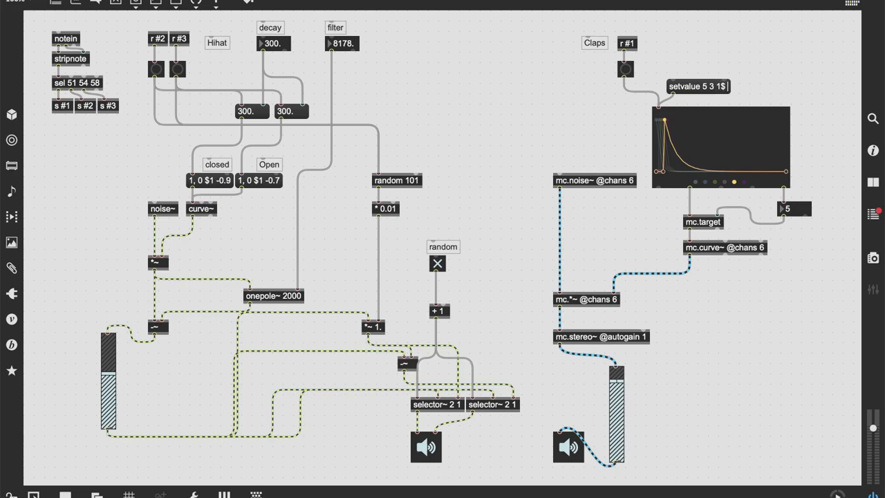
type("0 -0.75")
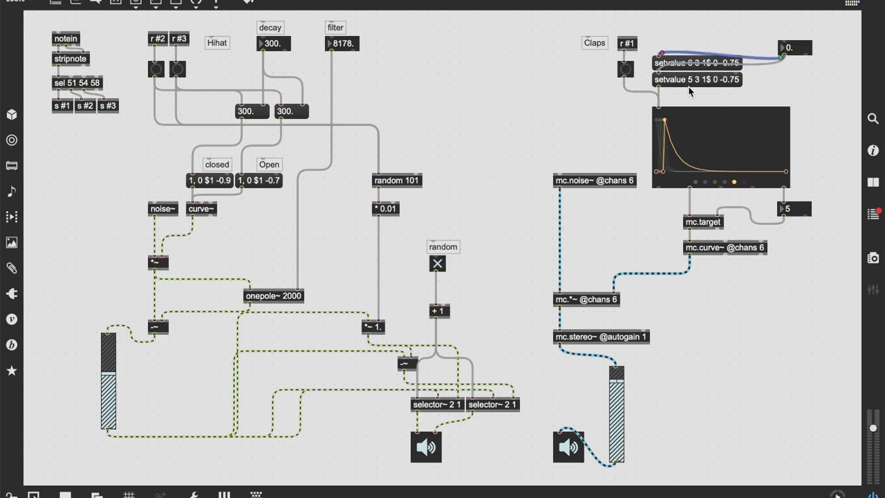
left_click(794, 47)
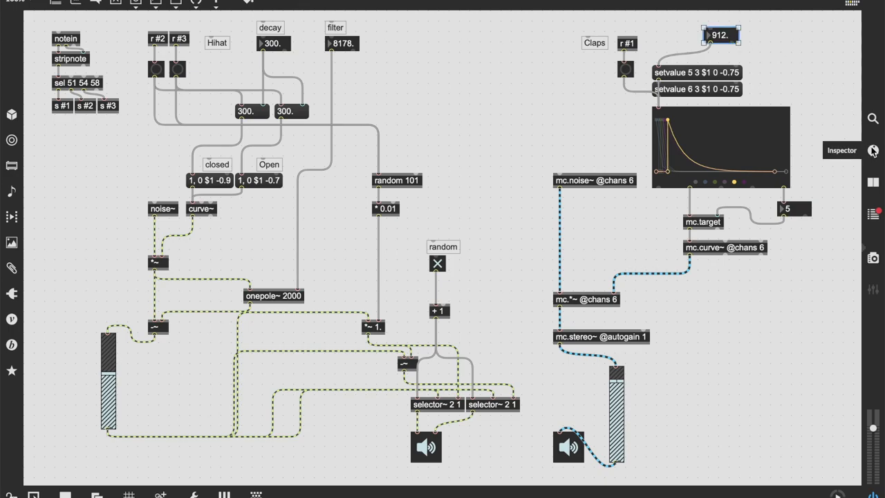
Step: Change the number box feeding the channel 5 and 6 setvalue messages to 912
left_click(873, 150)
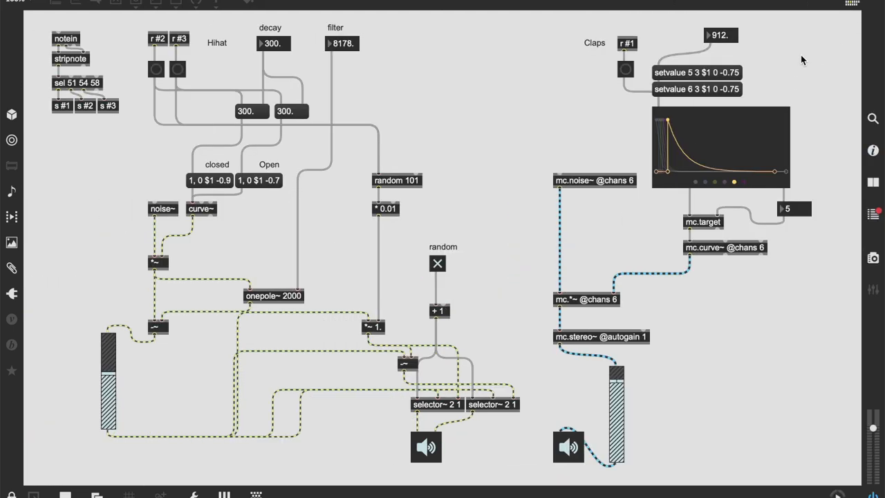
mouse_move(812, 34)
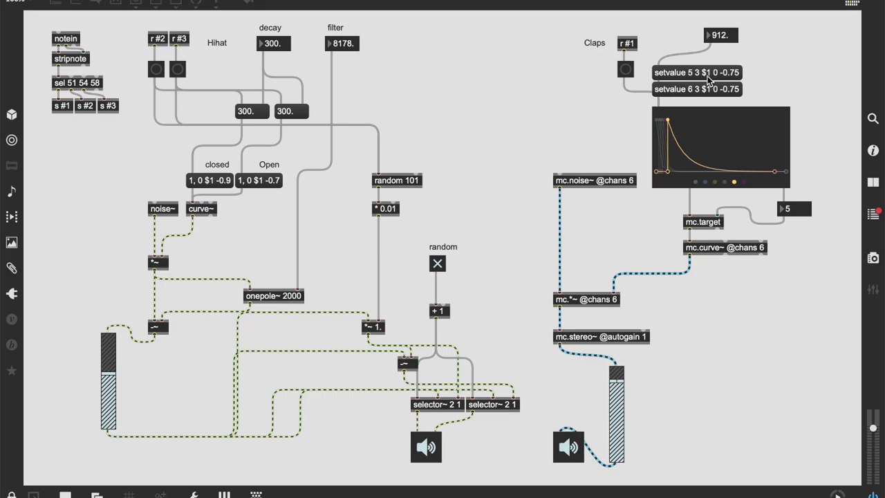
mouse_move(717, 76)
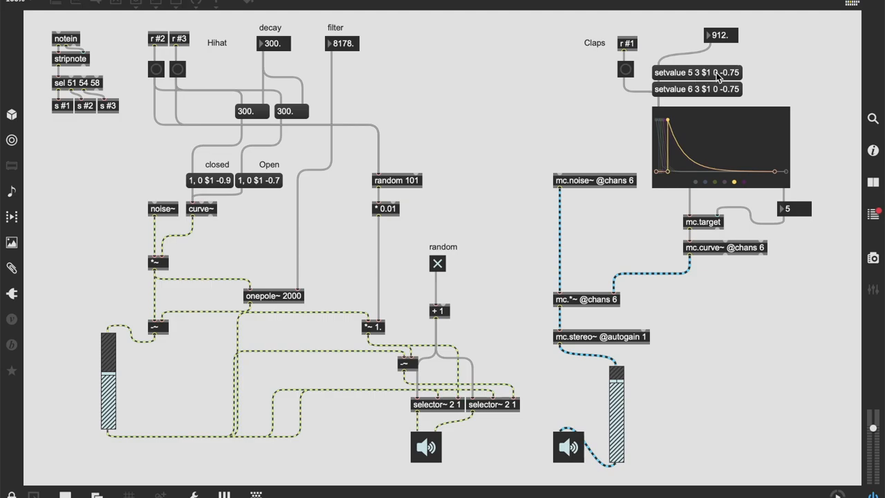
mouse_move(686, 76)
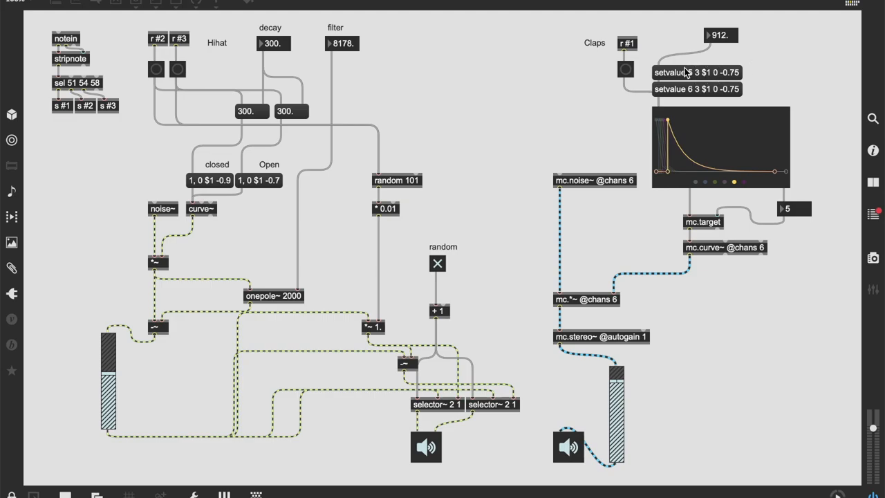
mouse_move(754, 60)
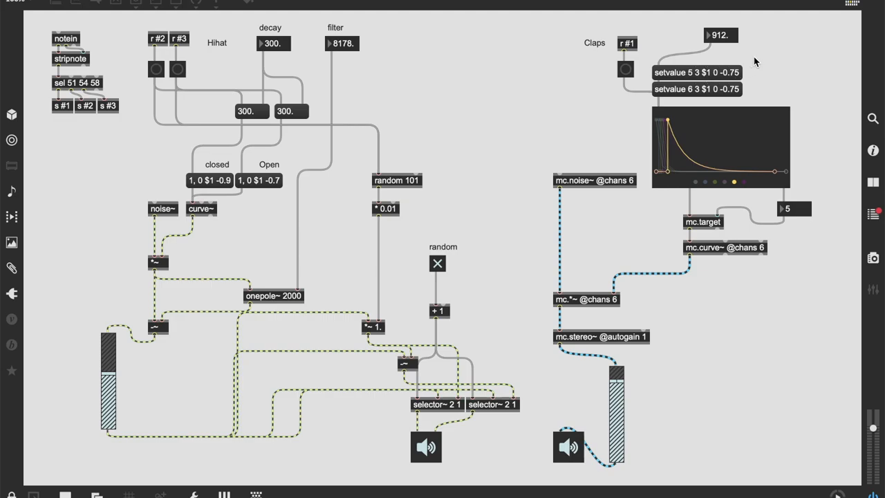
mouse_move(760, 52)
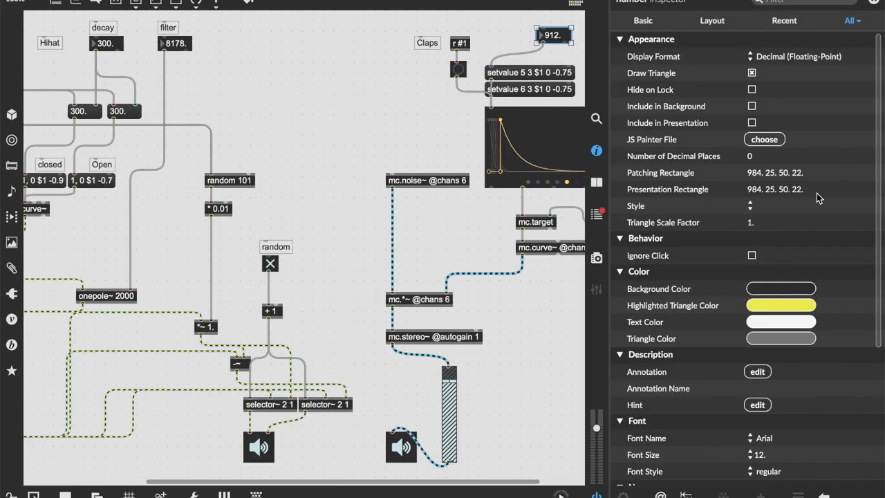
Step: In the decay number box's Inspector, set Minimum to 170 and Maximum to 300
scroll("down", 3)
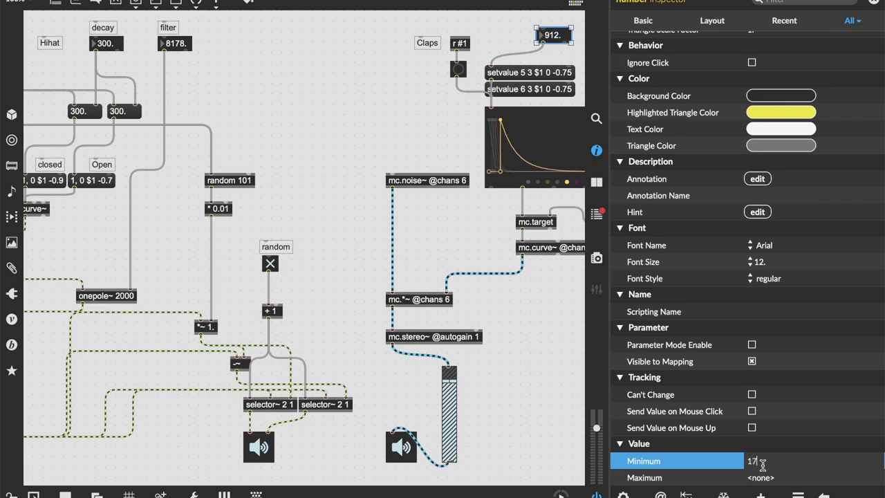
left_click(760, 477)
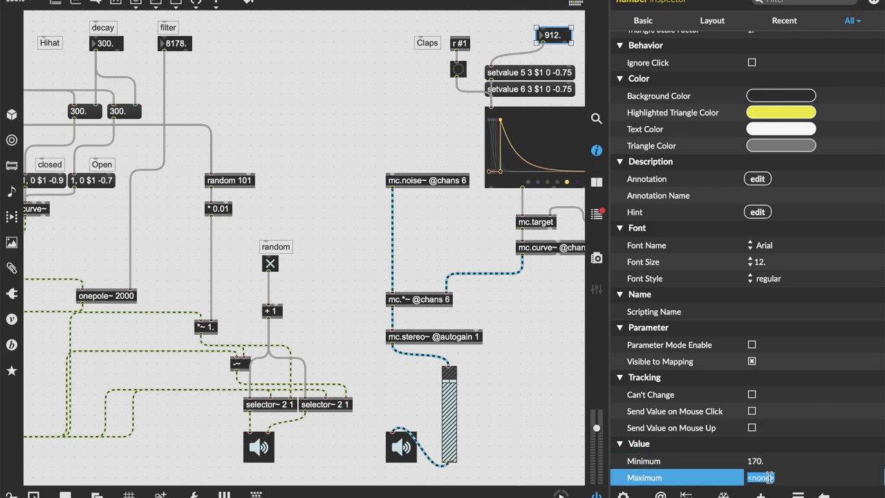
type("300")
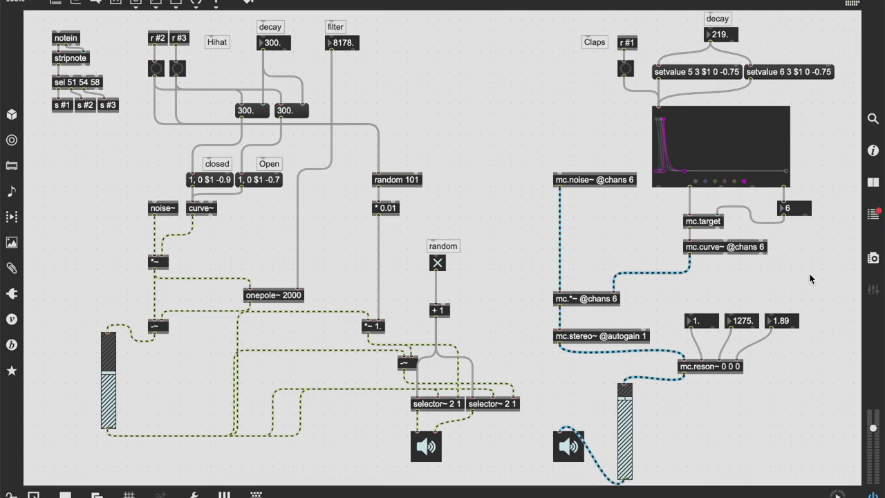
mouse_move(770, 142)
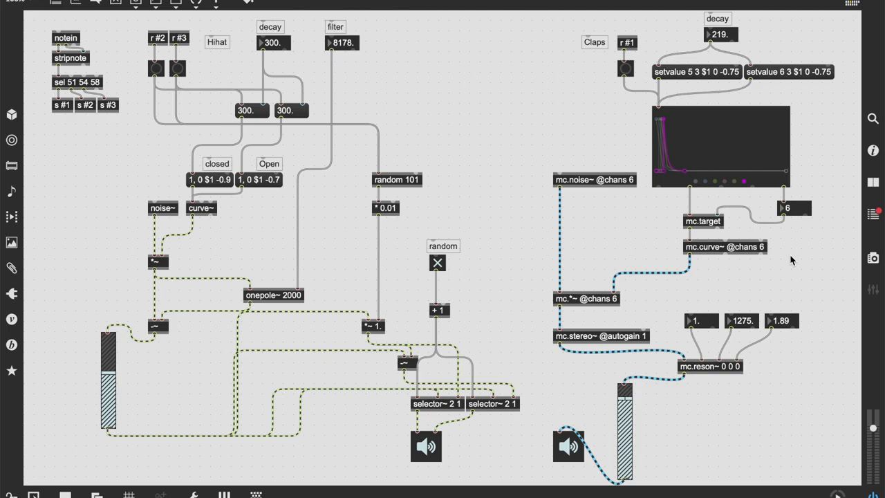
mouse_move(776, 281)
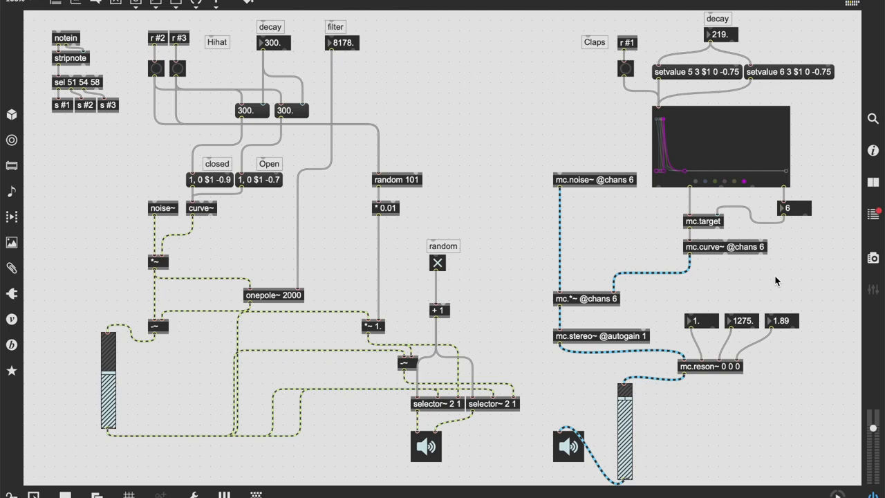
mouse_move(704, 334)
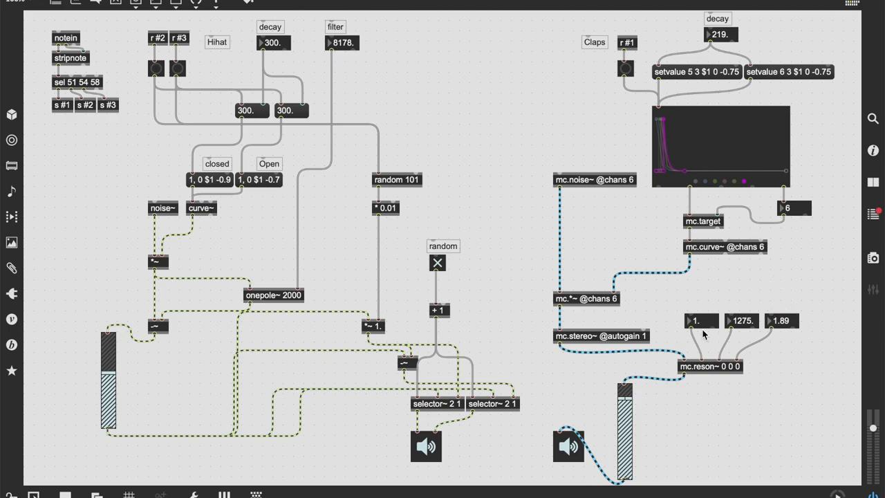
mouse_move(795, 277)
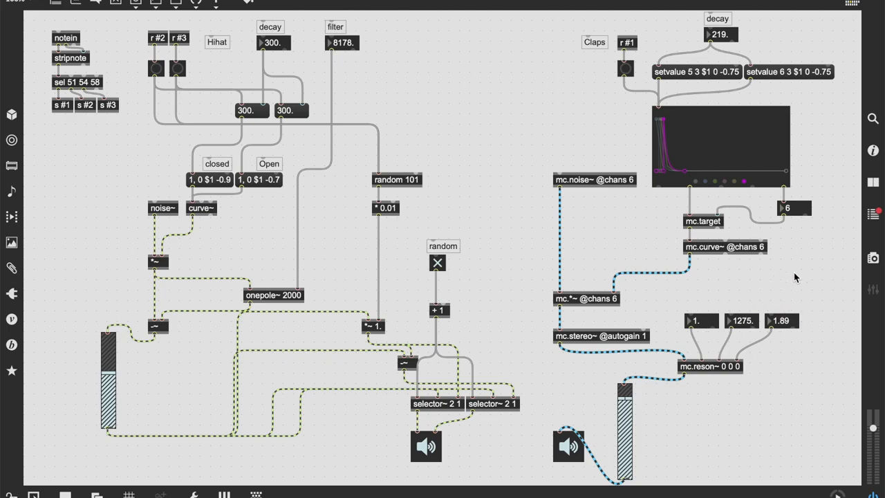
mouse_move(765, 286)
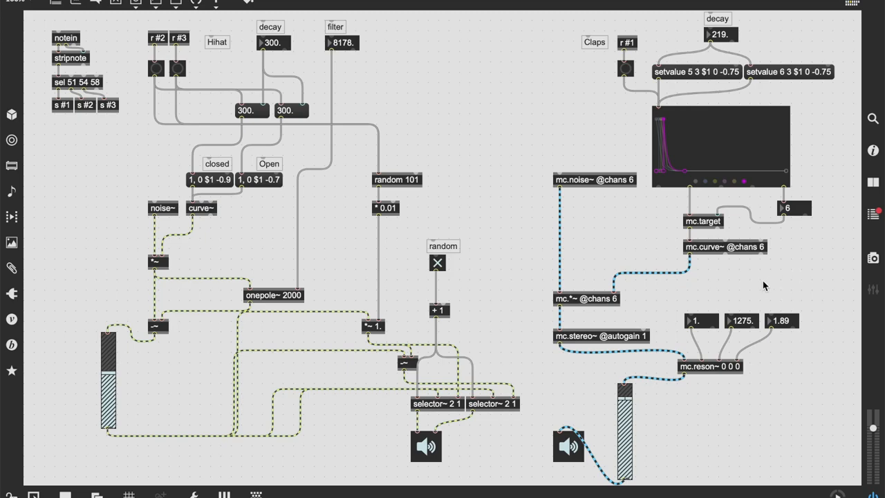
mouse_move(733, 371)
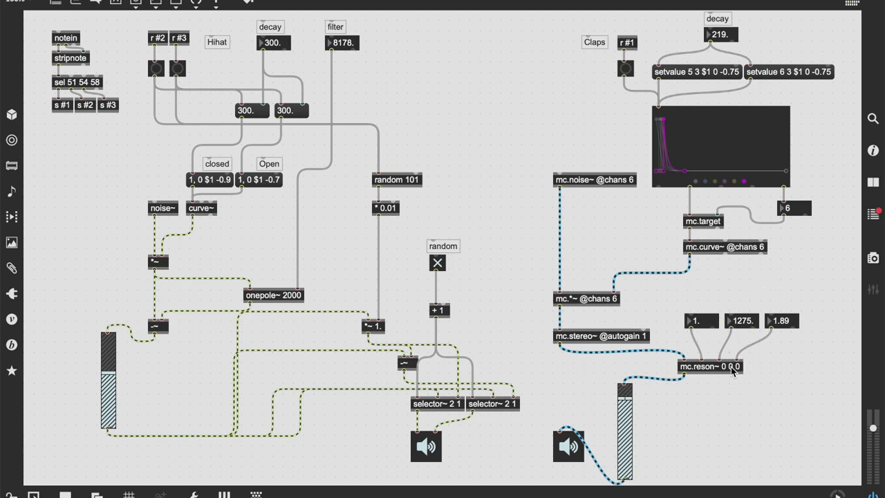